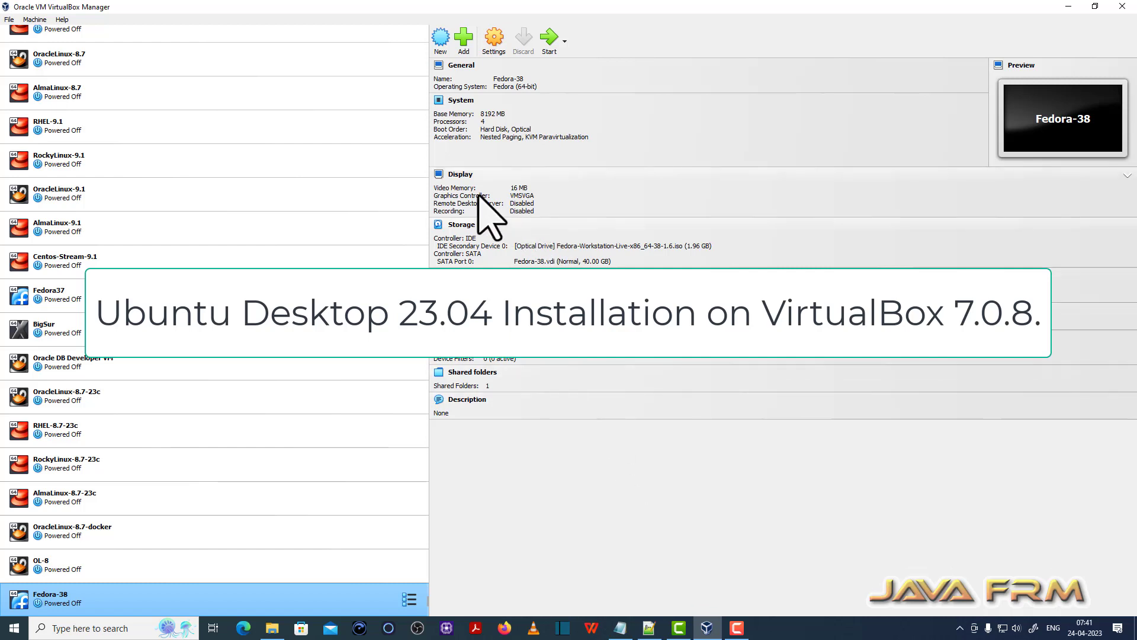
Start a new virtual machine named UbuntuDesktop-23.04.
left_click(440, 37)
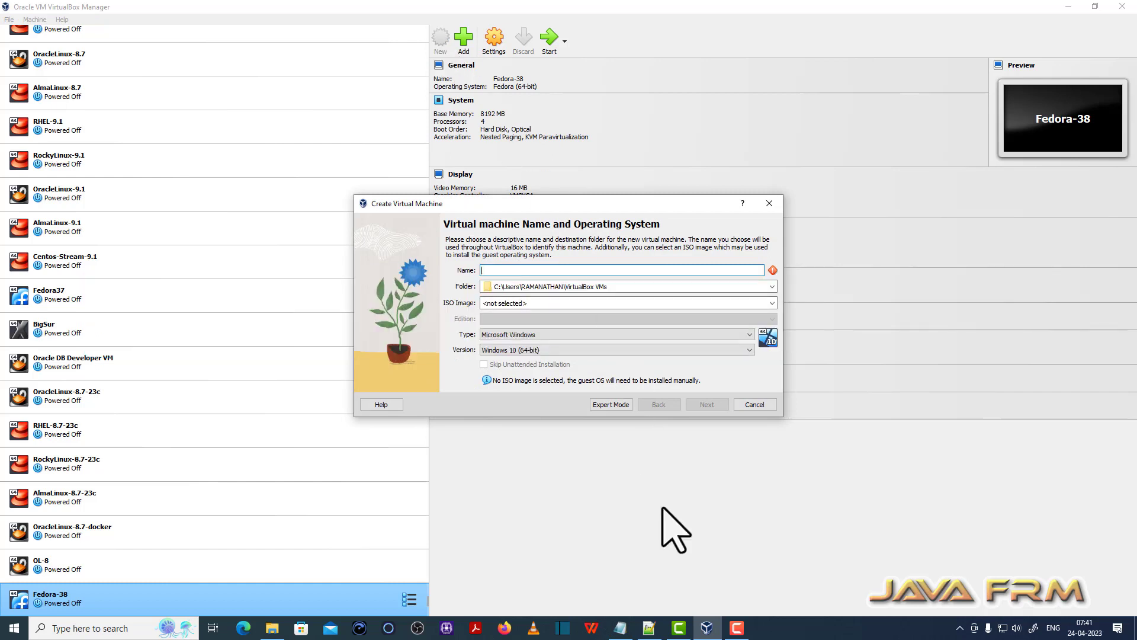
type("Ubun")
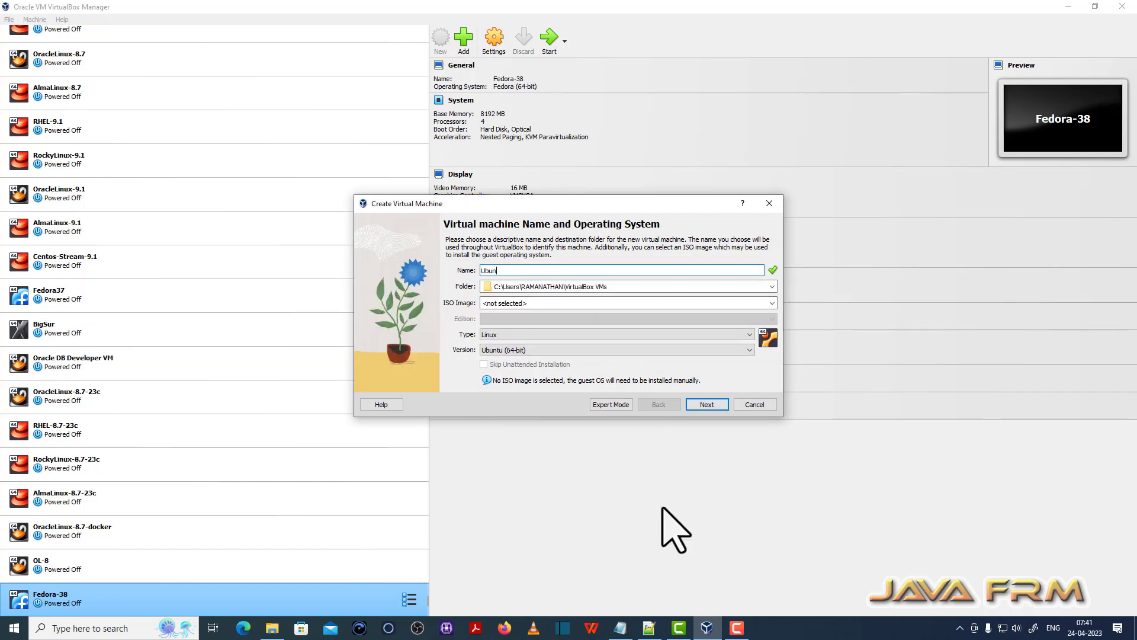
type("tu")
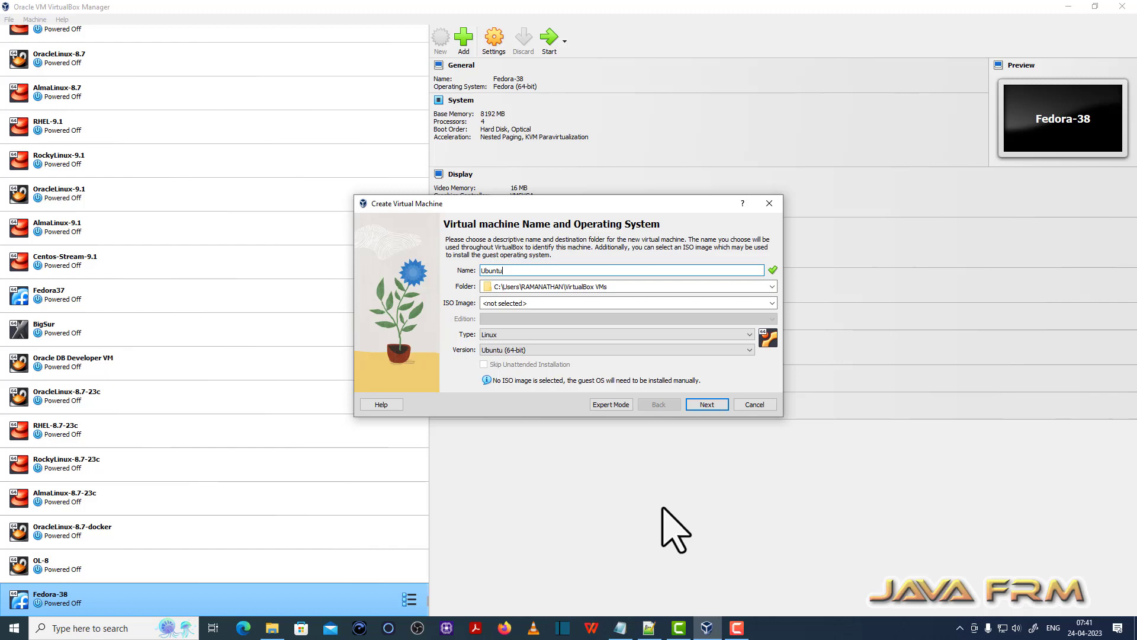
type("Desktop-")
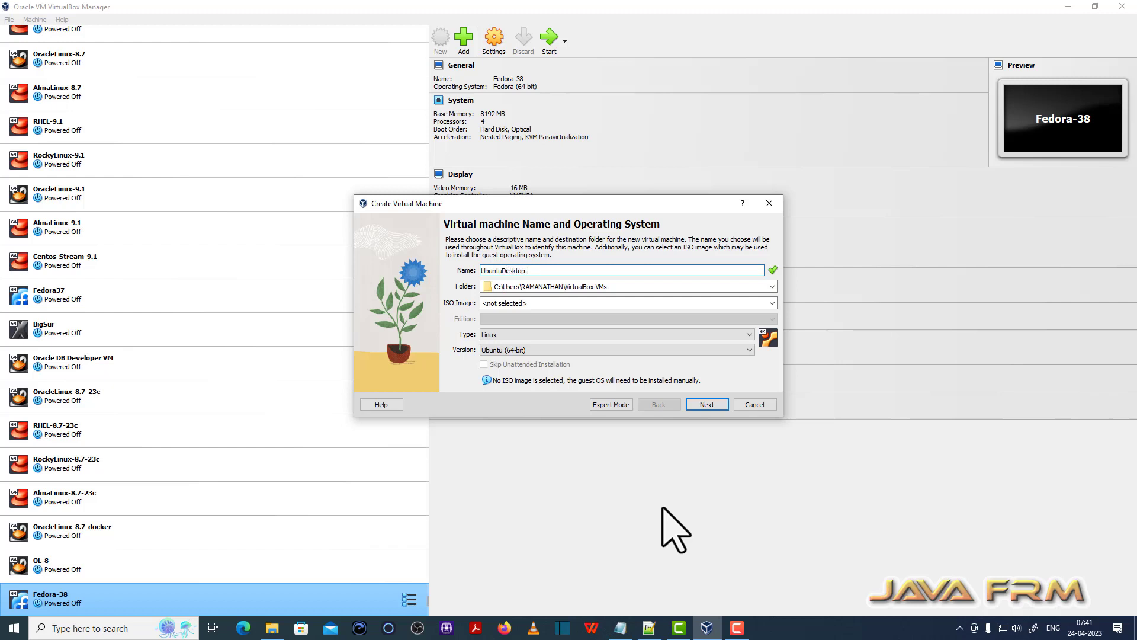
type("23.0")
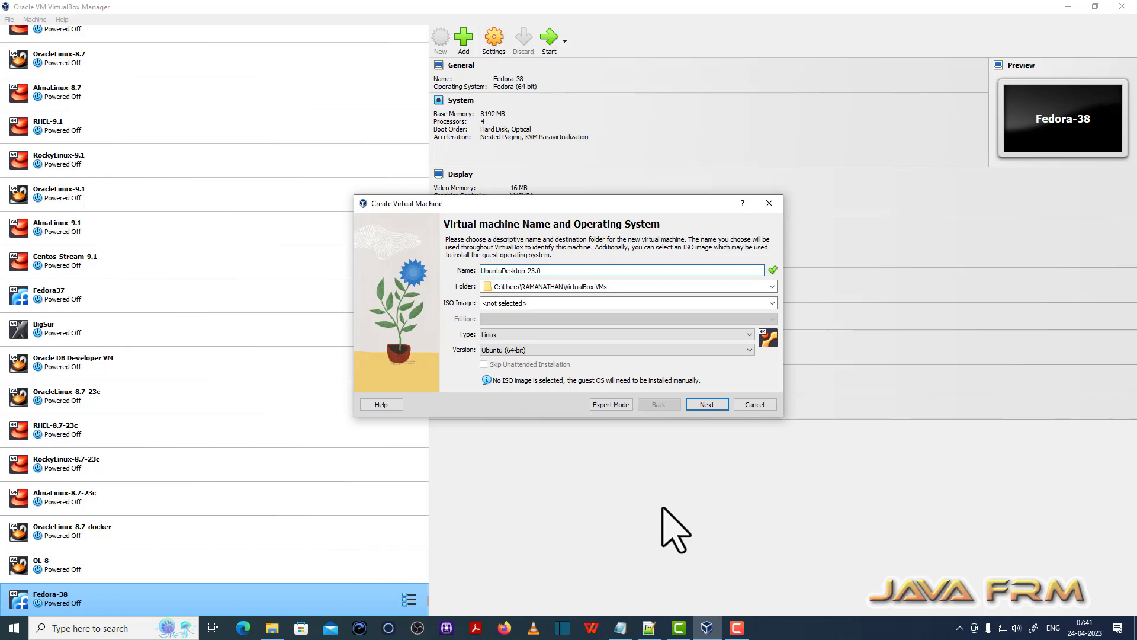
type("4")
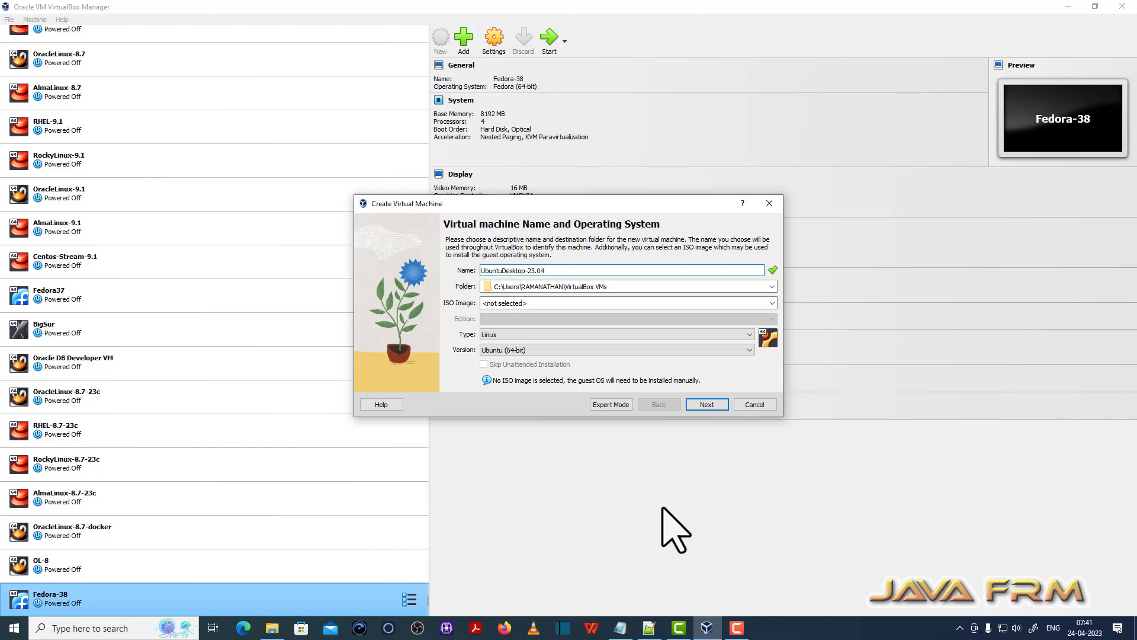
mouse_move(614, 381)
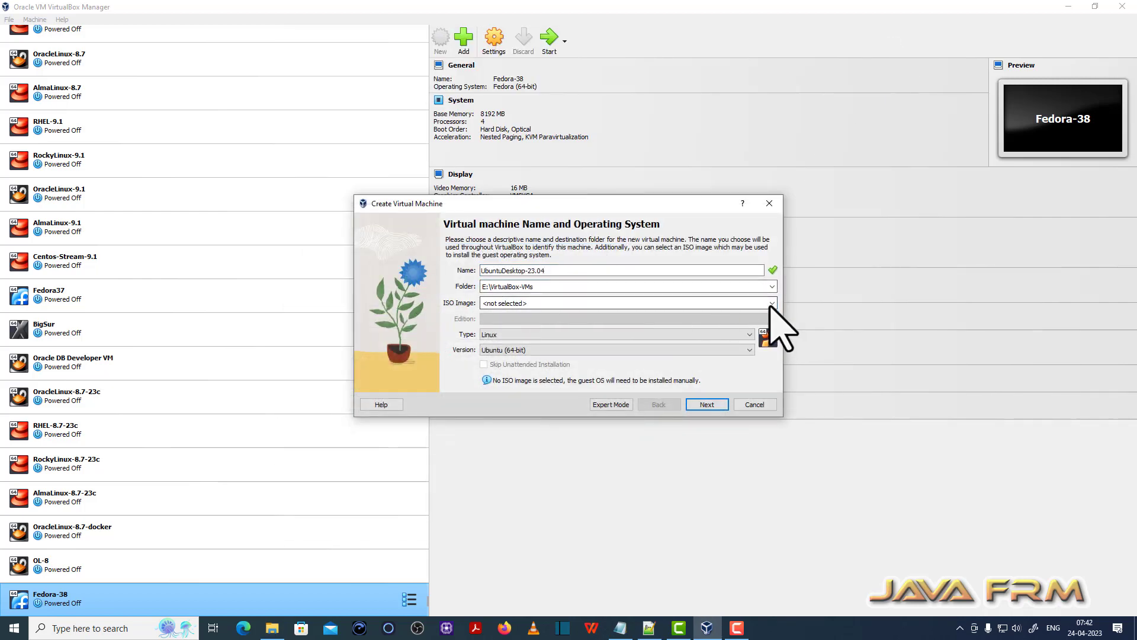
Select the Ubuntu 23.04 desktop ISO and skip unattended installation.
left_click(771, 302)
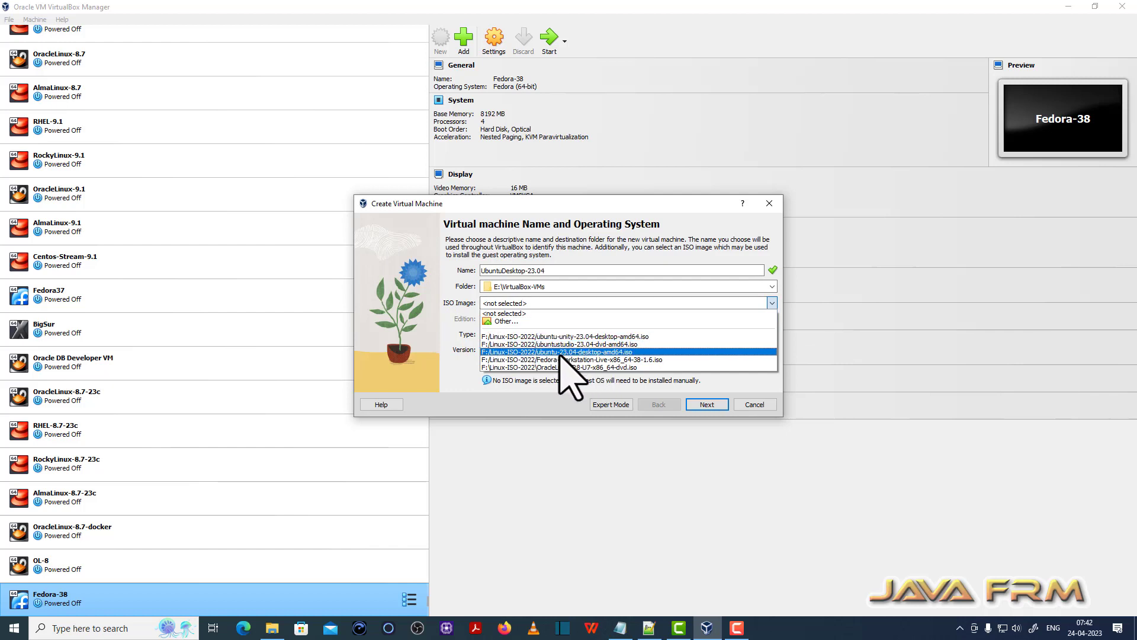
left_click(554, 352)
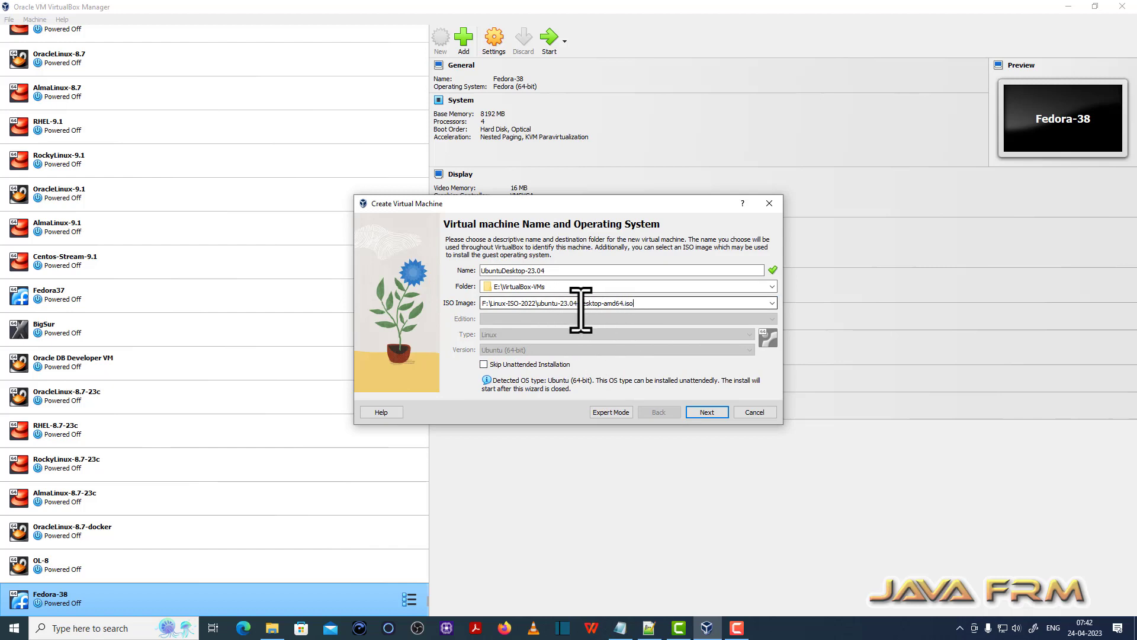
mouse_move(485, 381)
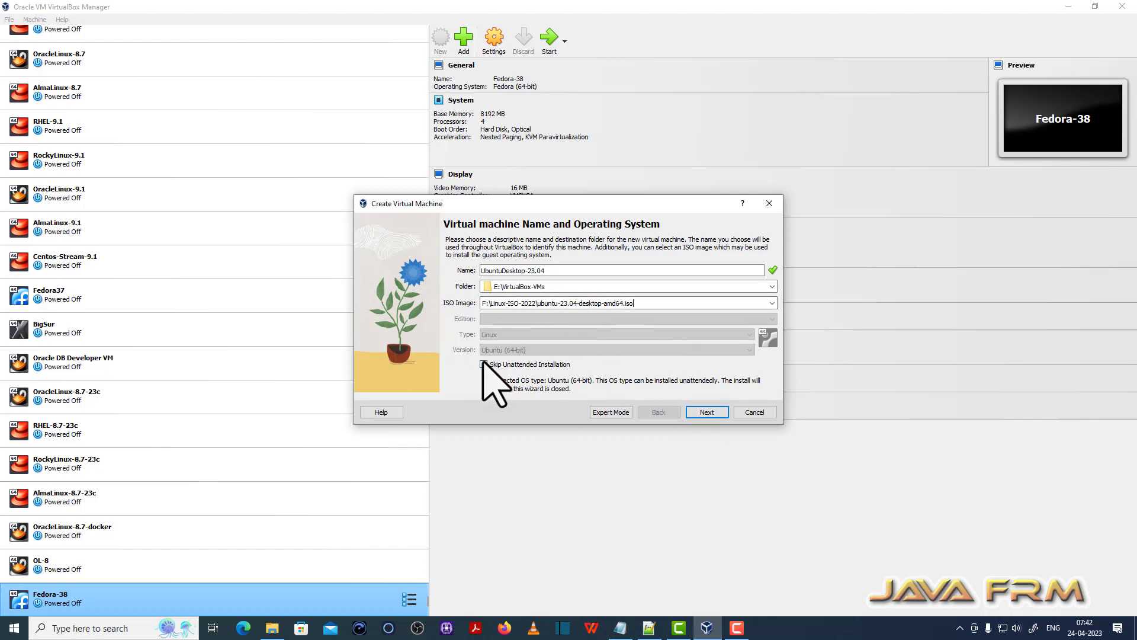
left_click(484, 364)
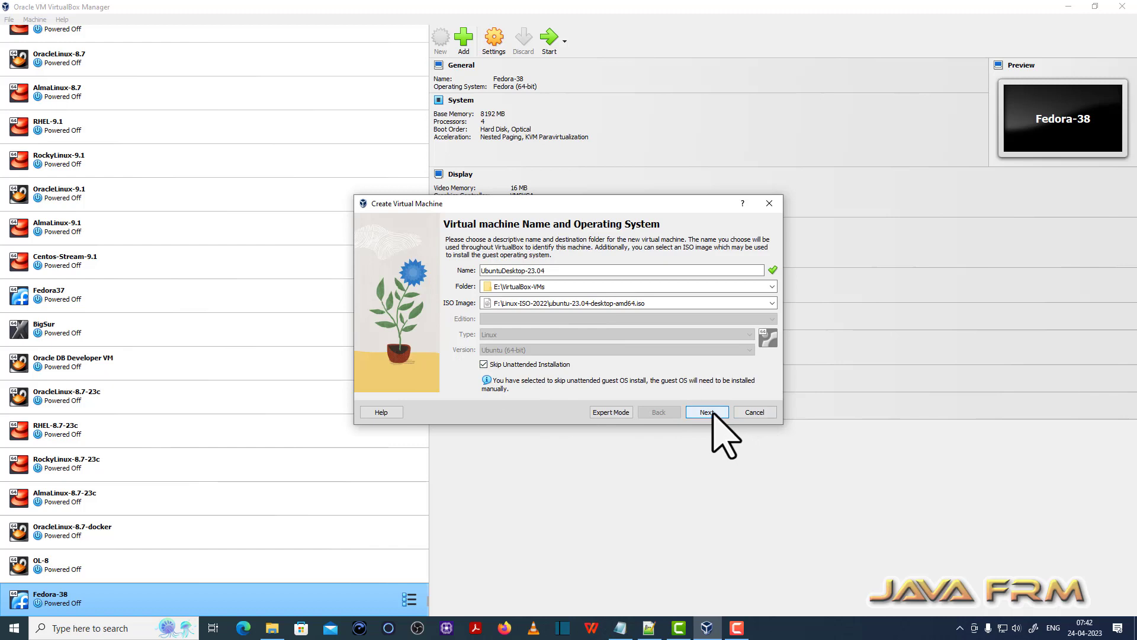
left_click(707, 412)
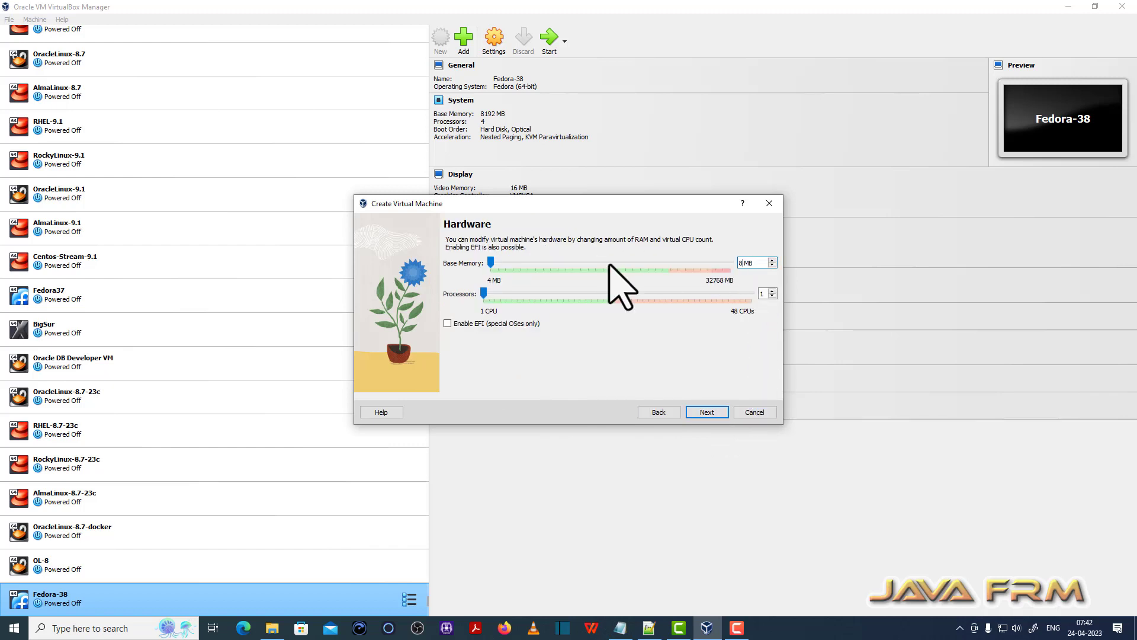
Give the VM 8192 MB base memory, 4 processors and a 40 GB virtual disk.
left_click_drag(490, 262, 549, 262)
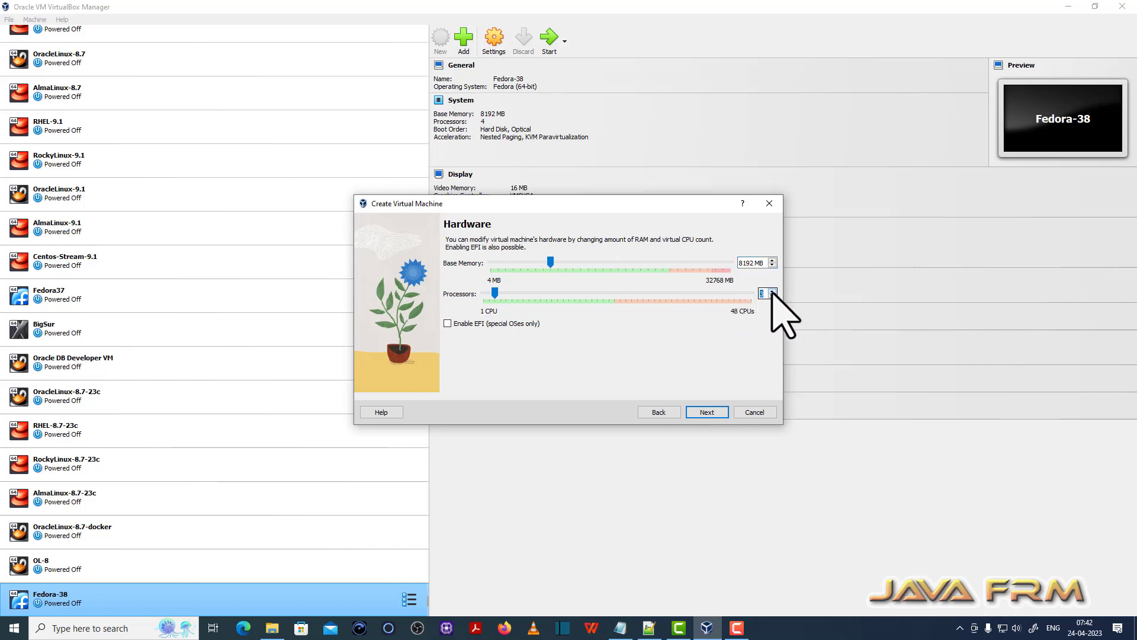
left_click(707, 412)
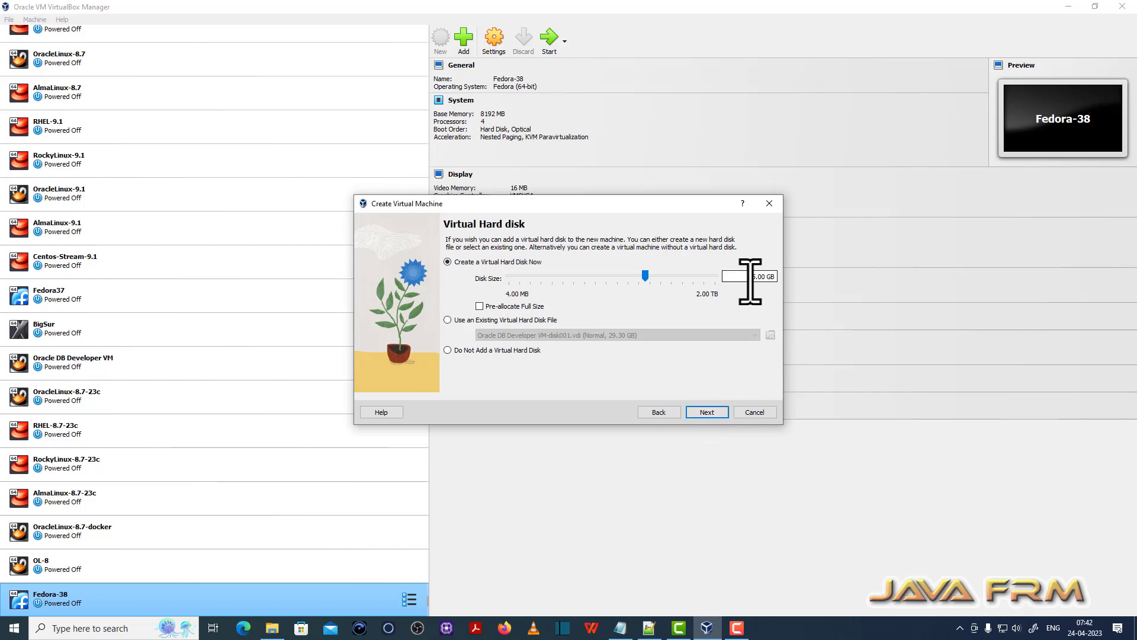
left_click_drag(644, 276, 616, 275)
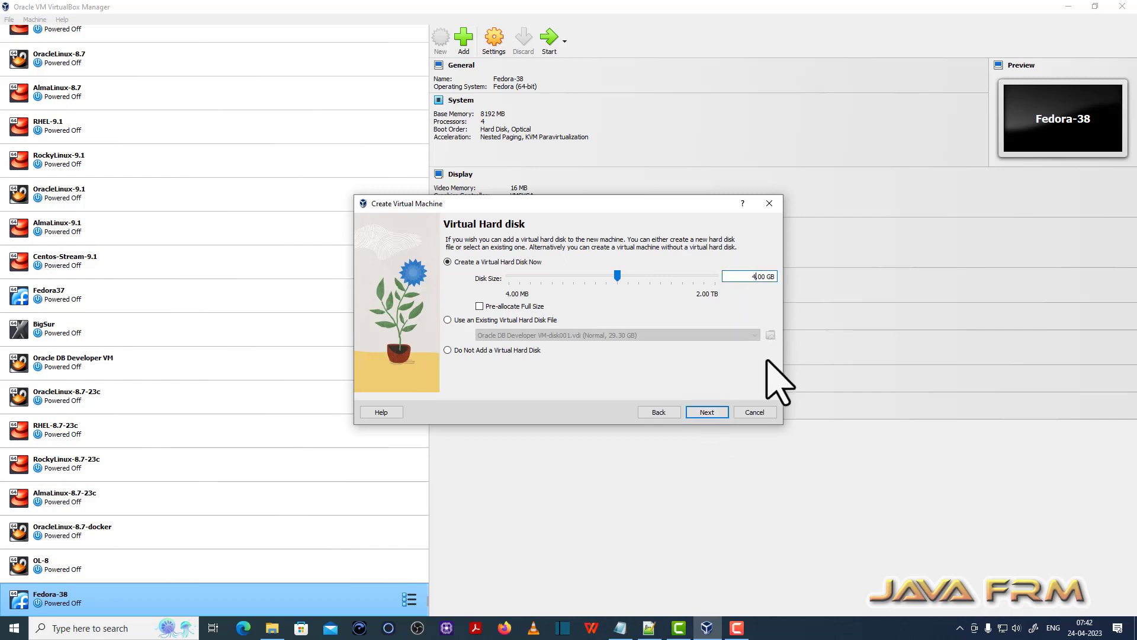
left_click_drag(617, 275, 651, 275)
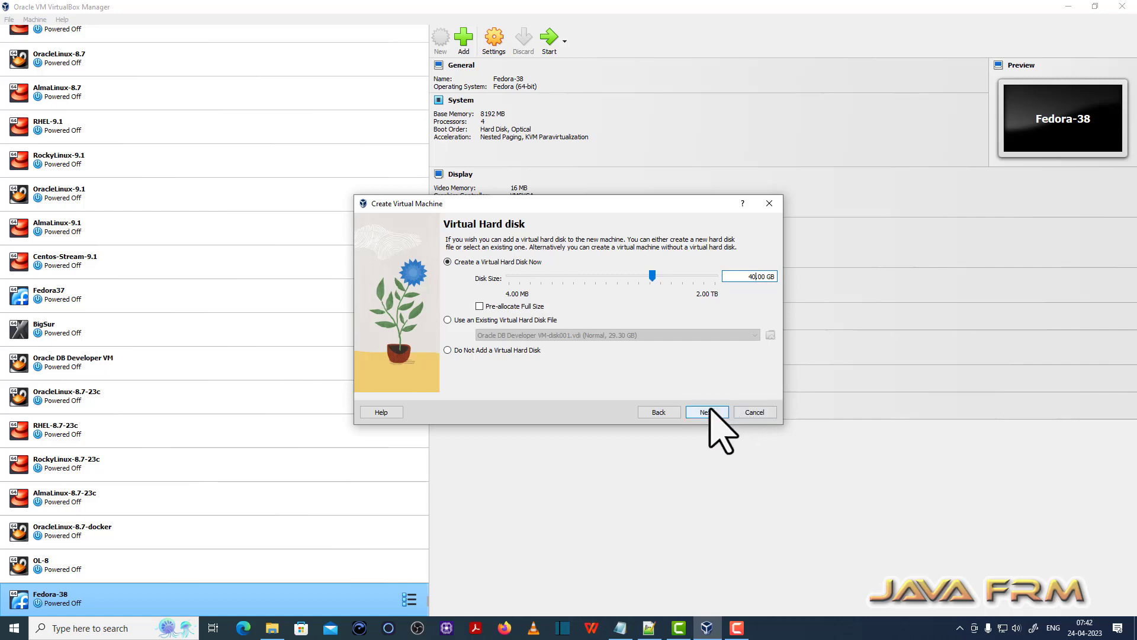
left_click(707, 412)
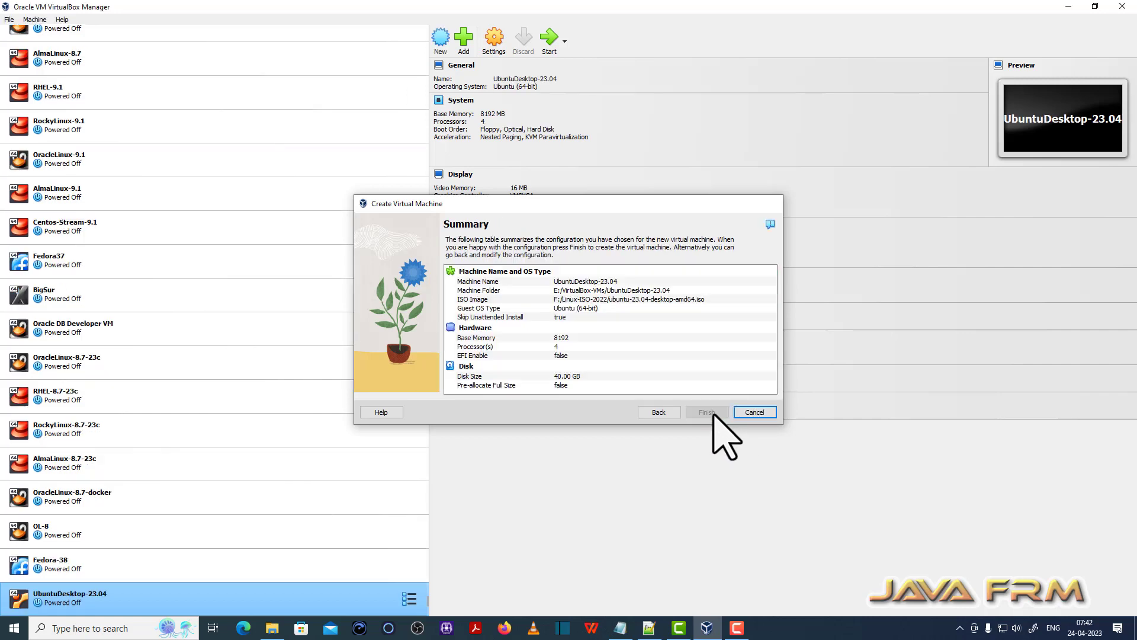
Finish creating UbuntuDesktop-23.04 and boot it with Normal Start.
left_click(707, 412)
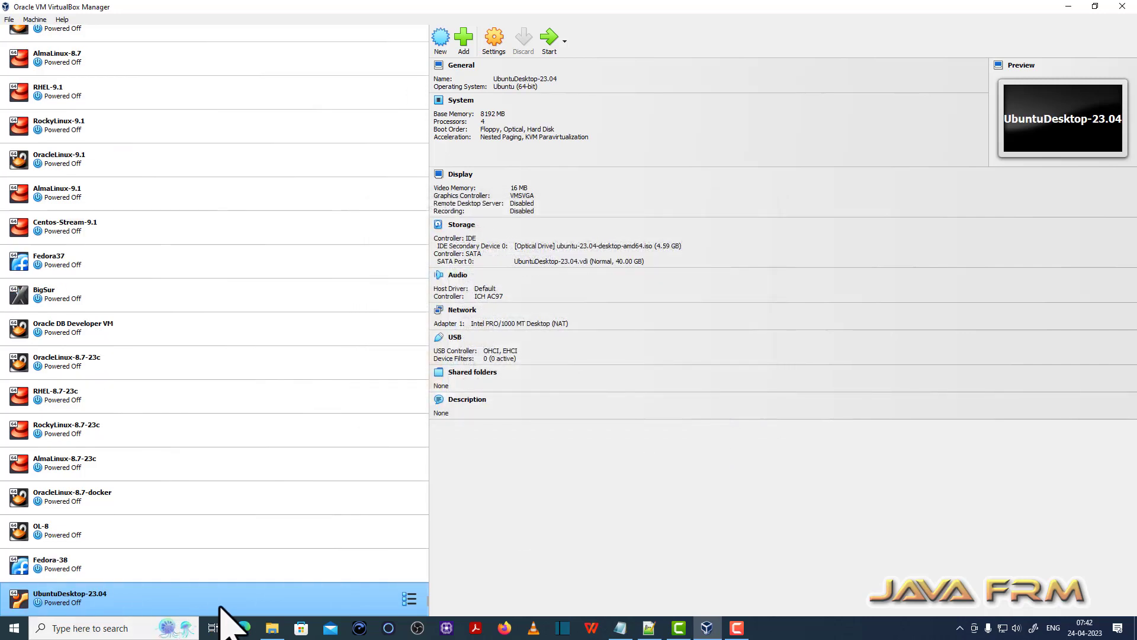
right_click(69, 598)
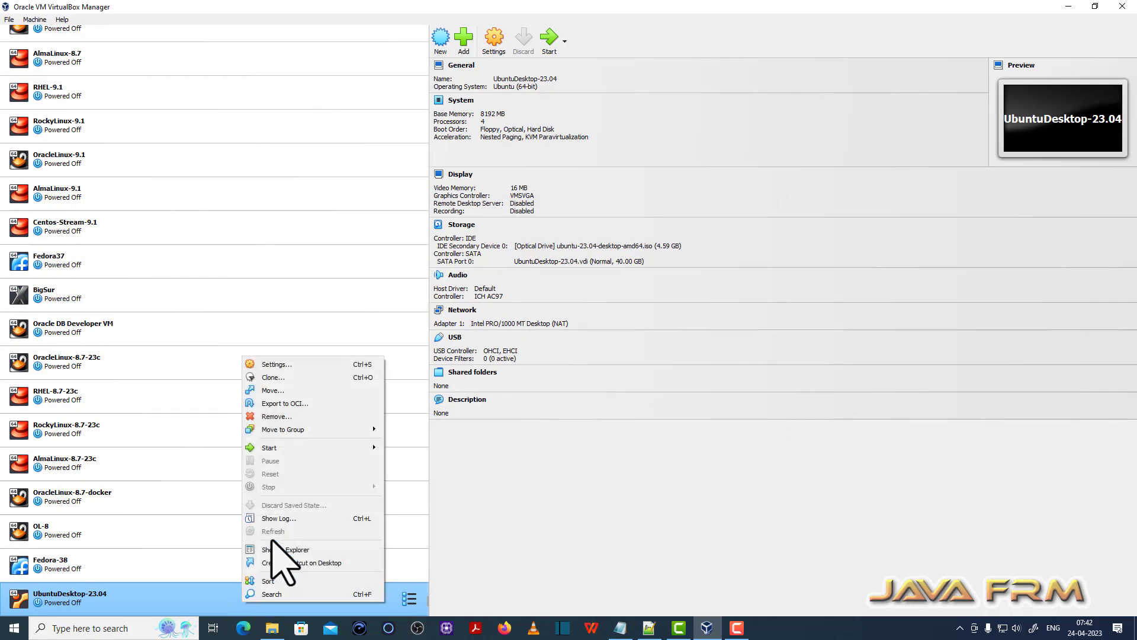
mouse_move(269, 447)
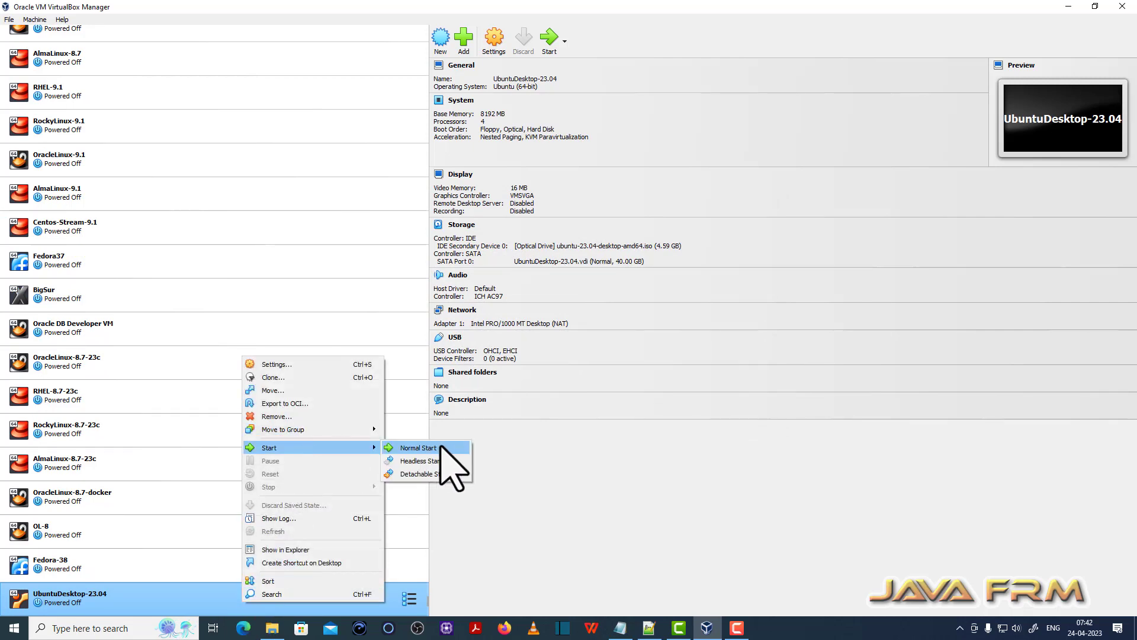
left_click(417, 448)
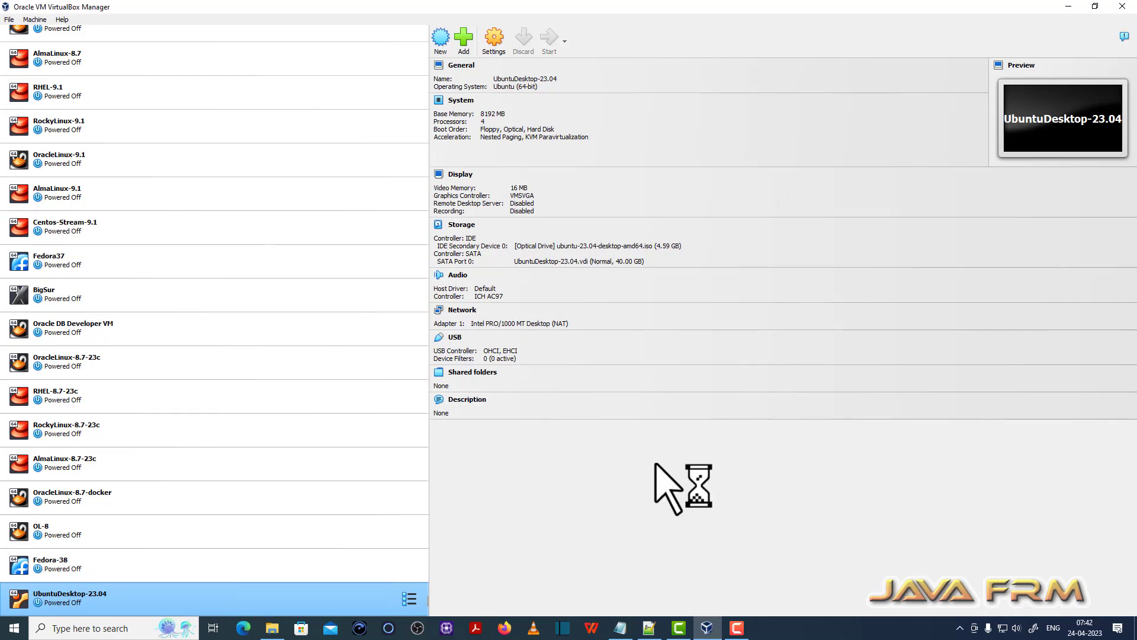
left_click(548, 39)
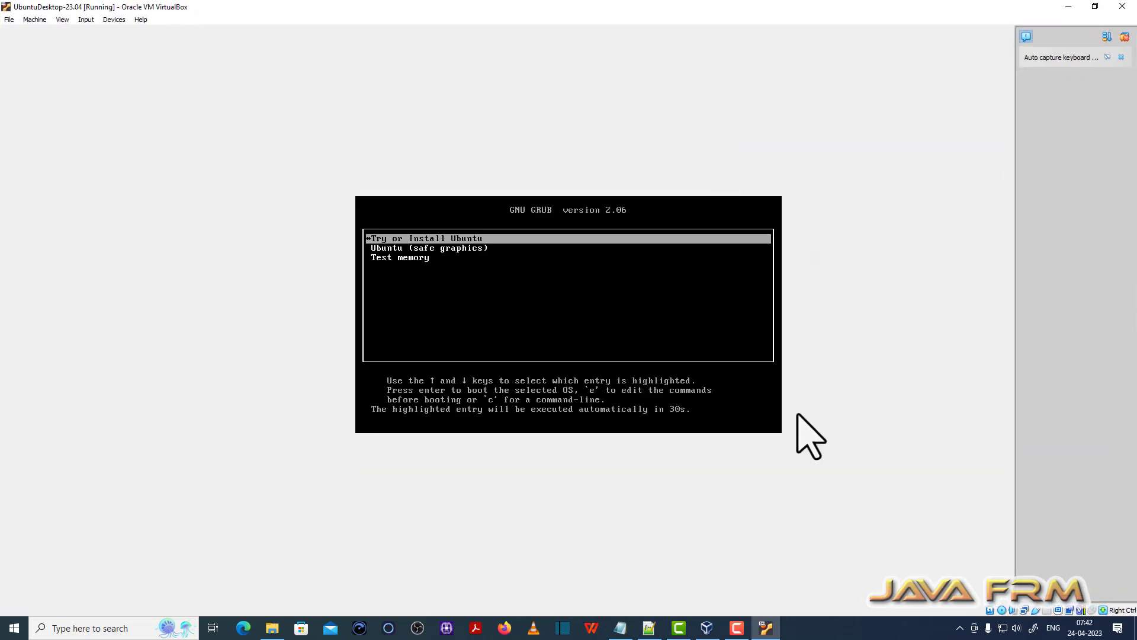
mouse_move(847, 400)
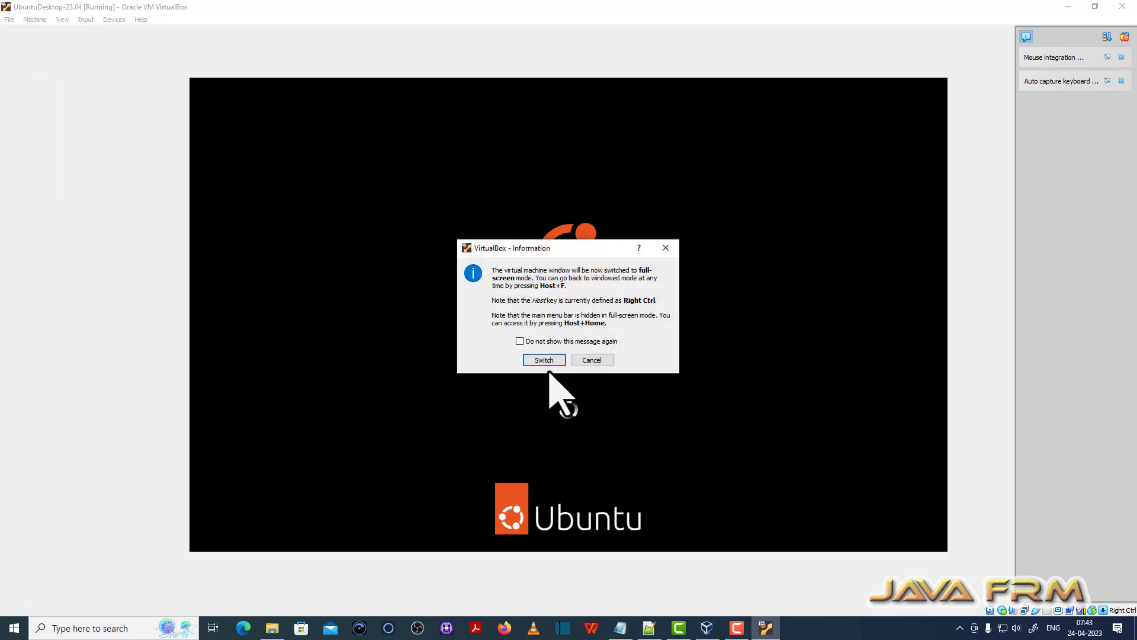
Switch the VM window to full-screen and keep the new display settings.
left_click(544, 360)
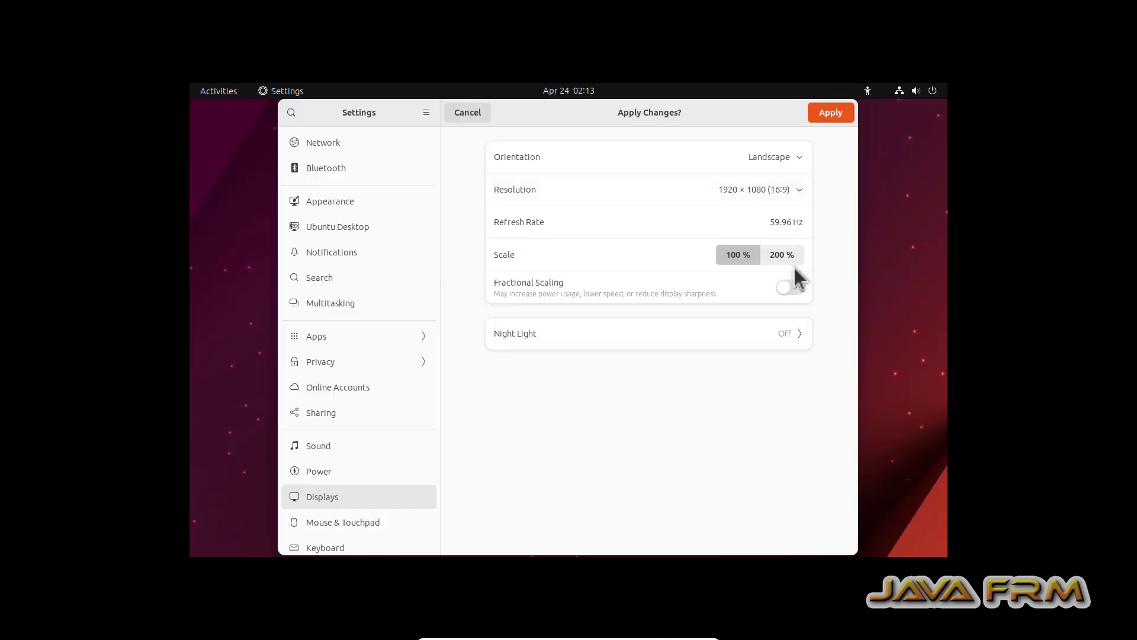
left_click(831, 112)
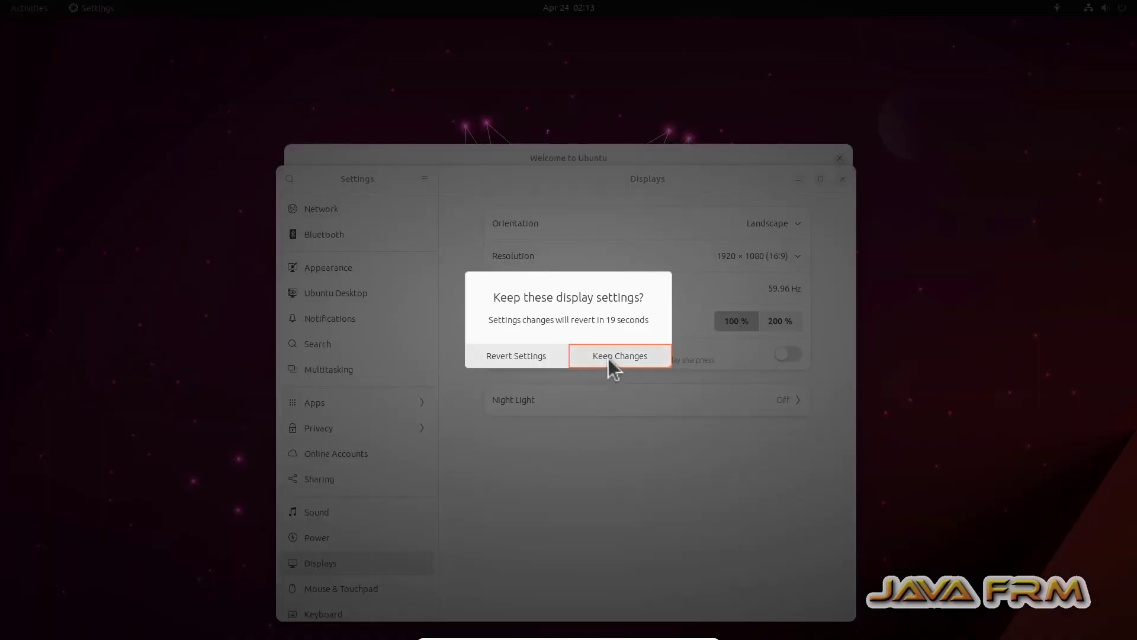
left_click(619, 356)
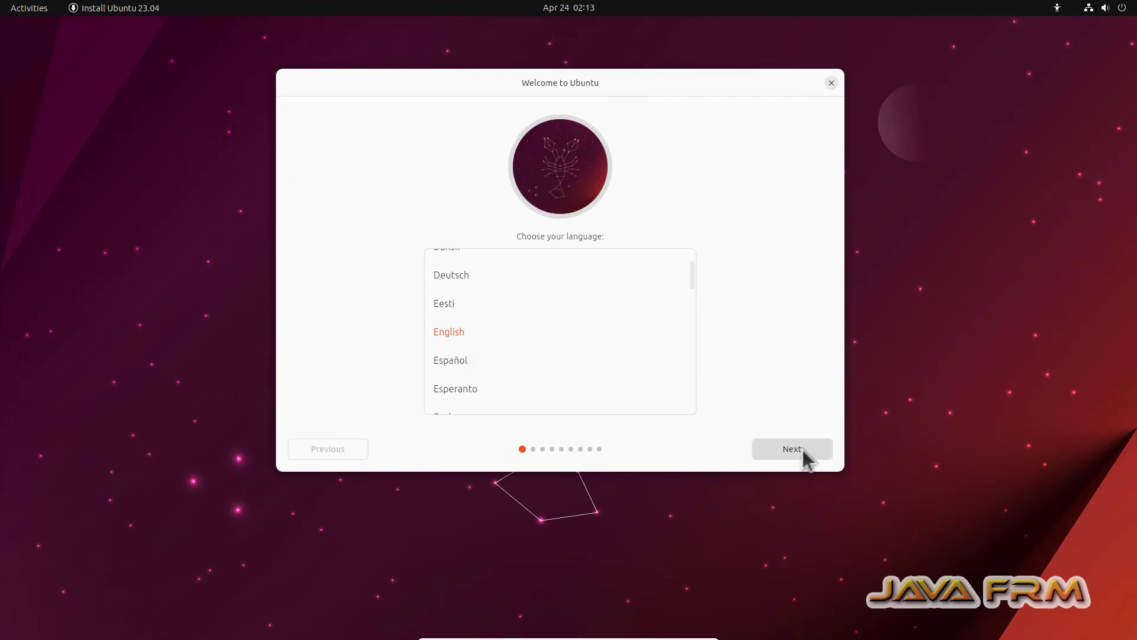
Choose English, Install Ubuntu, the English (US) keyboard and the wired connection.
left_click(792, 448)
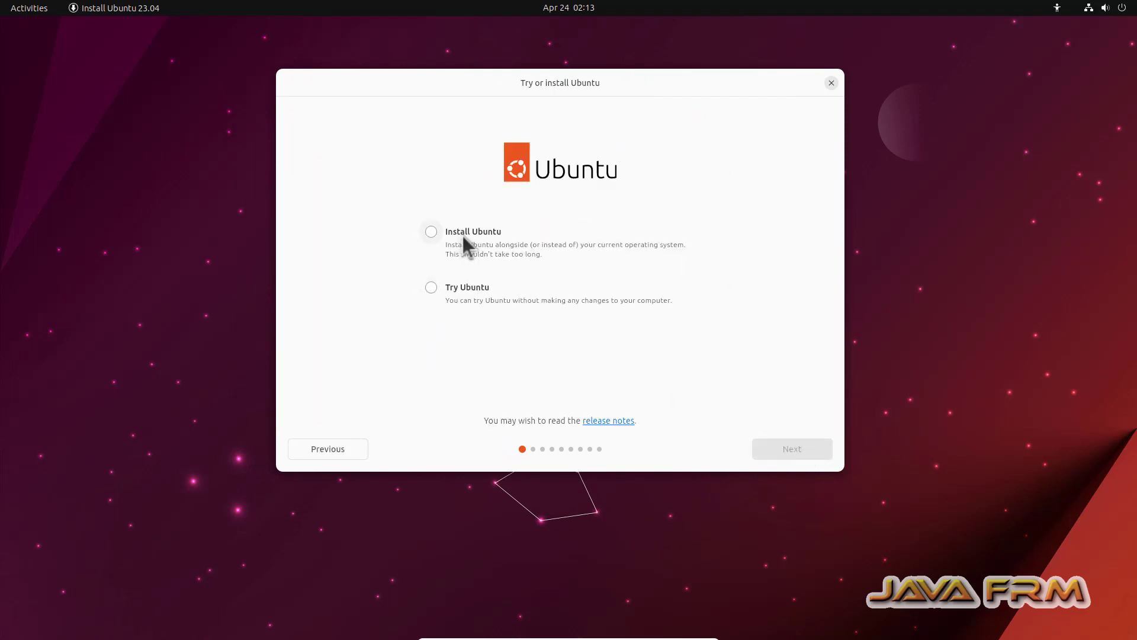
left_click(792, 449)
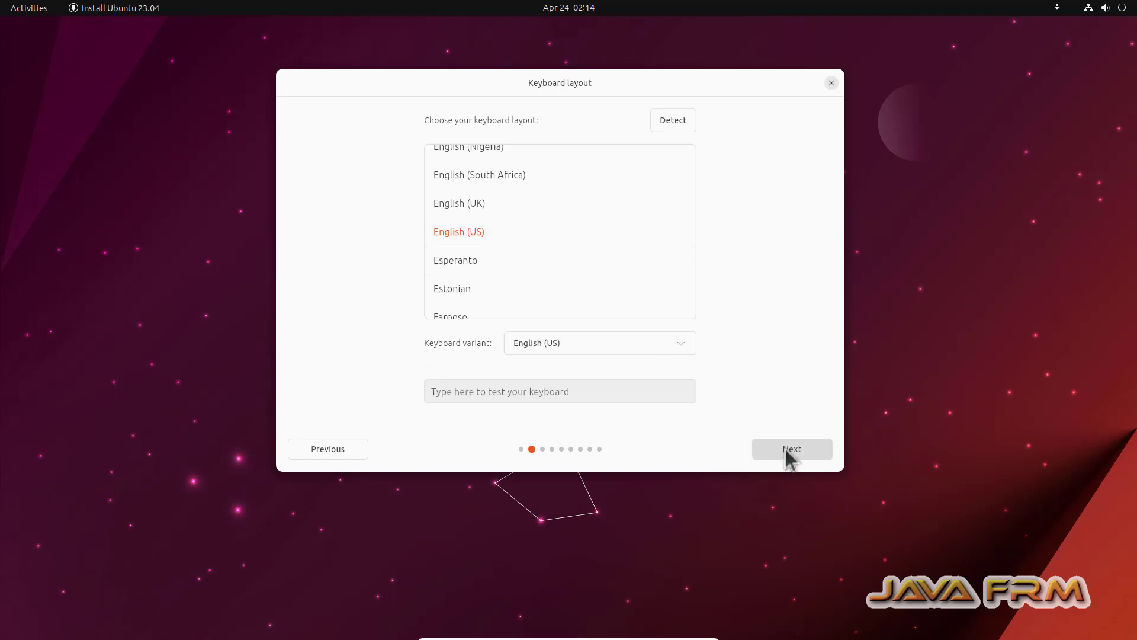
left_click(792, 448)
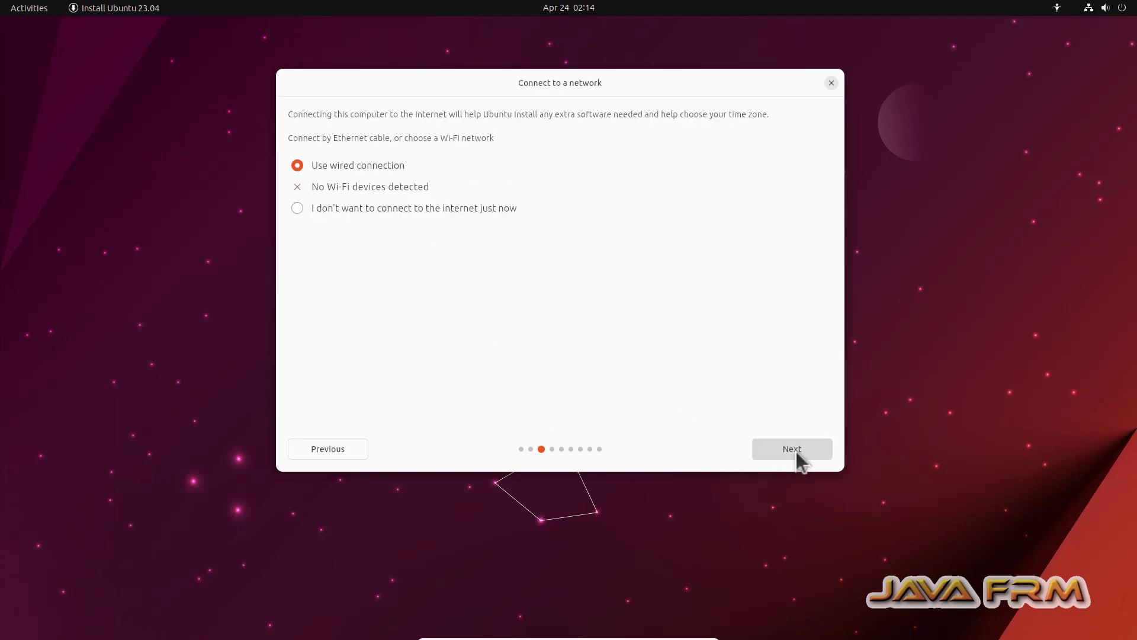
left_click(792, 448)
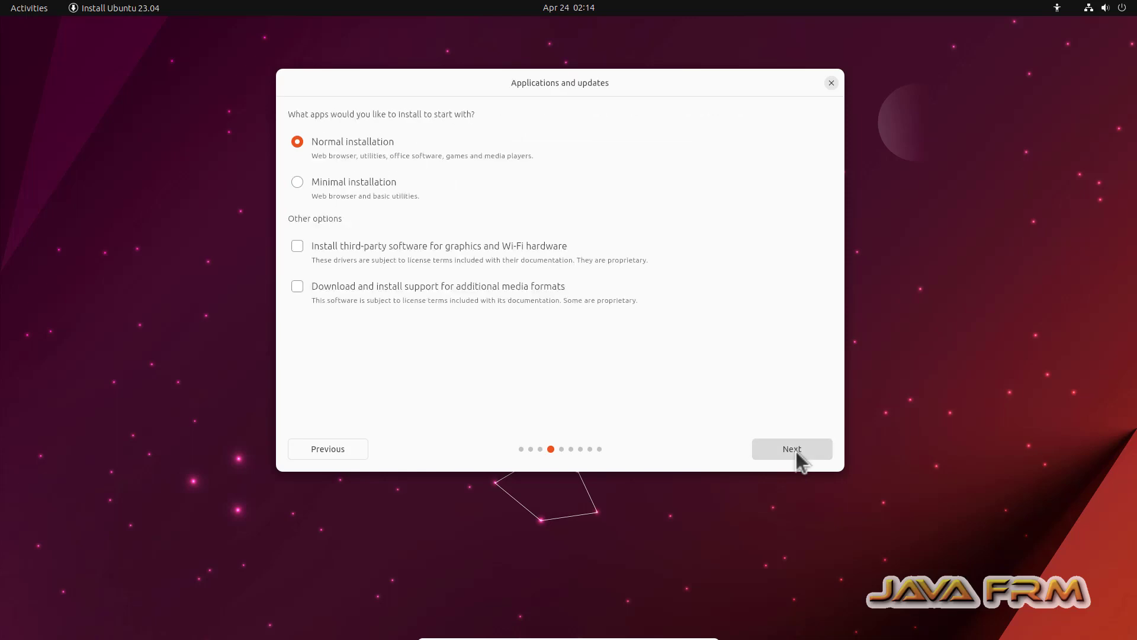
Keep normal installation, erase the disk and start installing.
left_click(792, 448)
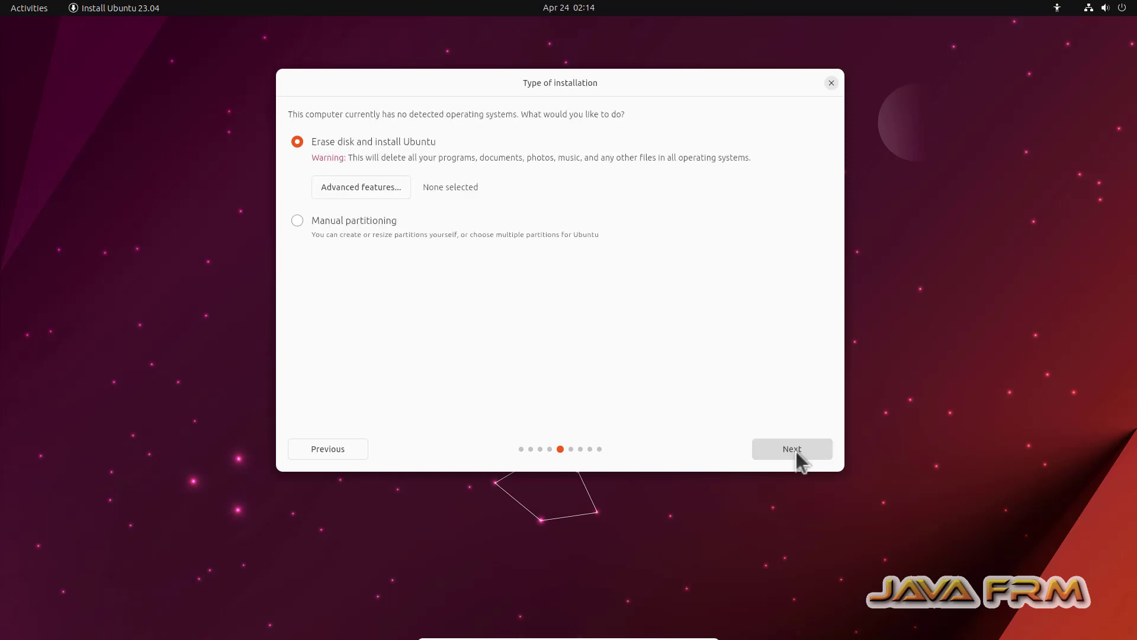
left_click(792, 449)
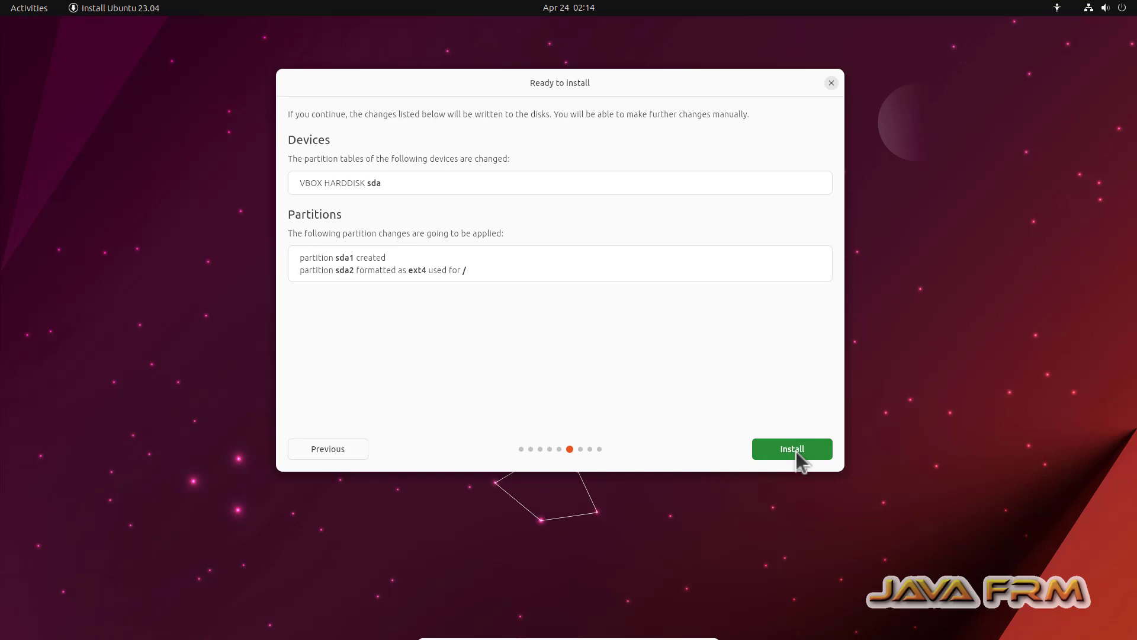
left_click(792, 449)
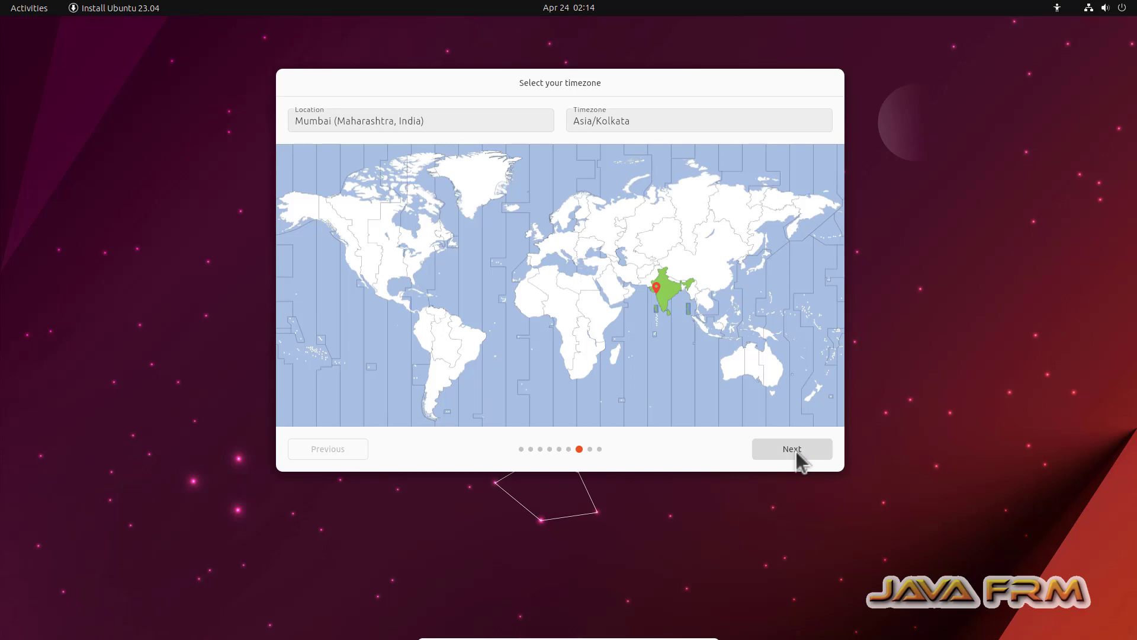
Accept the Mumbai timezone and enter user ramanathan with computer name lunar-lobster.
left_click(792, 449)
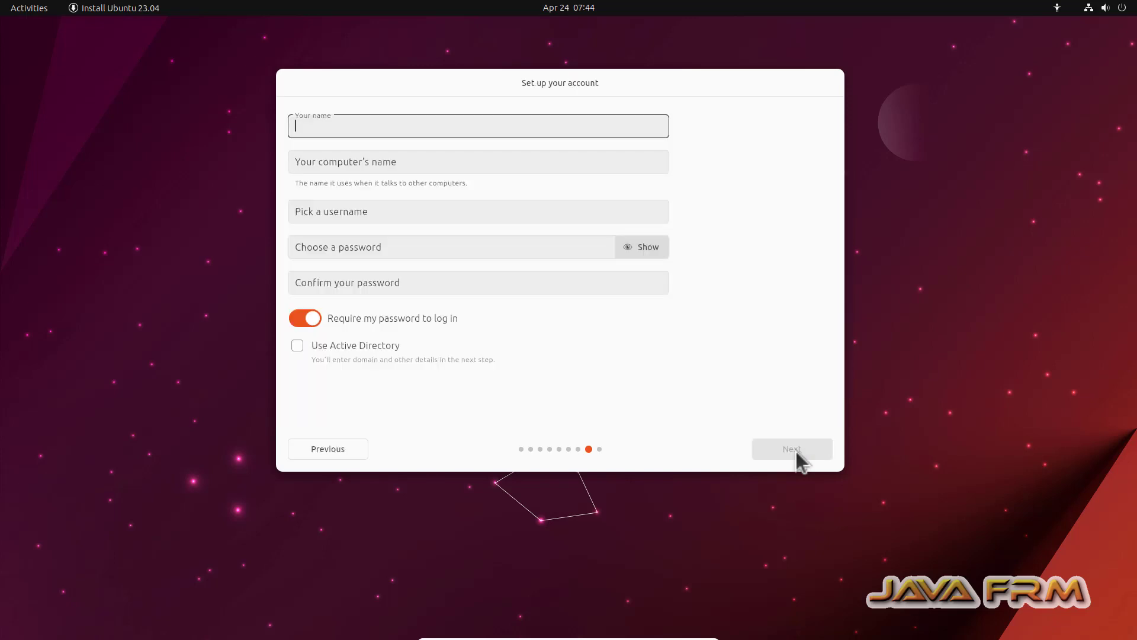
type("ramana")
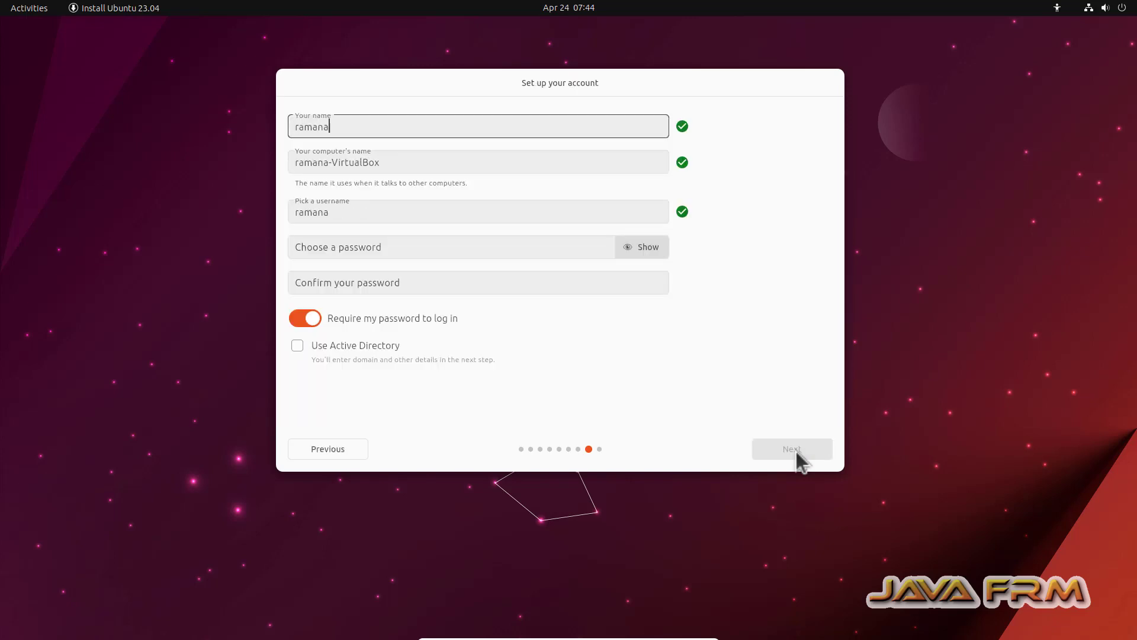
type("than")
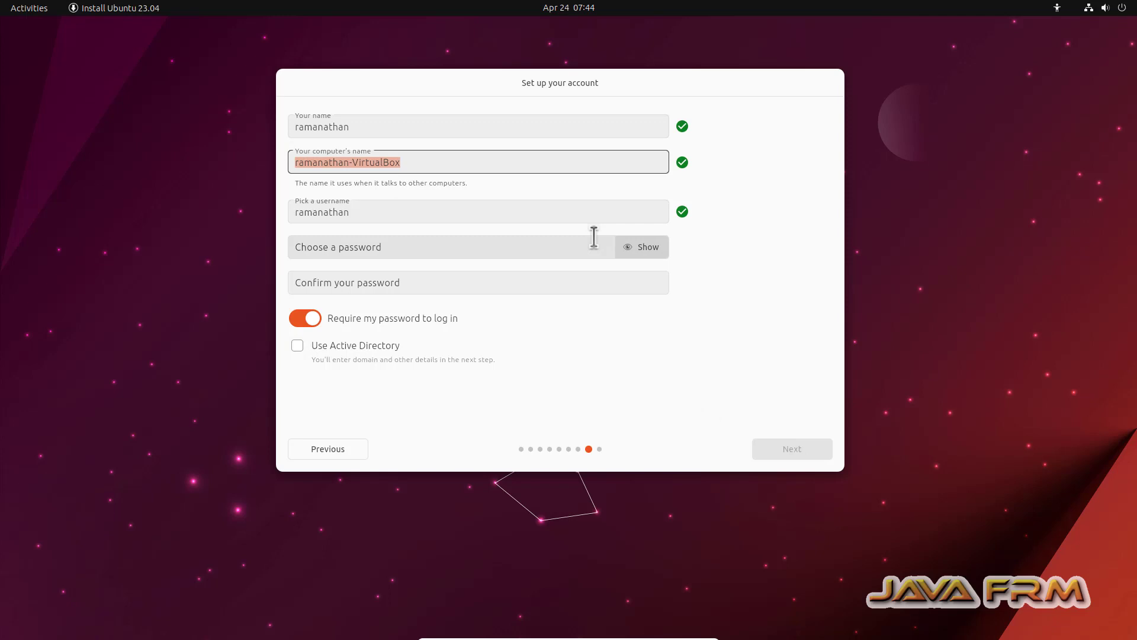
type("lunar-")
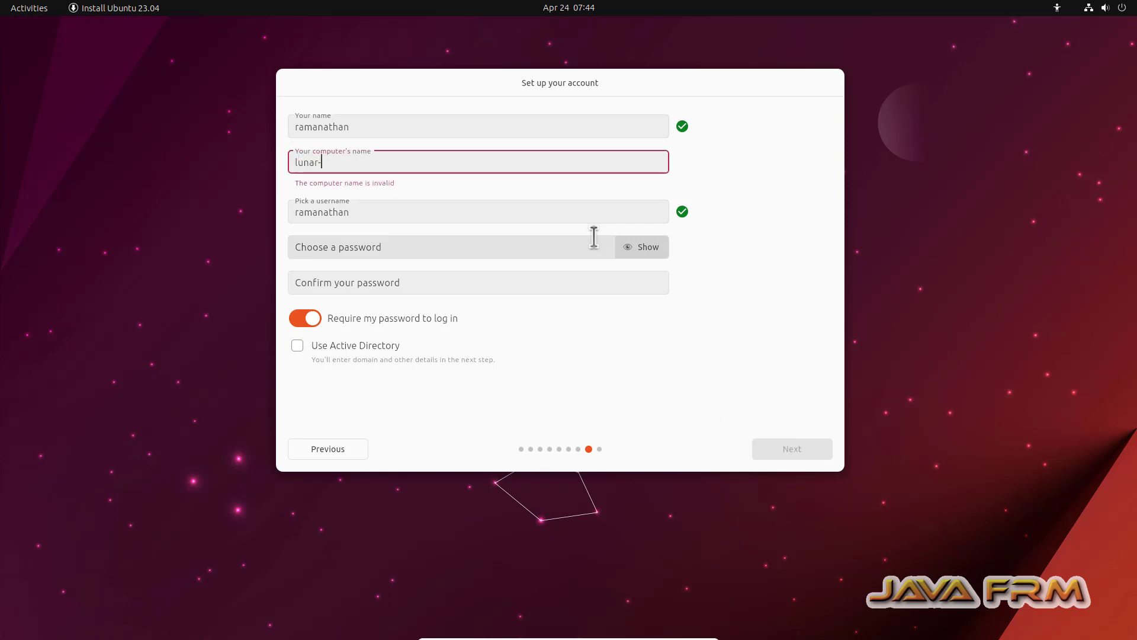
type("lobster")
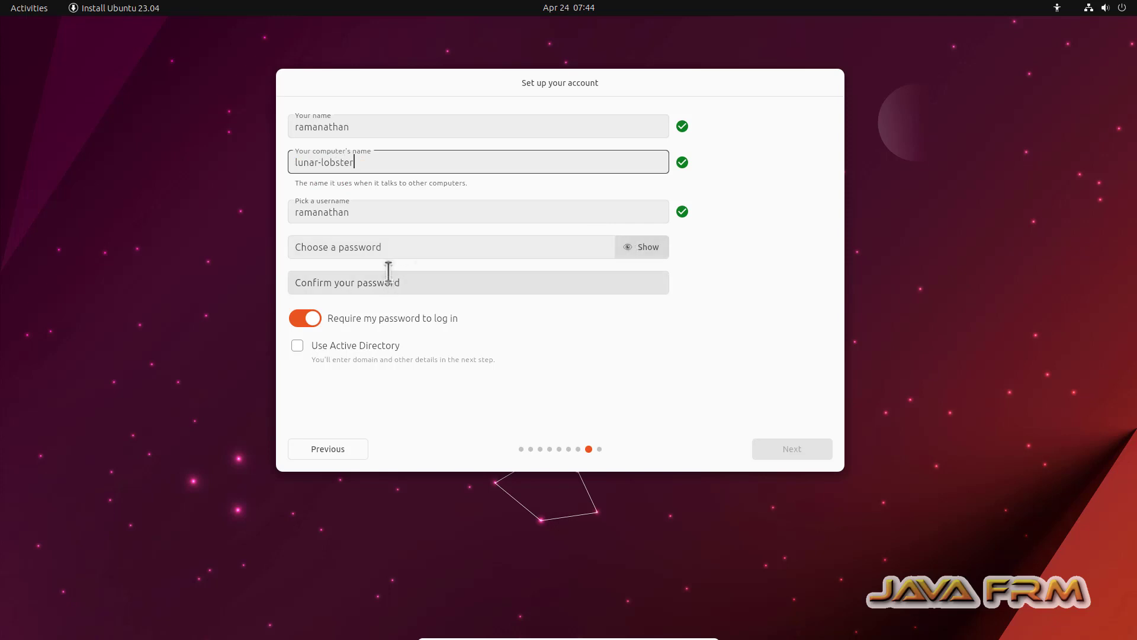
Set and confirm the account password, then keep the Light theme.
left_click(450, 247)
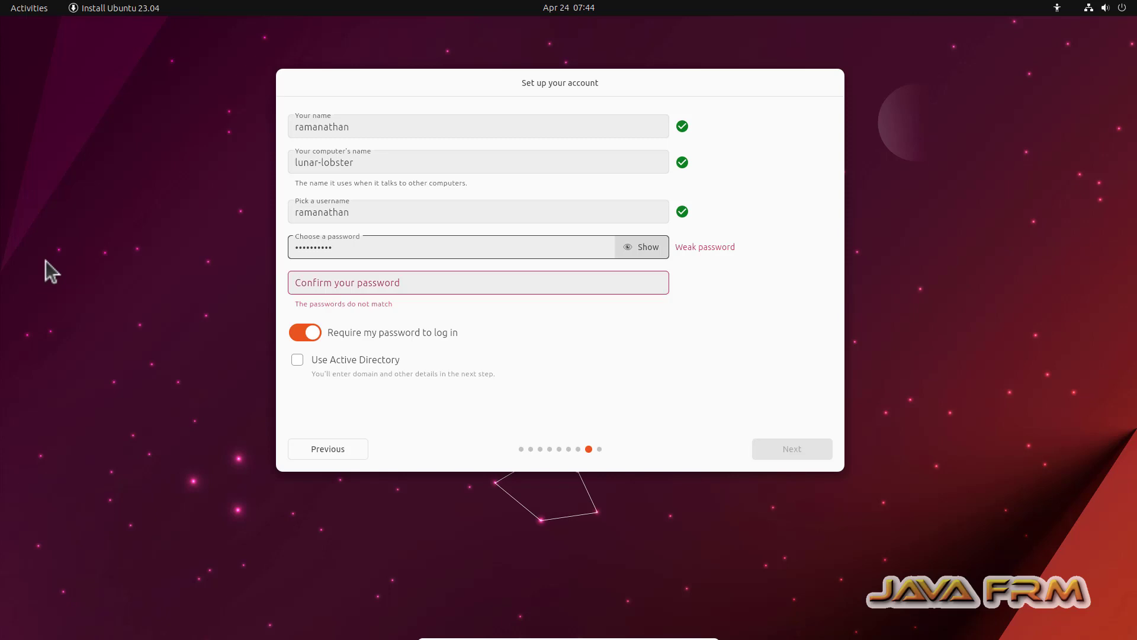
left_click(480, 283)
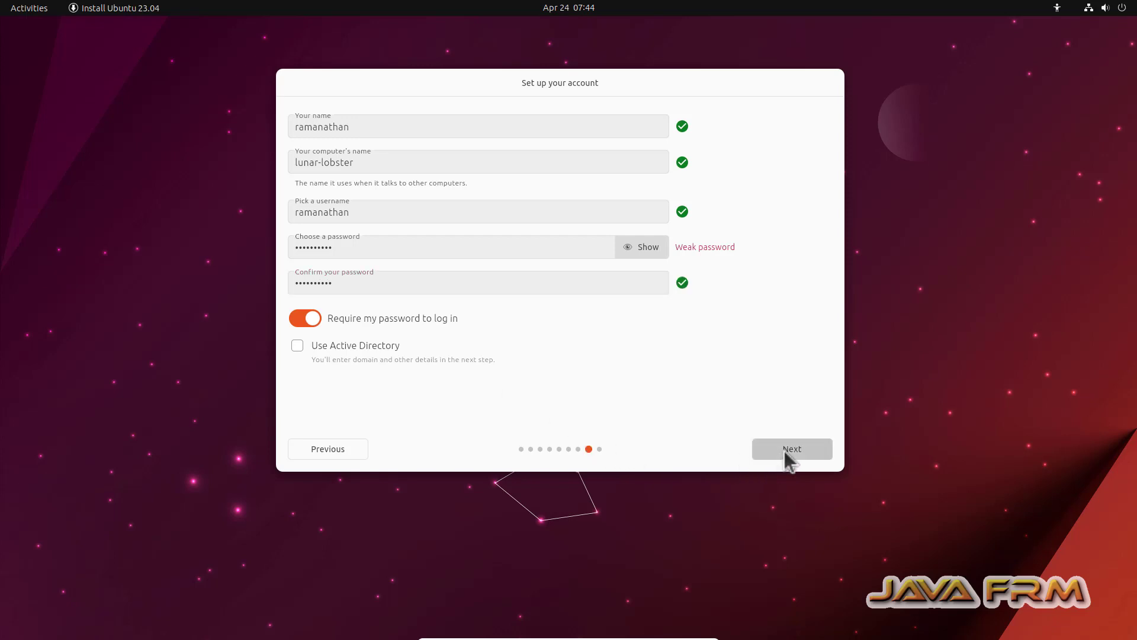
left_click(792, 449)
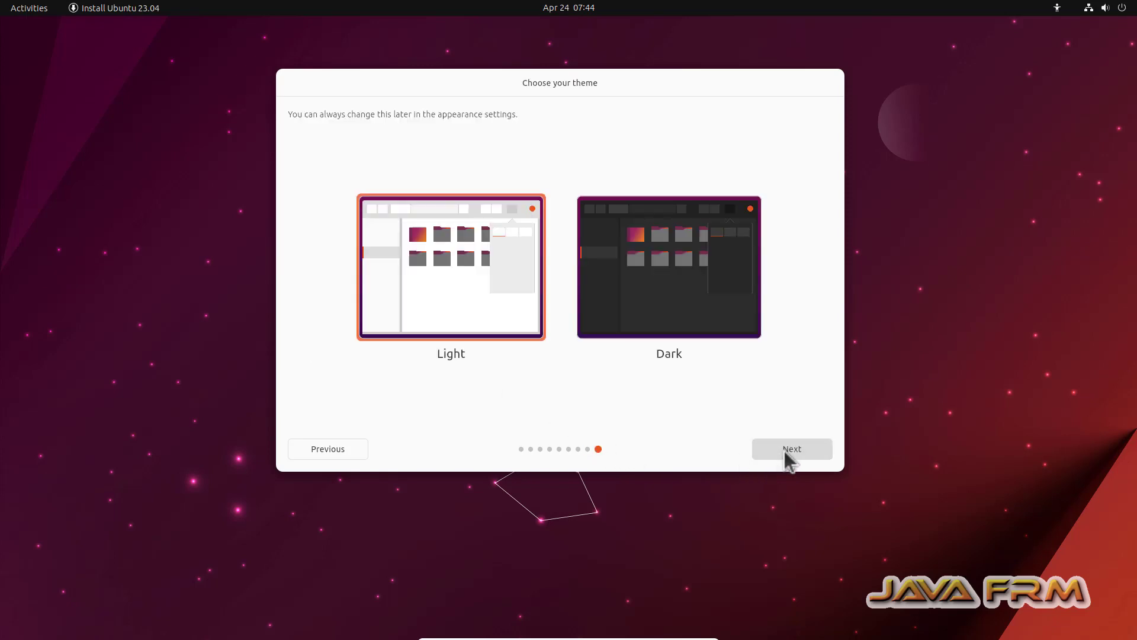
left_click(792, 448)
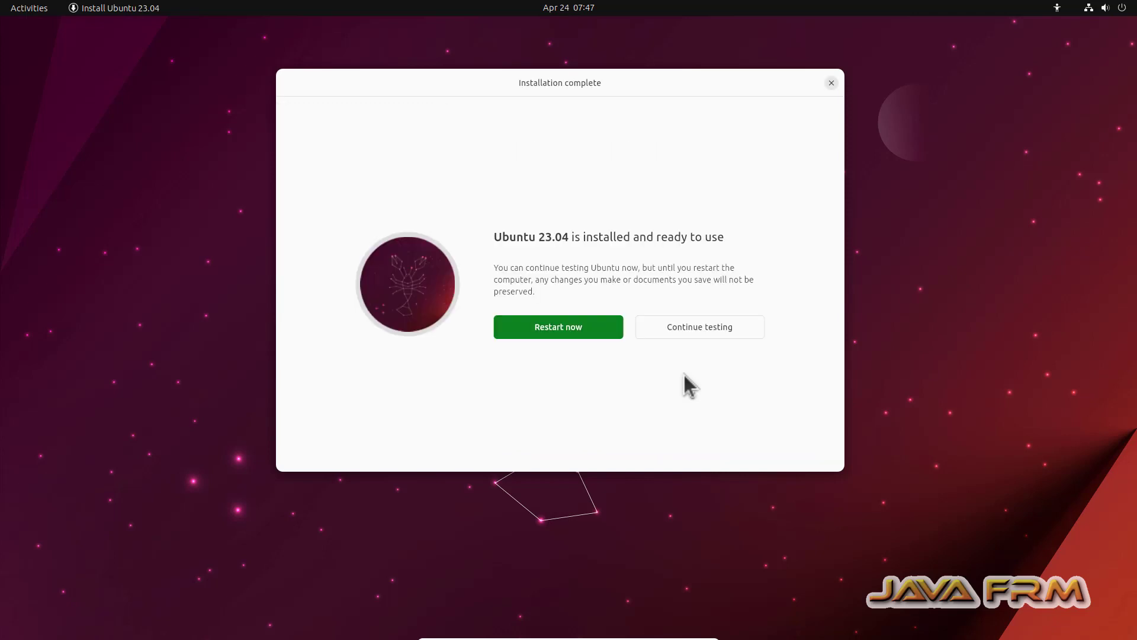
mouse_move(793, 173)
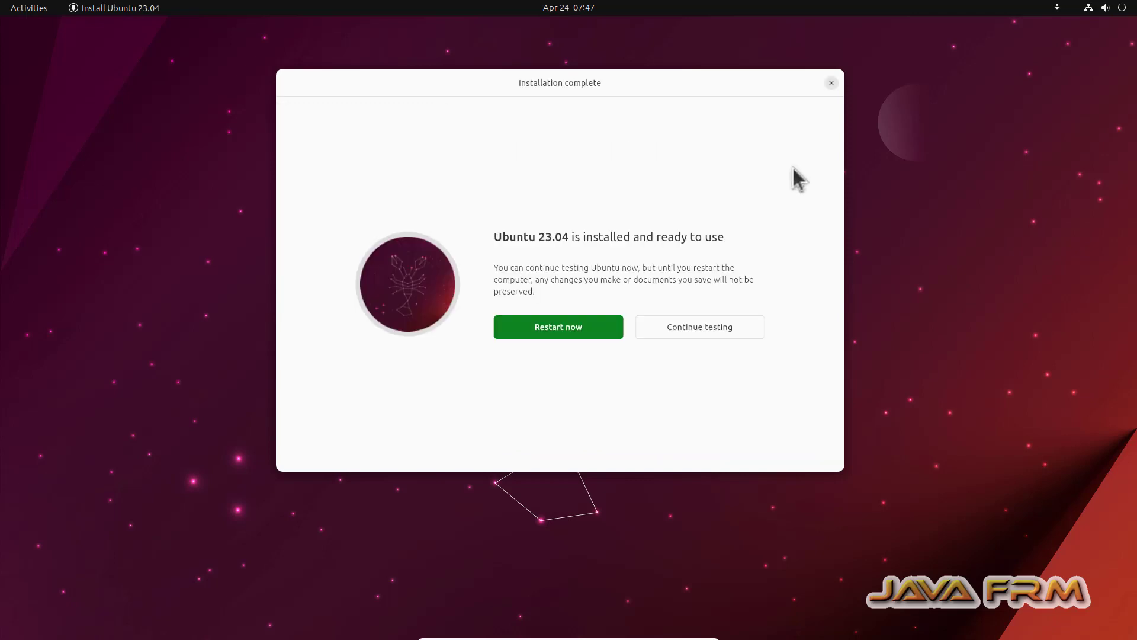
Stay in the live session with Continue testing, then power off the VM.
left_click(700, 327)
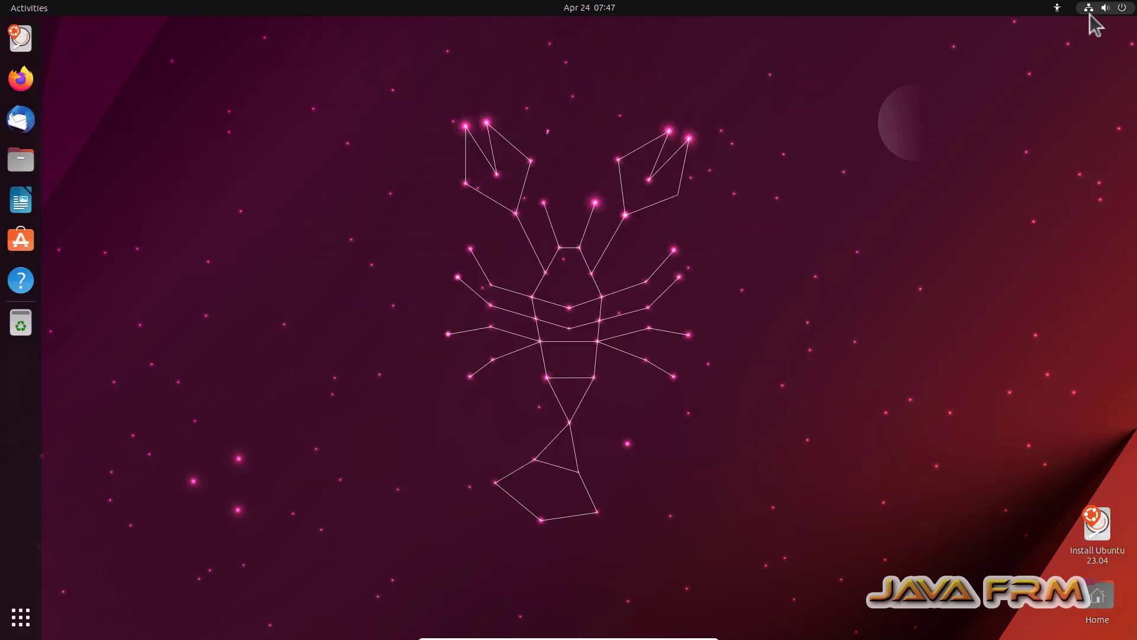
left_click(1088, 7)
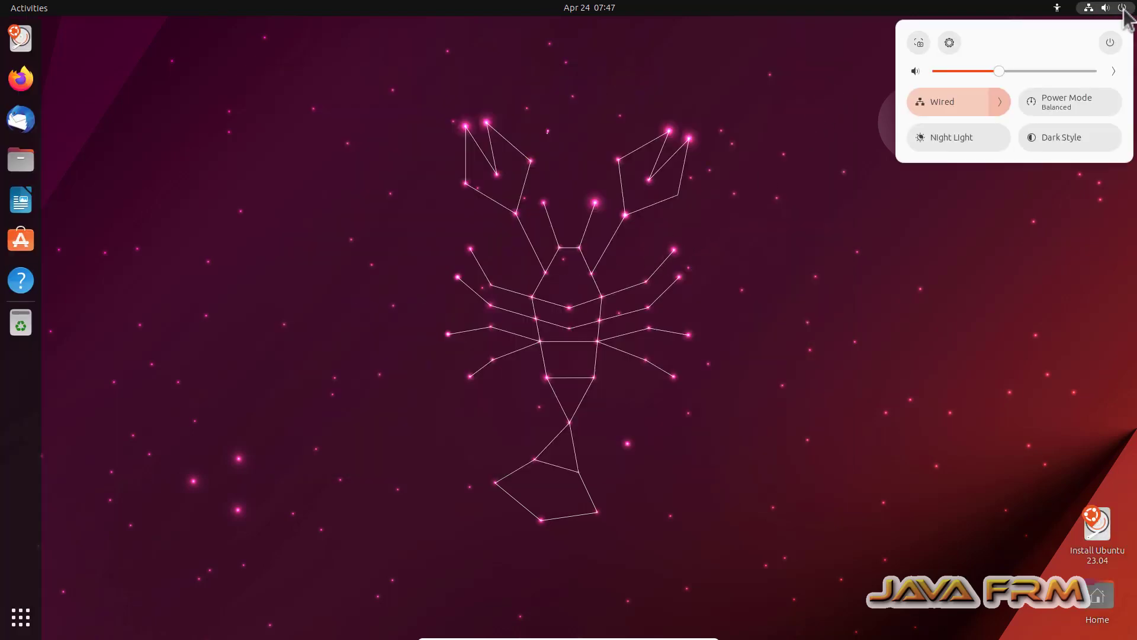
left_click(1110, 42)
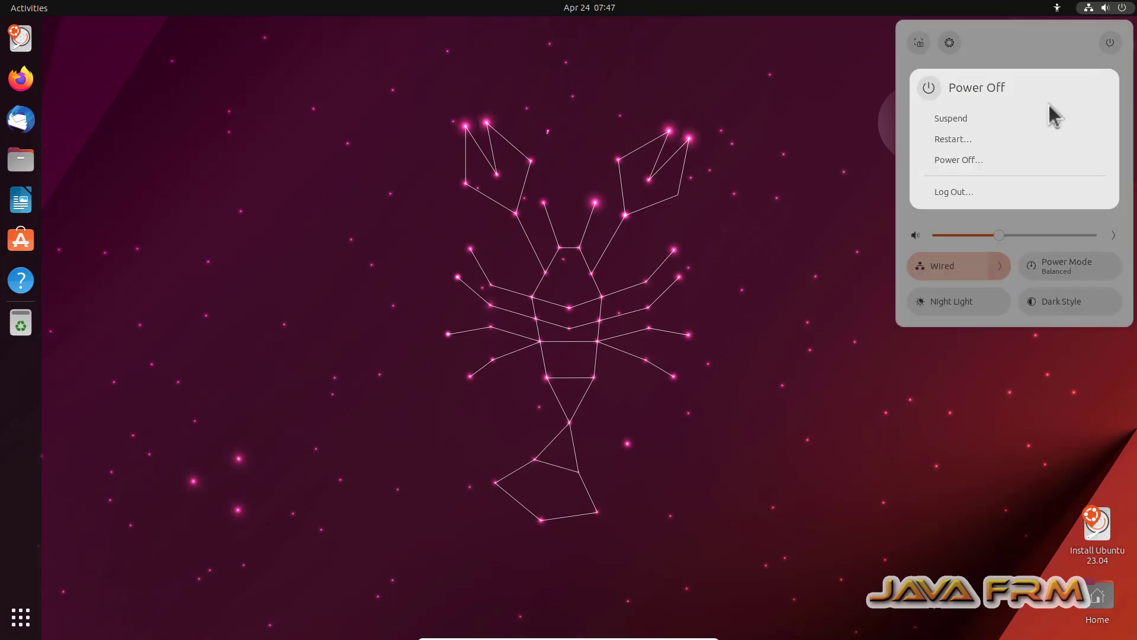
left_click(623, 373)
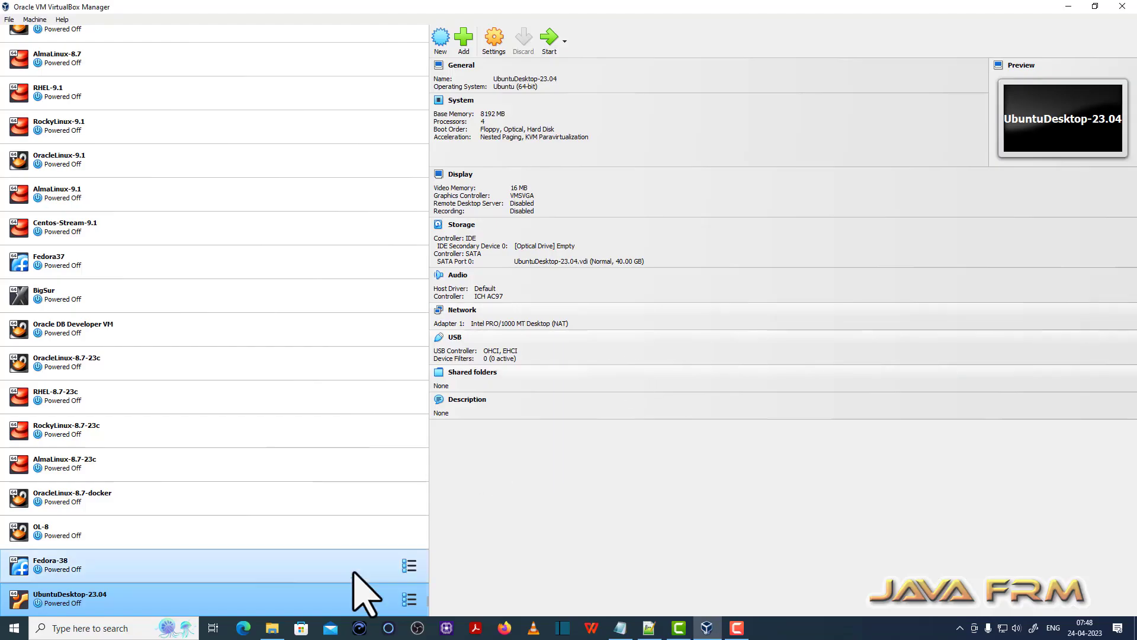
In System settings, uncheck Floppy and move Hard Disk and Optical to the top.
right_click(69, 598)
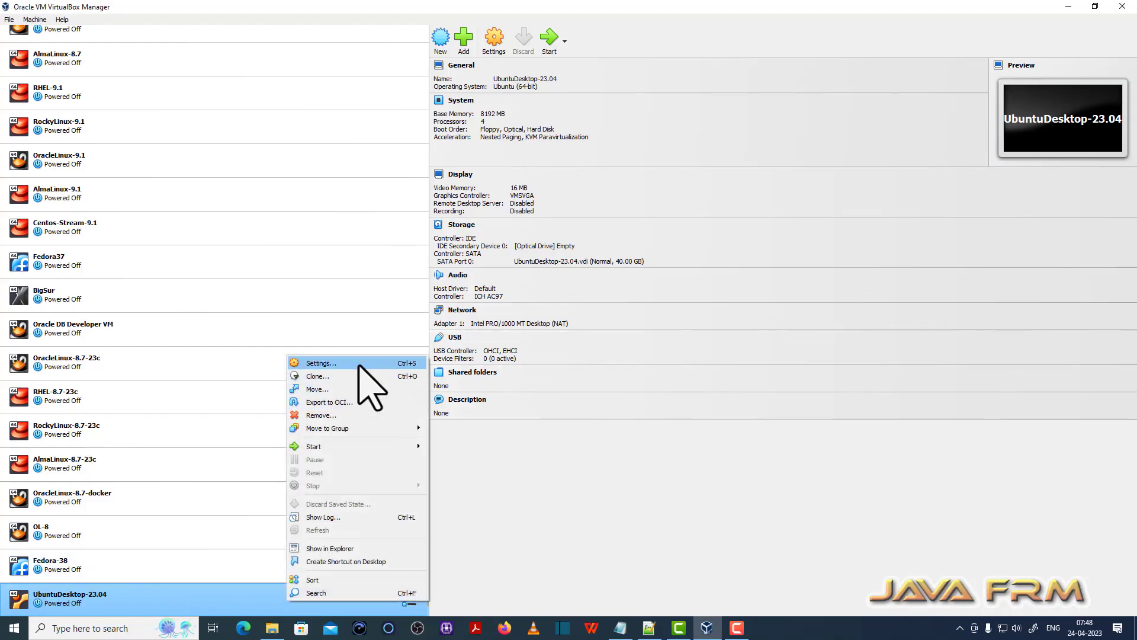
left_click(321, 363)
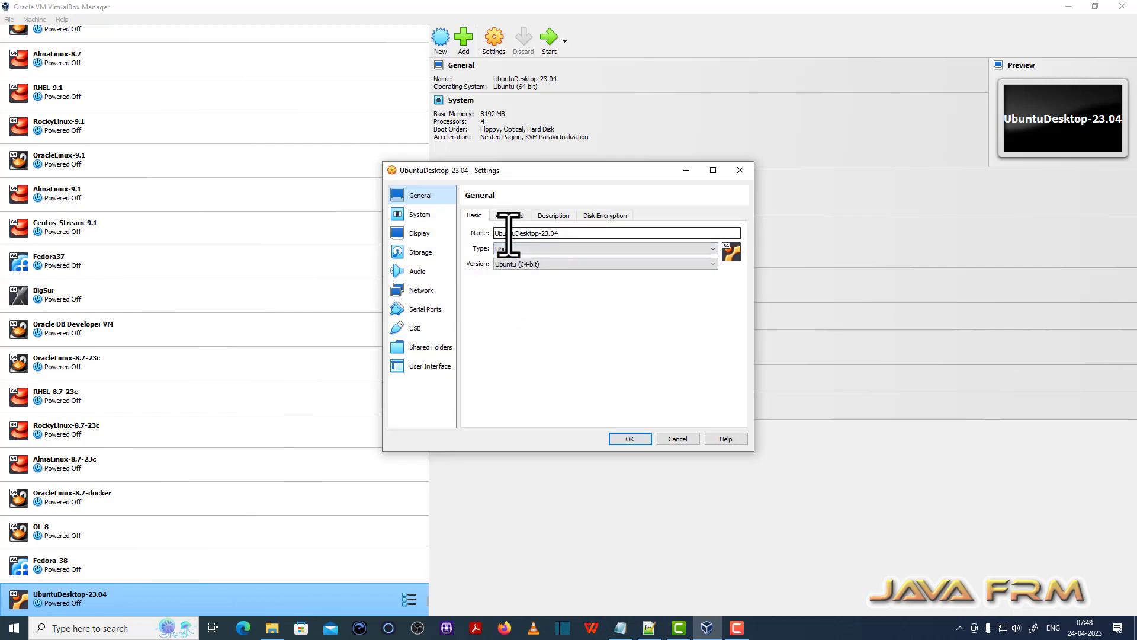
left_click(420, 215)
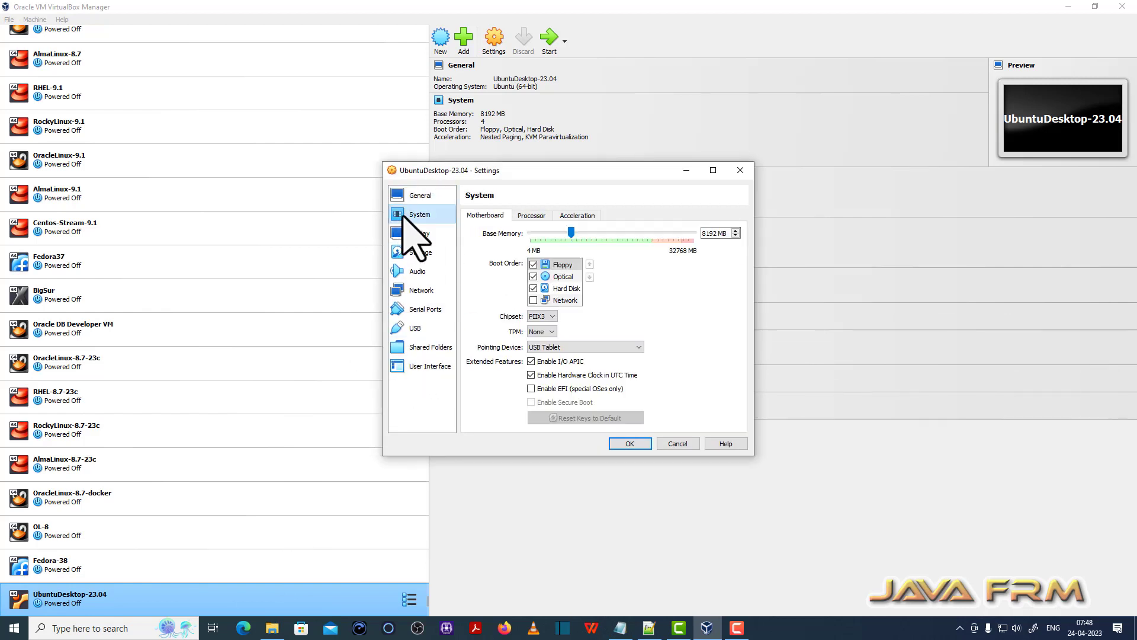
left_click(533, 265)
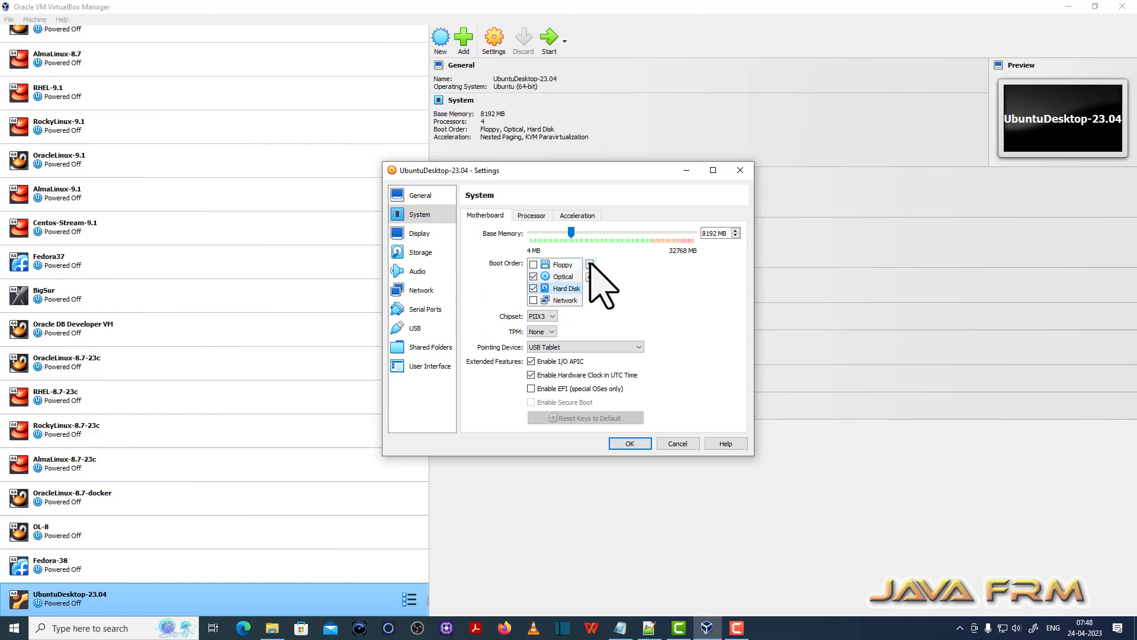
left_click(589, 265)
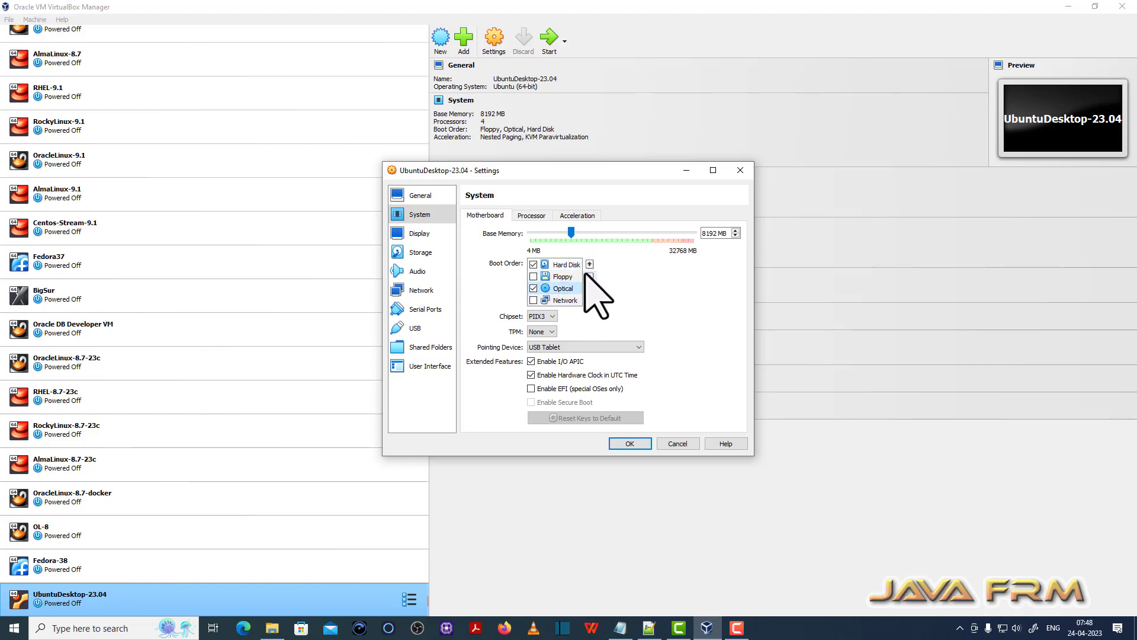
left_click(588, 264)
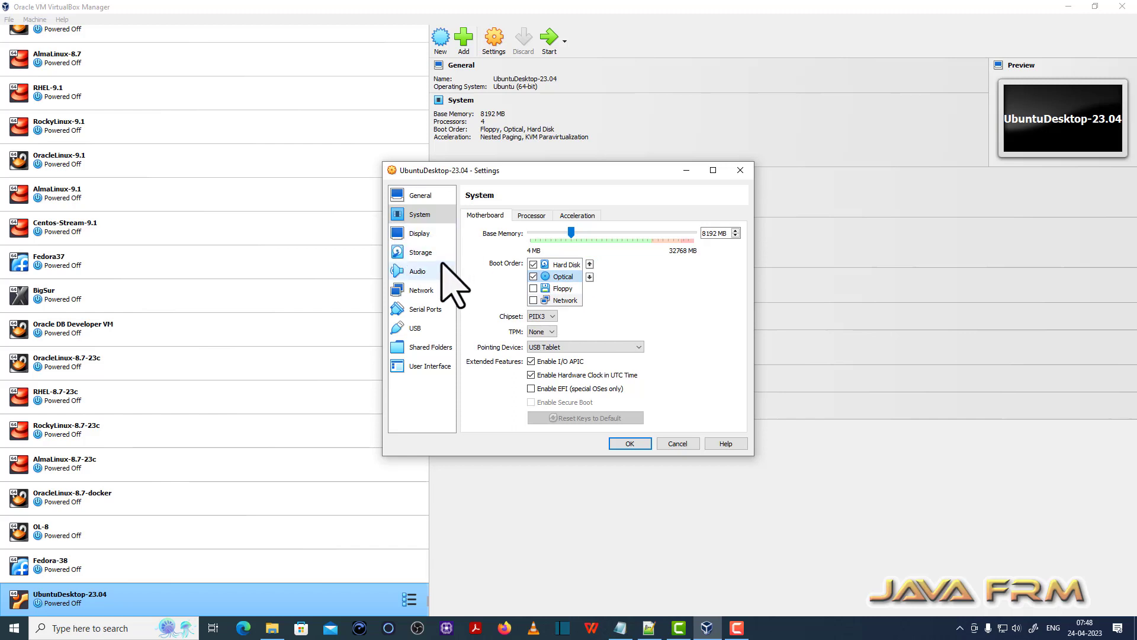
Review the attached drives in Storage and save the settings.
left_click(420, 252)
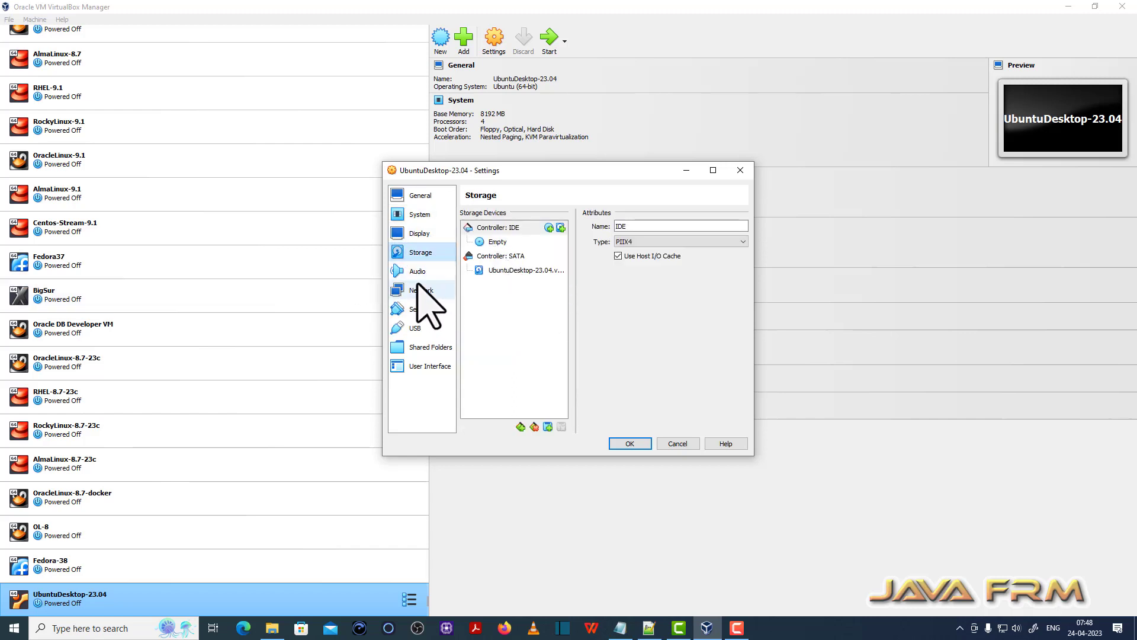
mouse_move(421, 290)
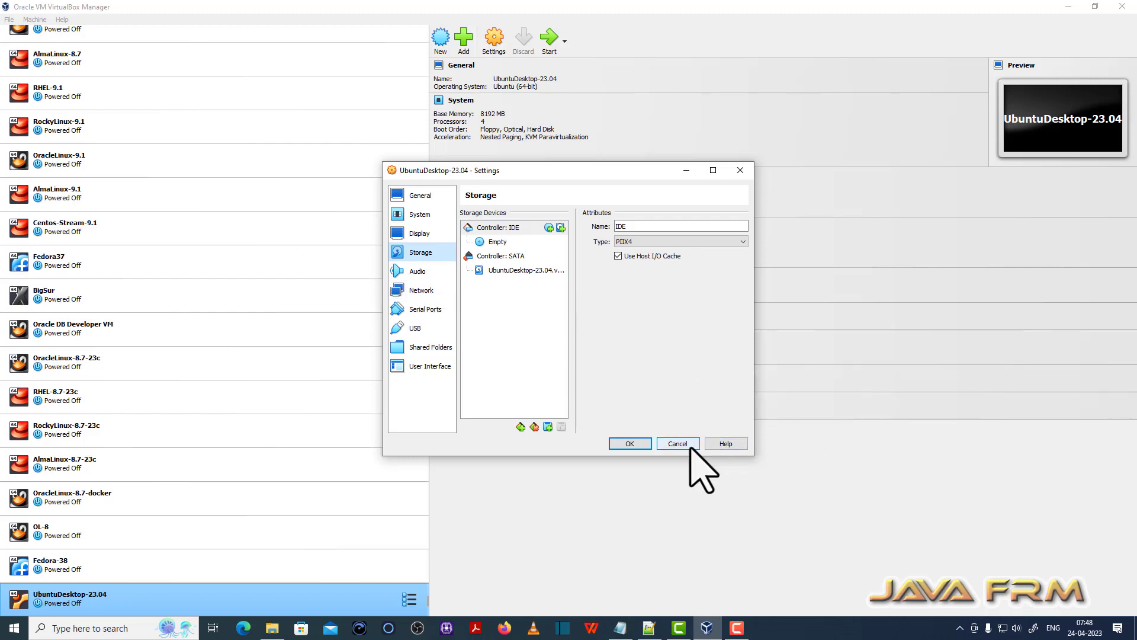
left_click(678, 443)
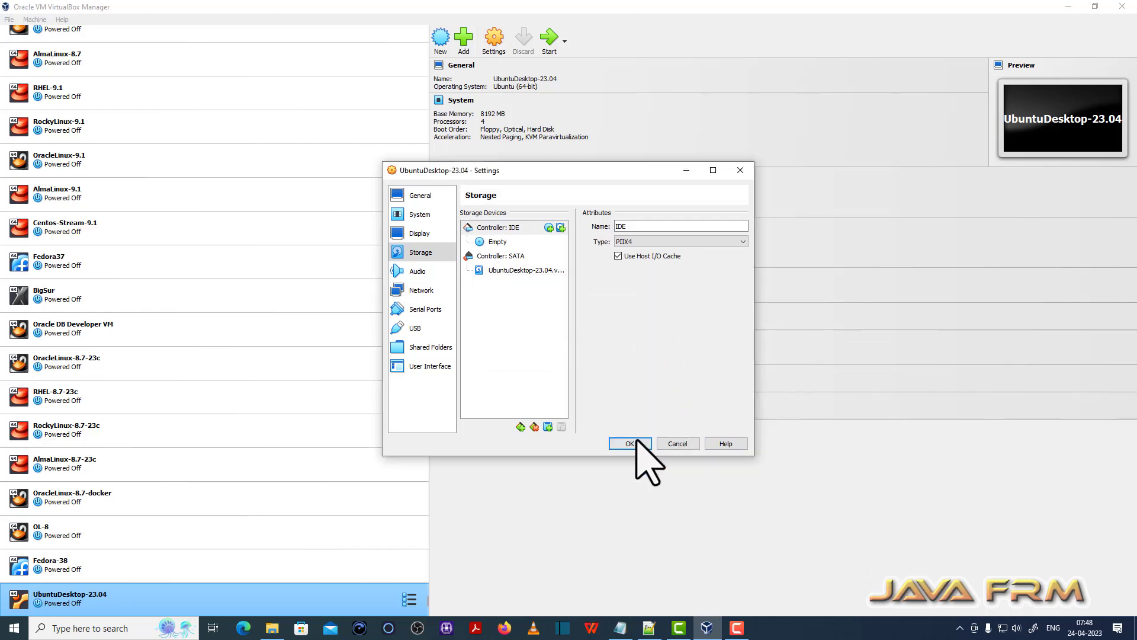
left_click(629, 443)
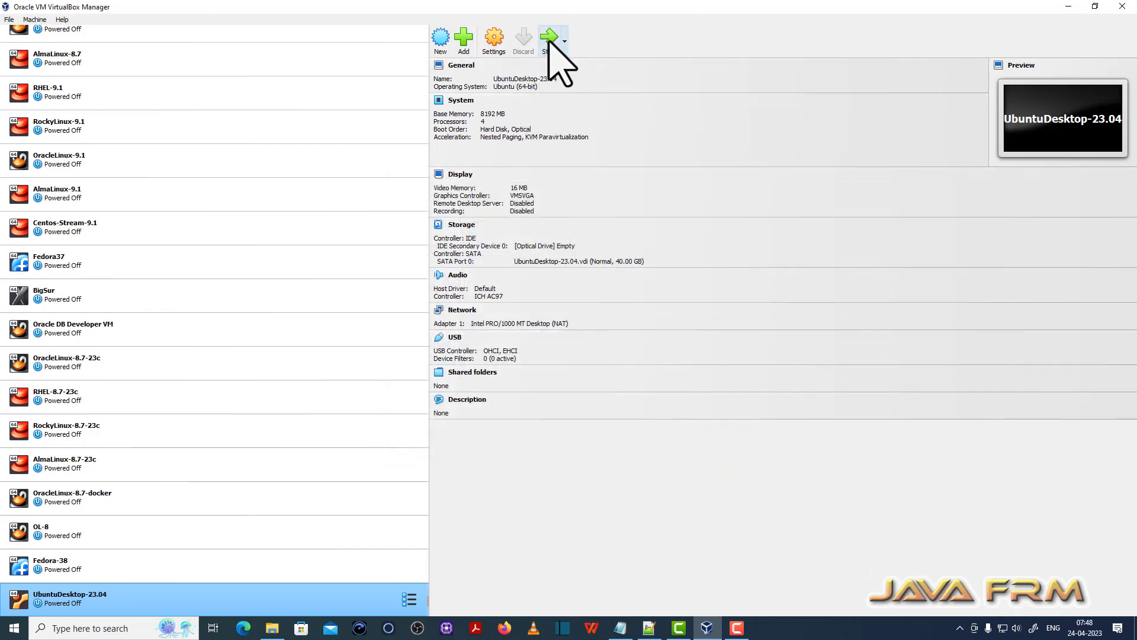
Boot the VM and finish the welcome wizard, declining system info and Location Services.
left_click(550, 36)
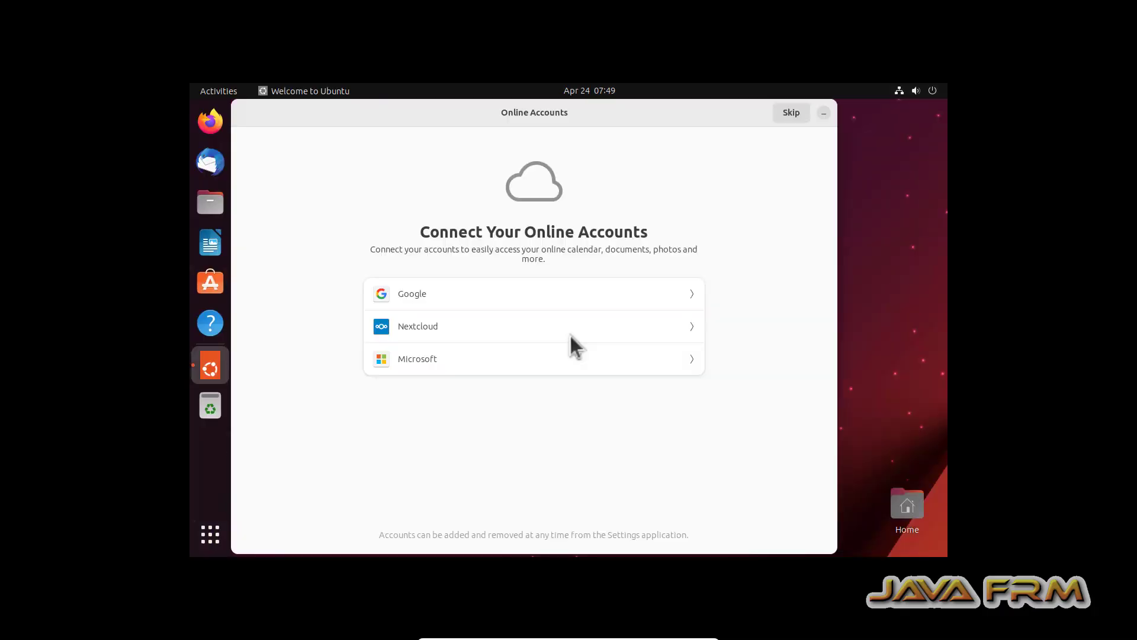
mouse_move(799, 123)
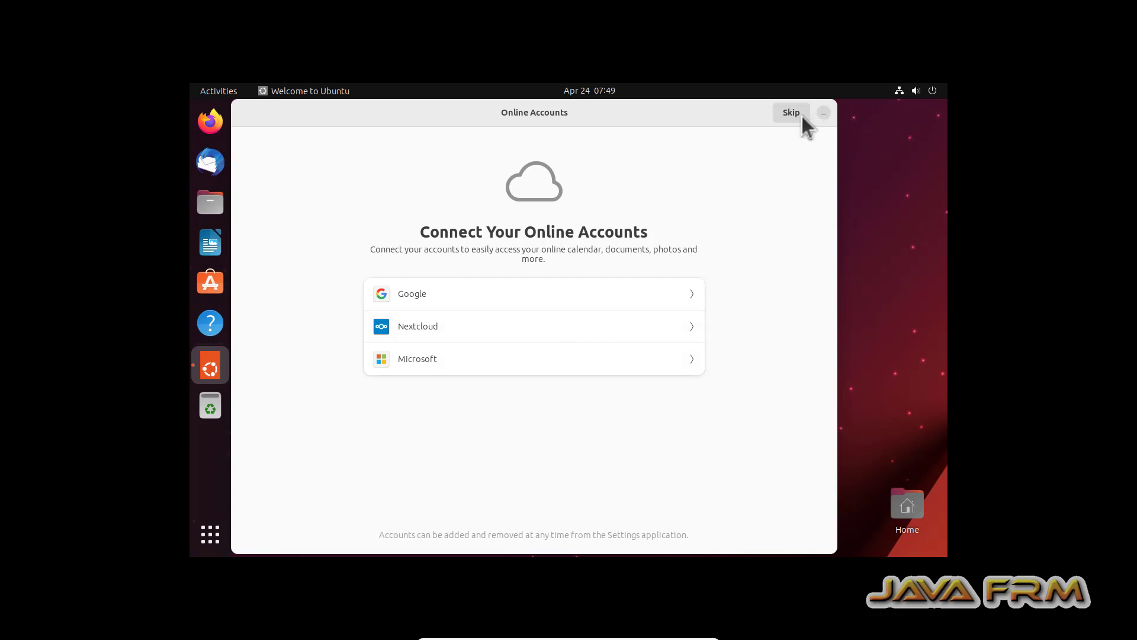
left_click(791, 112)
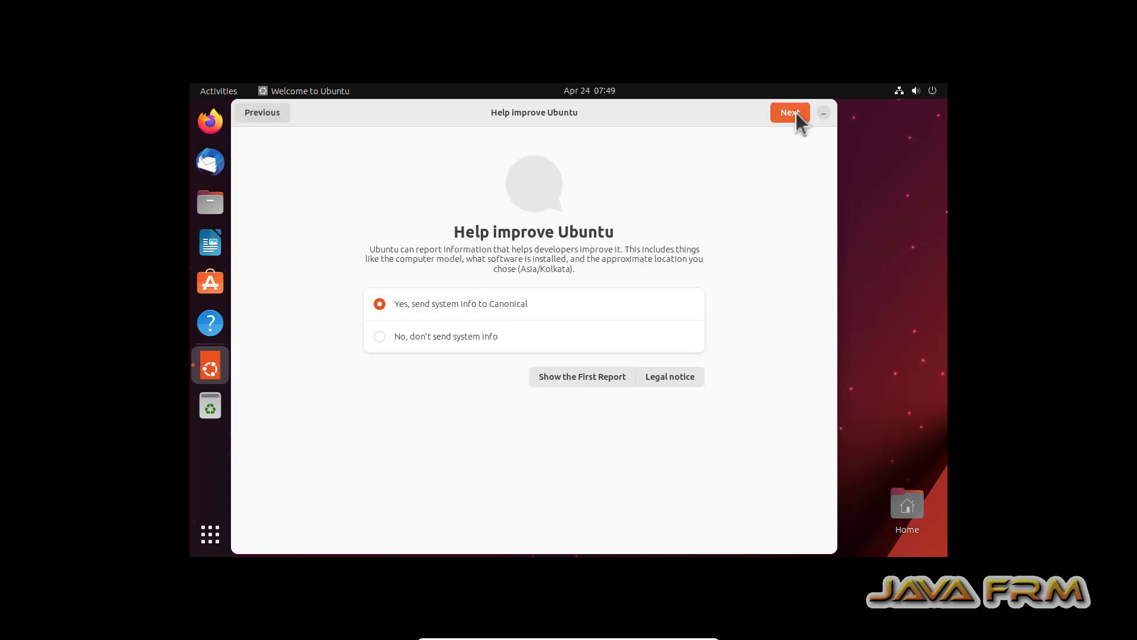
left_click(380, 335)
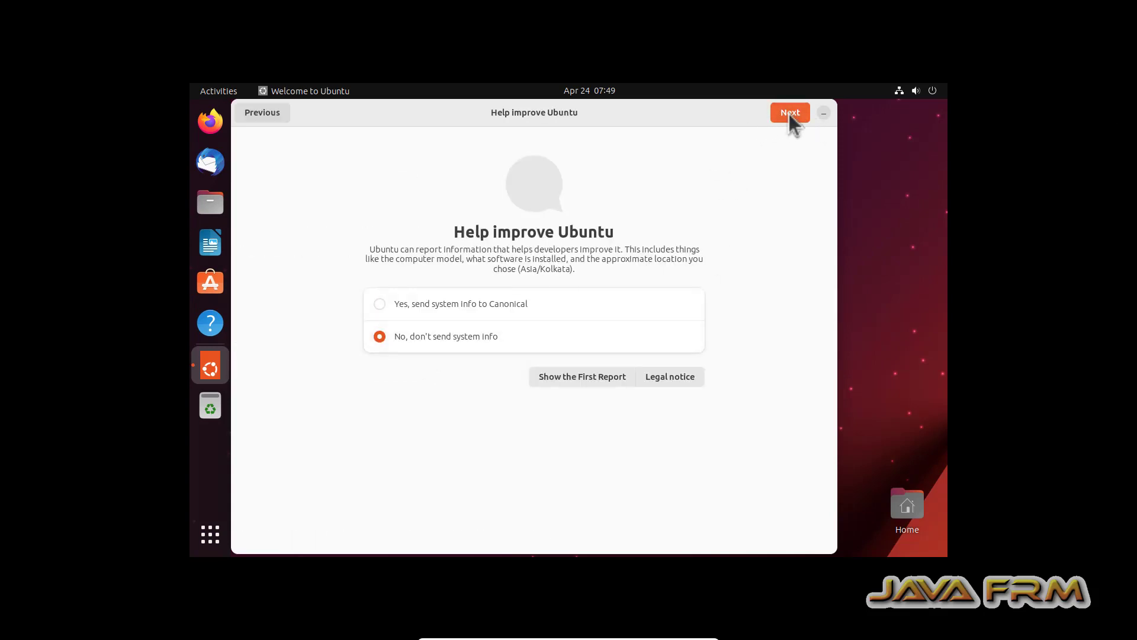
left_click(790, 112)
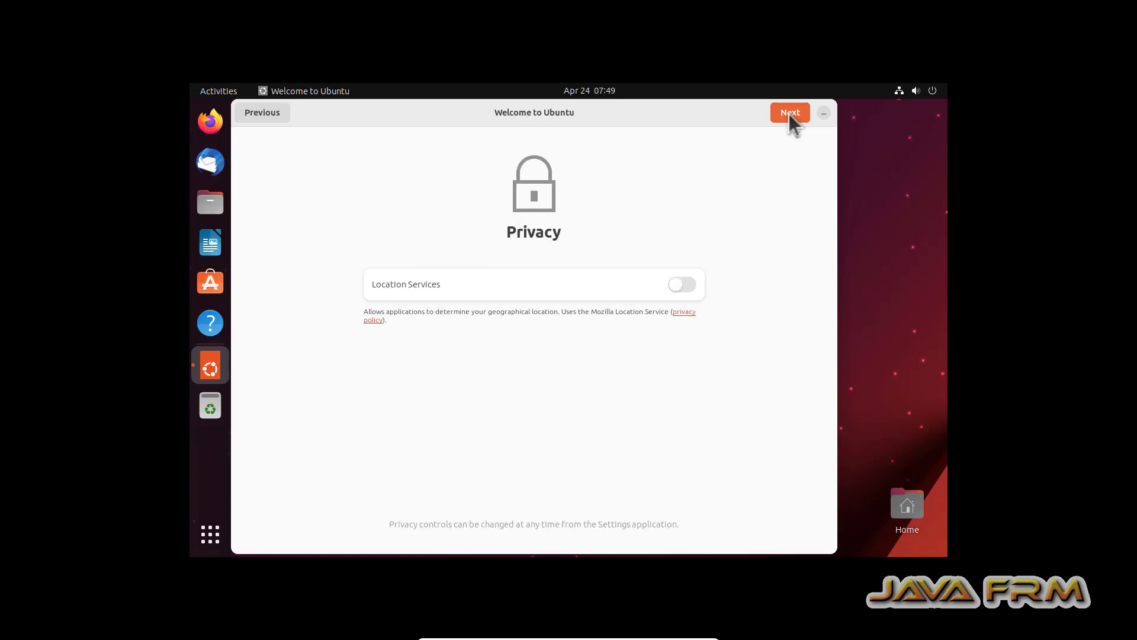
left_click(790, 113)
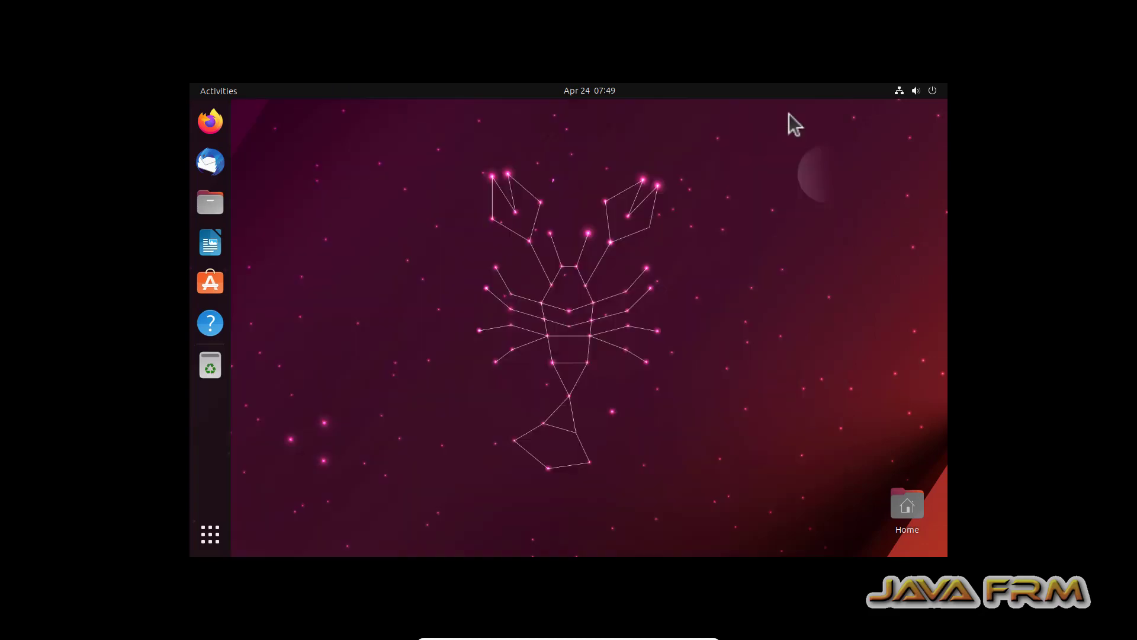
mouse_move(558, 301)
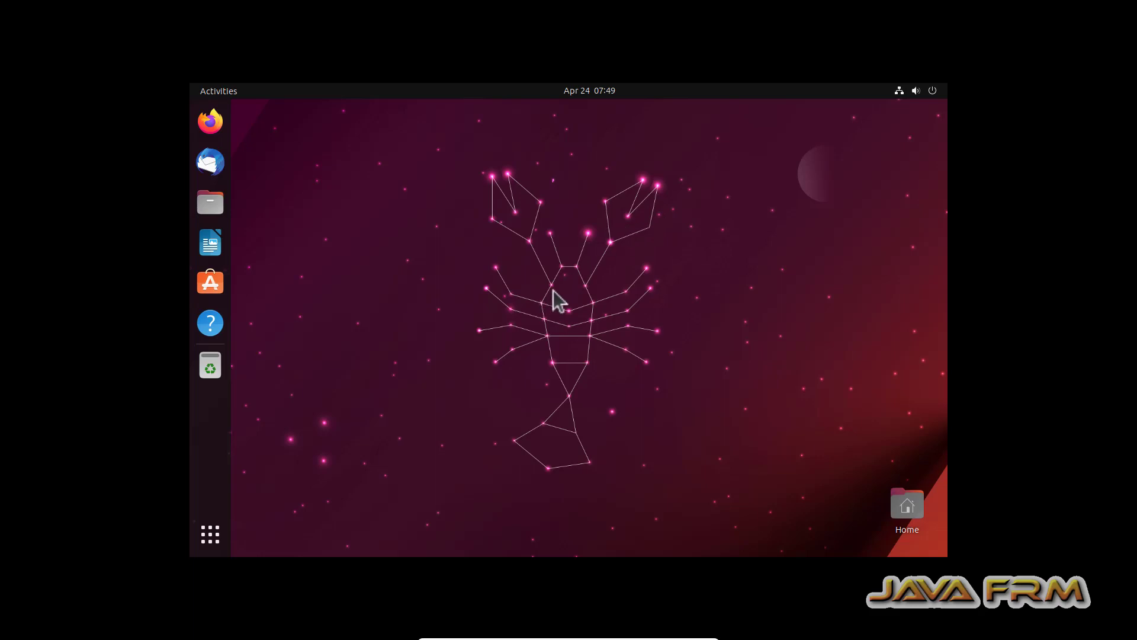
Set the Displays resolution to 1920 × 1080, apply it, and close Settings.
left_click(210, 534)
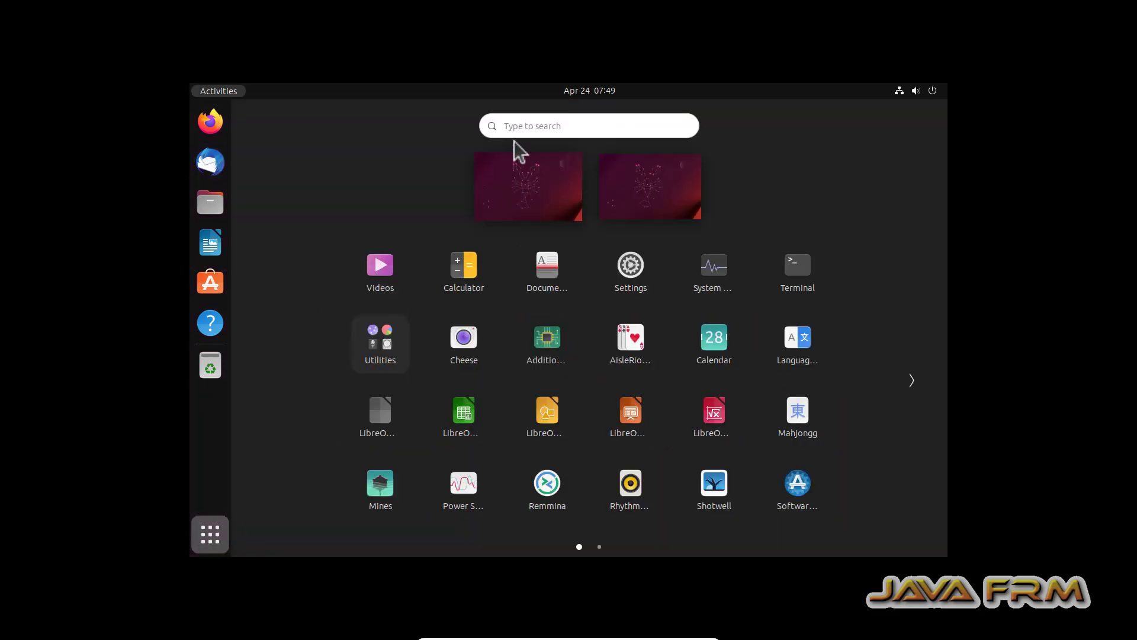
type("d")
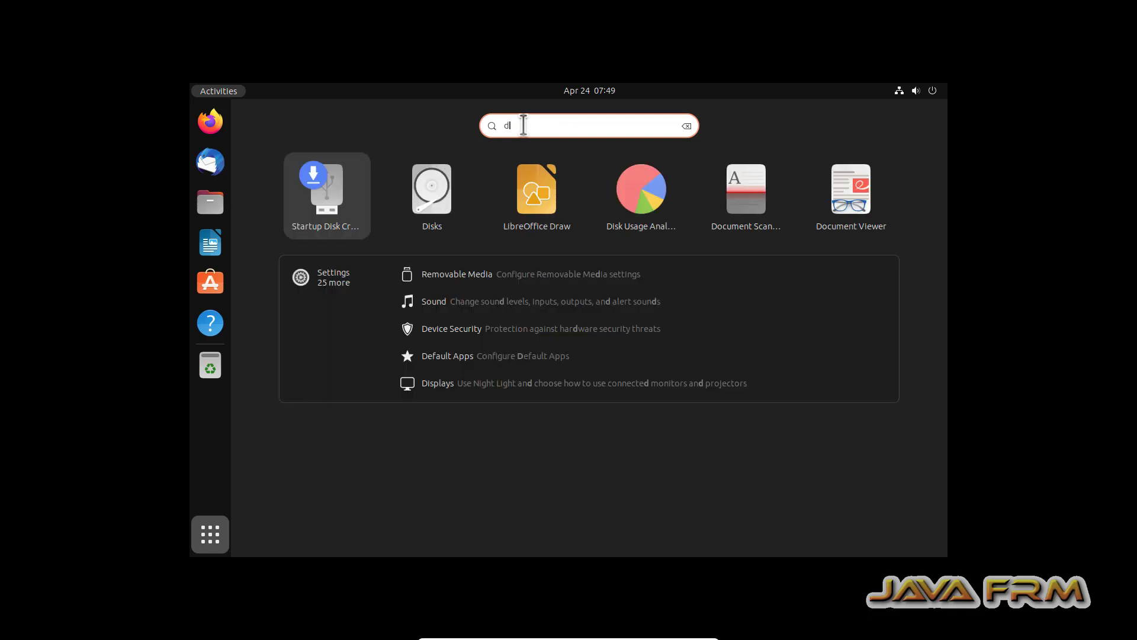
type("ispl")
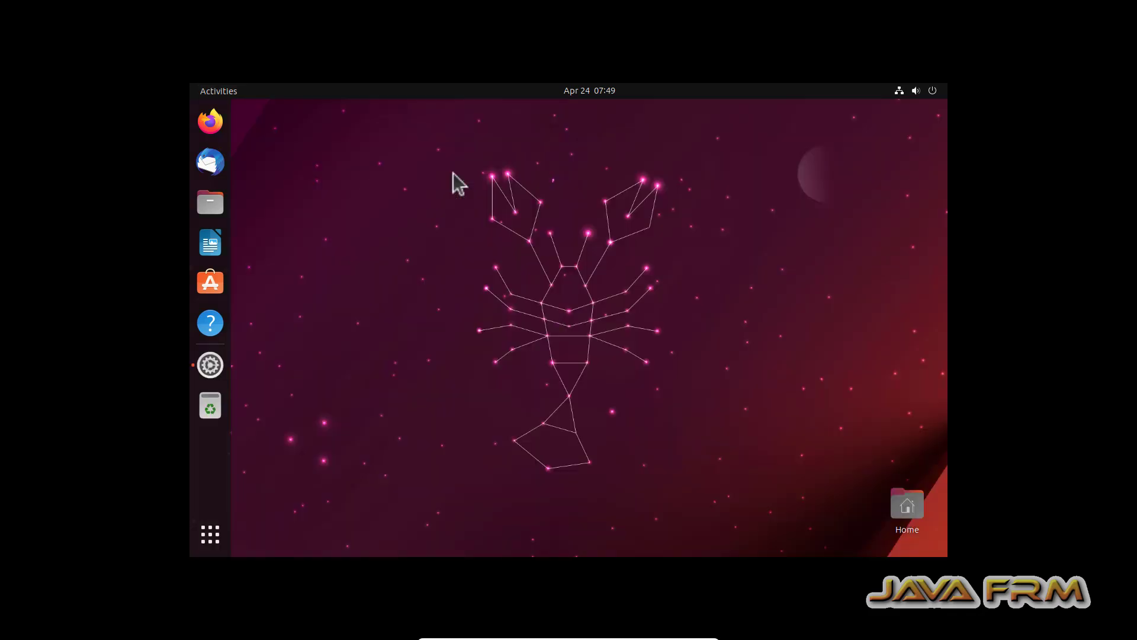
left_click(827, 190)
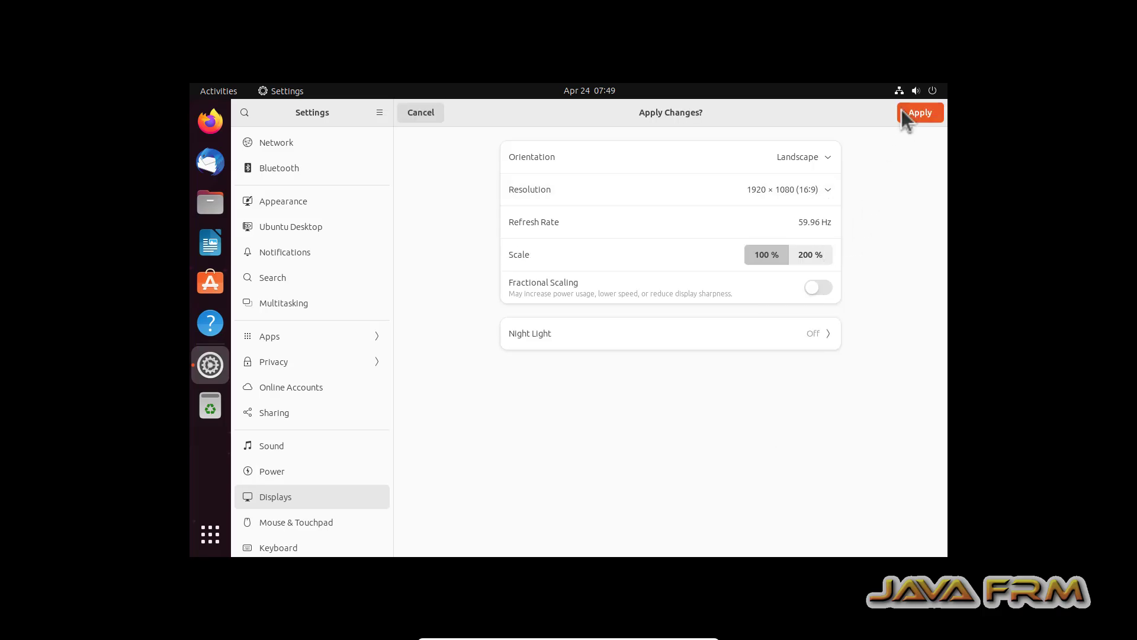
left_click(920, 112)
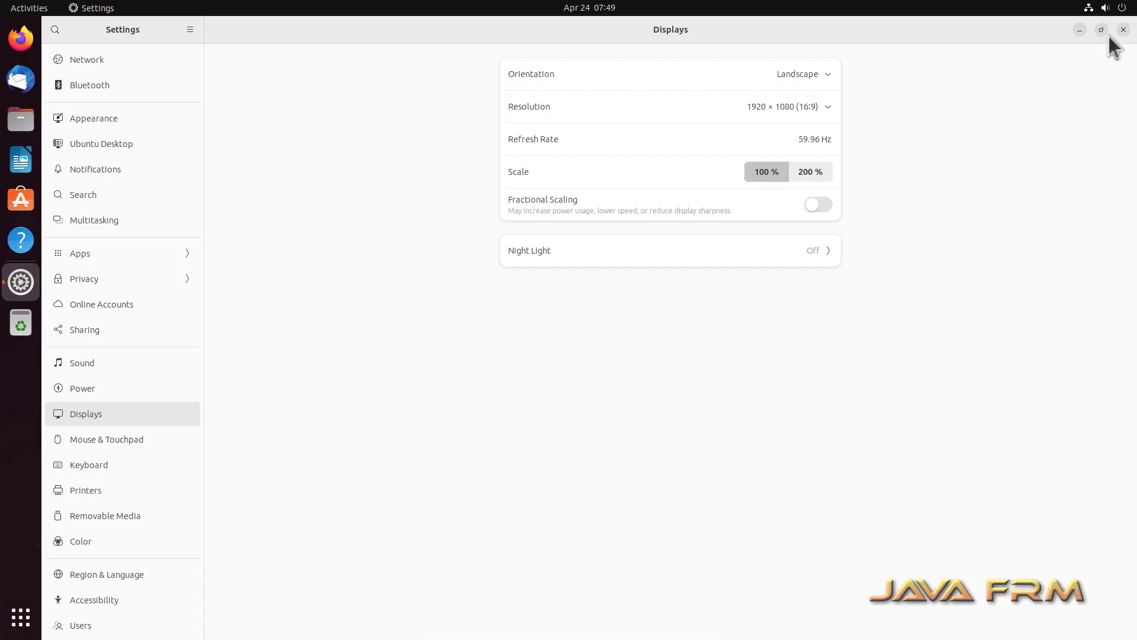
left_click(1123, 29)
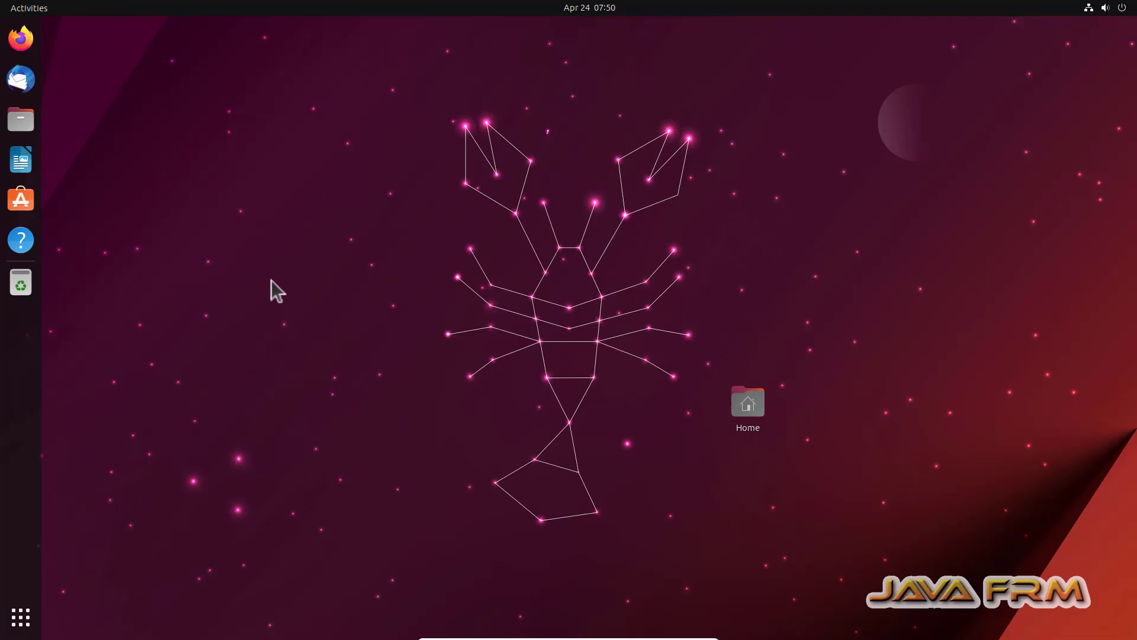
mouse_move(33, 628)
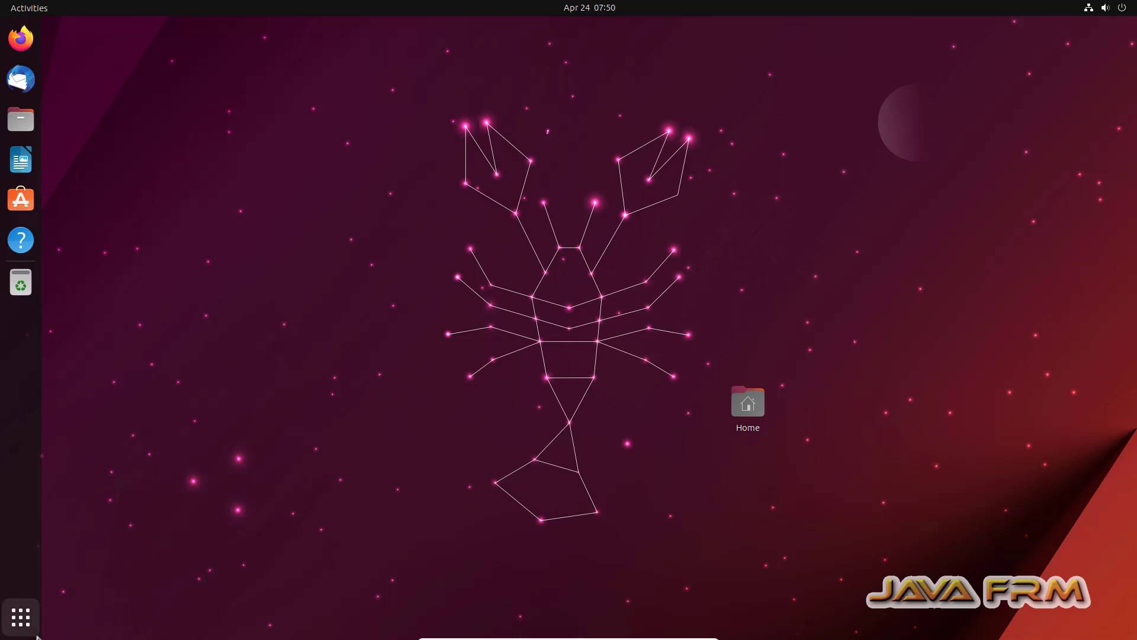
Launch Terminal, become root with 'sudo su', and run 'apt update'.
left_click(17, 618)
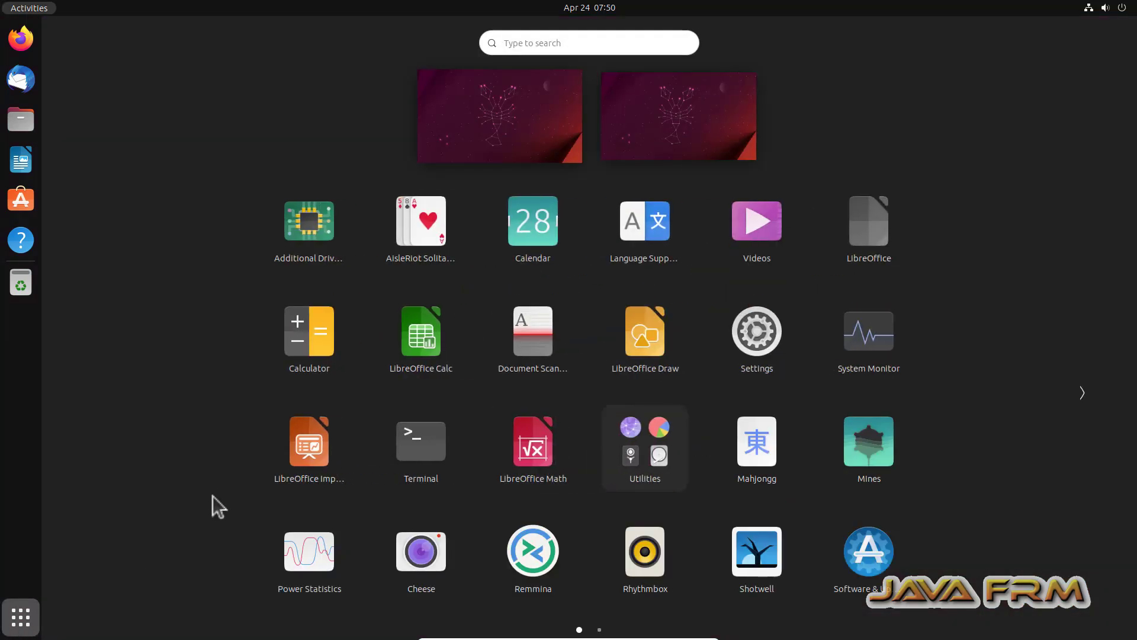
type("ter")
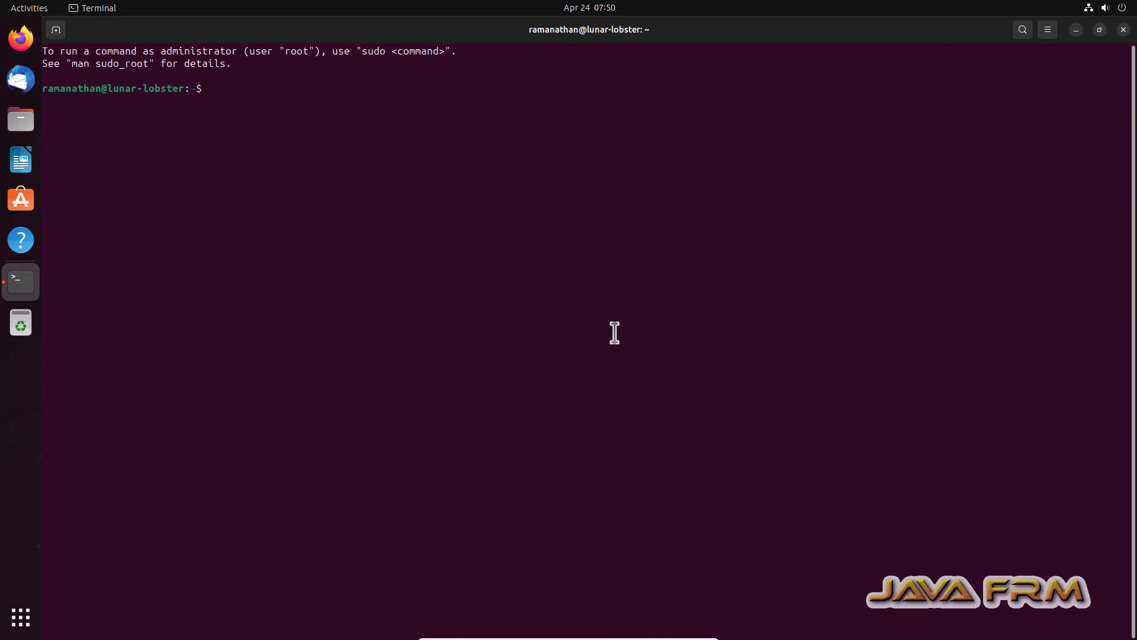
type("sudo su")
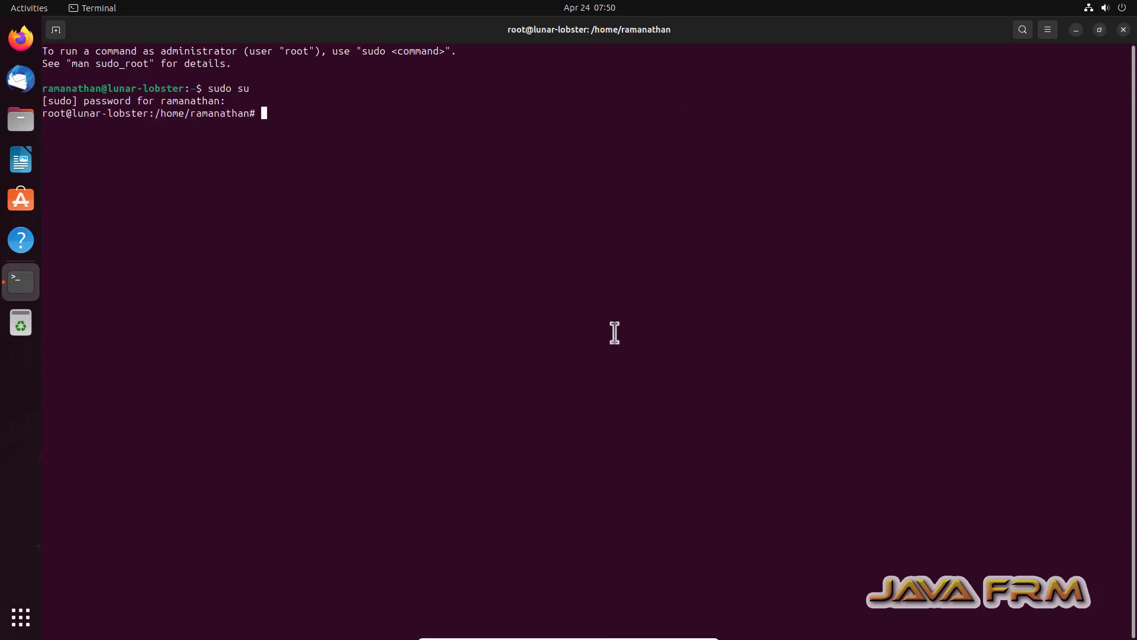
type("apt u")
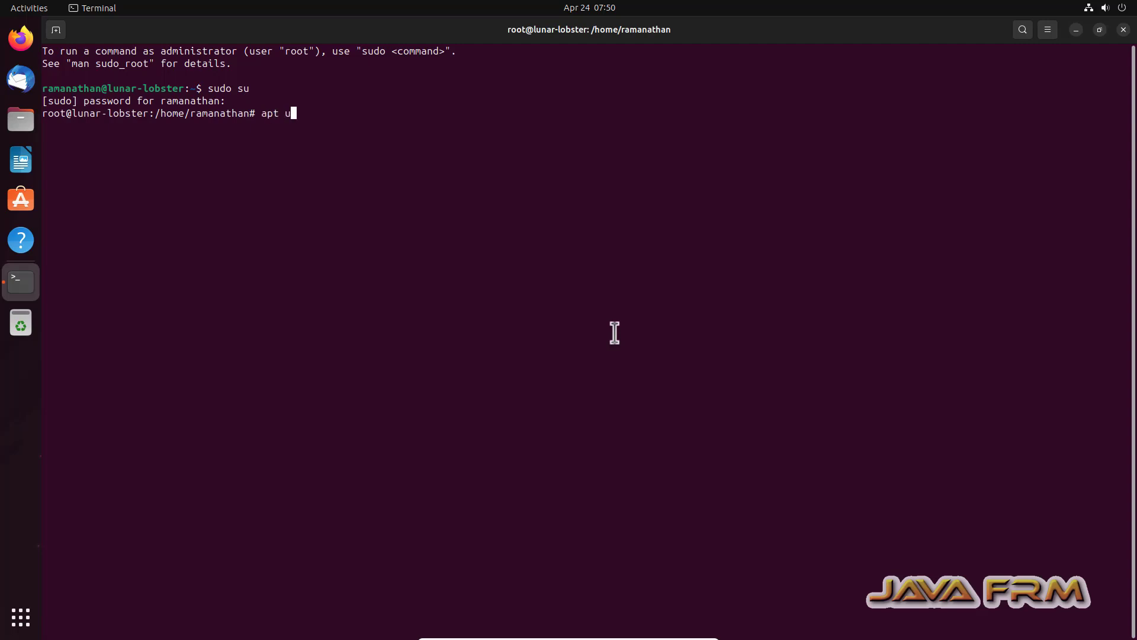
type("pdate")
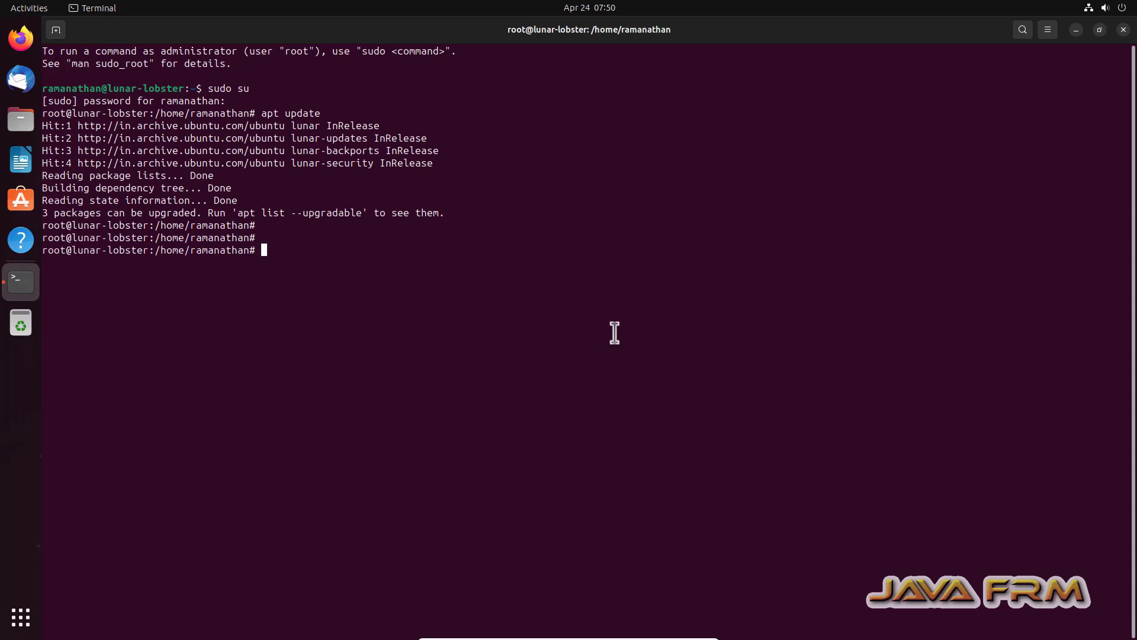
Run 'apt install -y build-essential linux-headers-$(uname -r)' as root and let it finish.
type("apt insta")
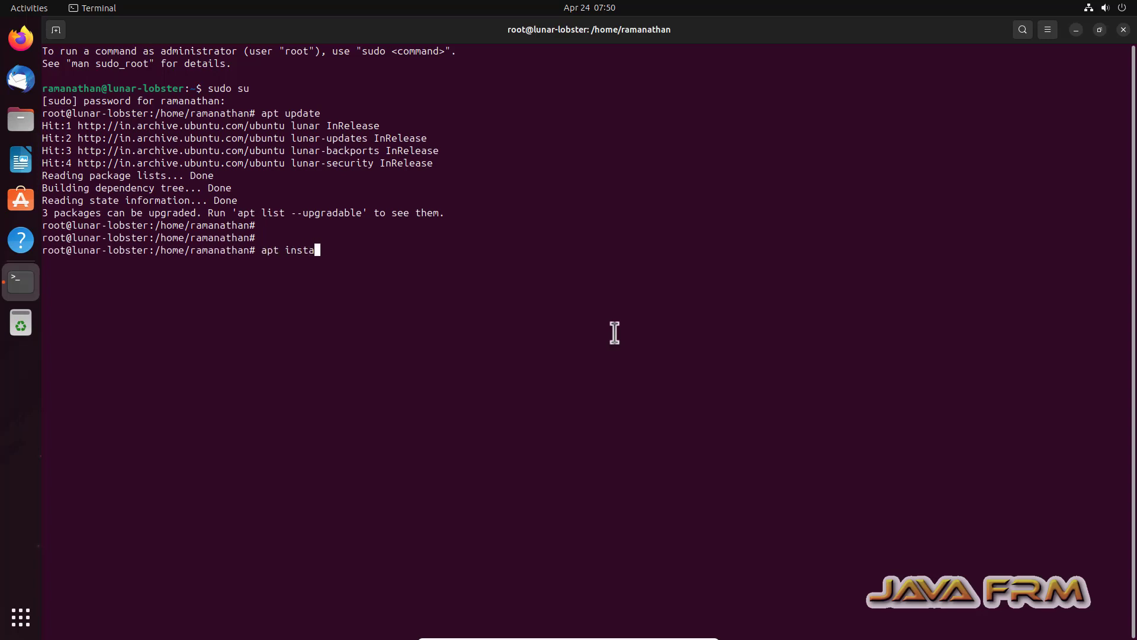
type("ll -y build-essential linux-headers-$(uname -r)")
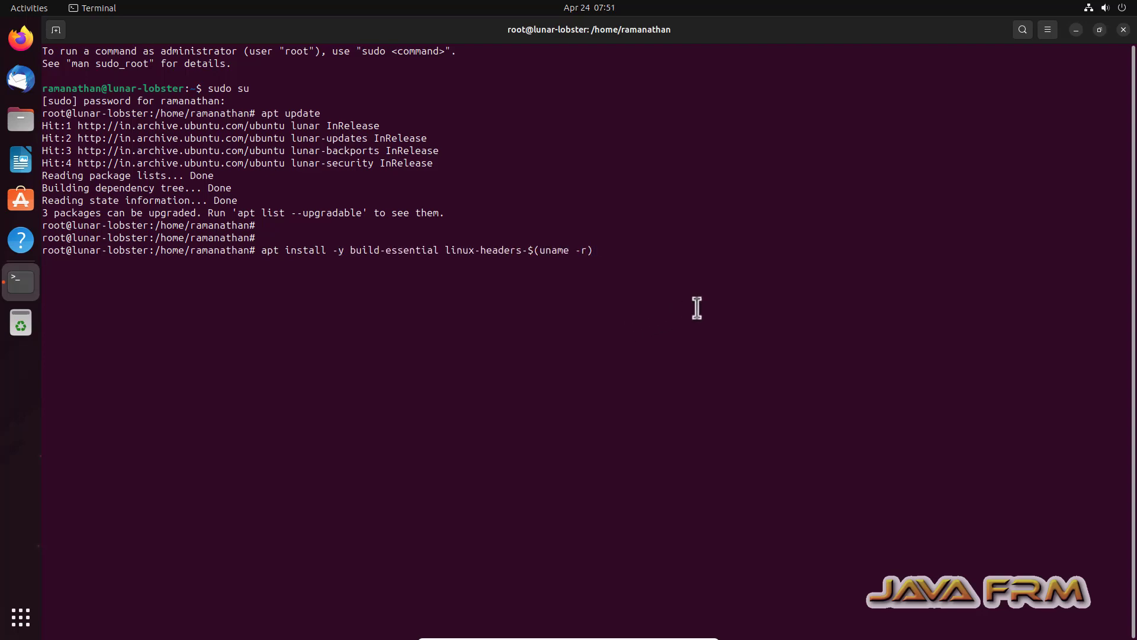
key("Return")
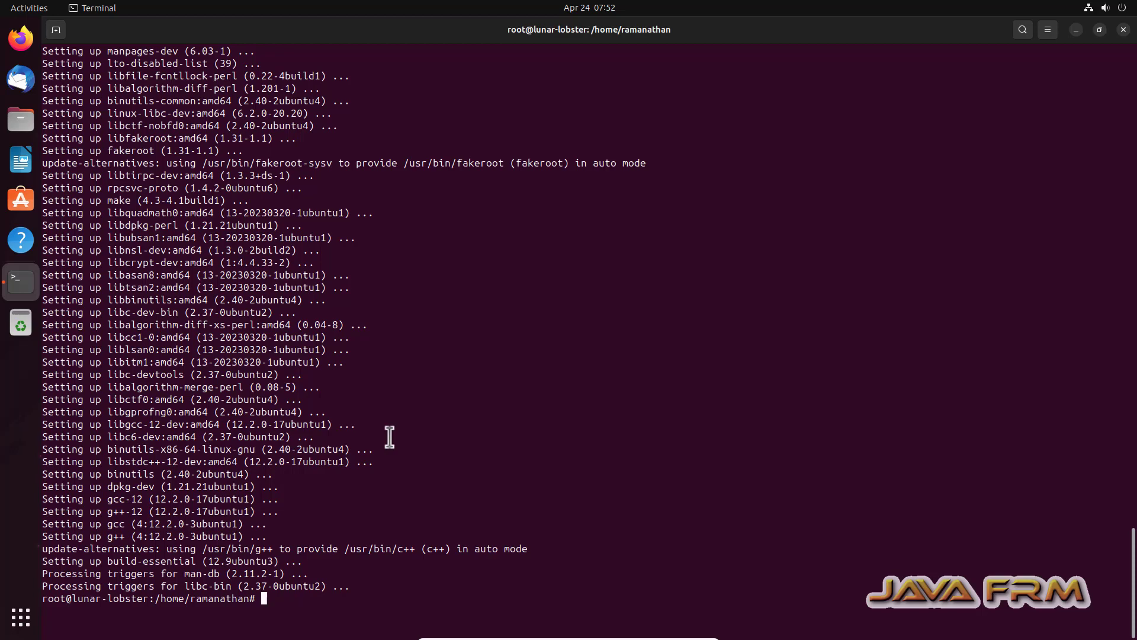
mouse_move(32, 16)
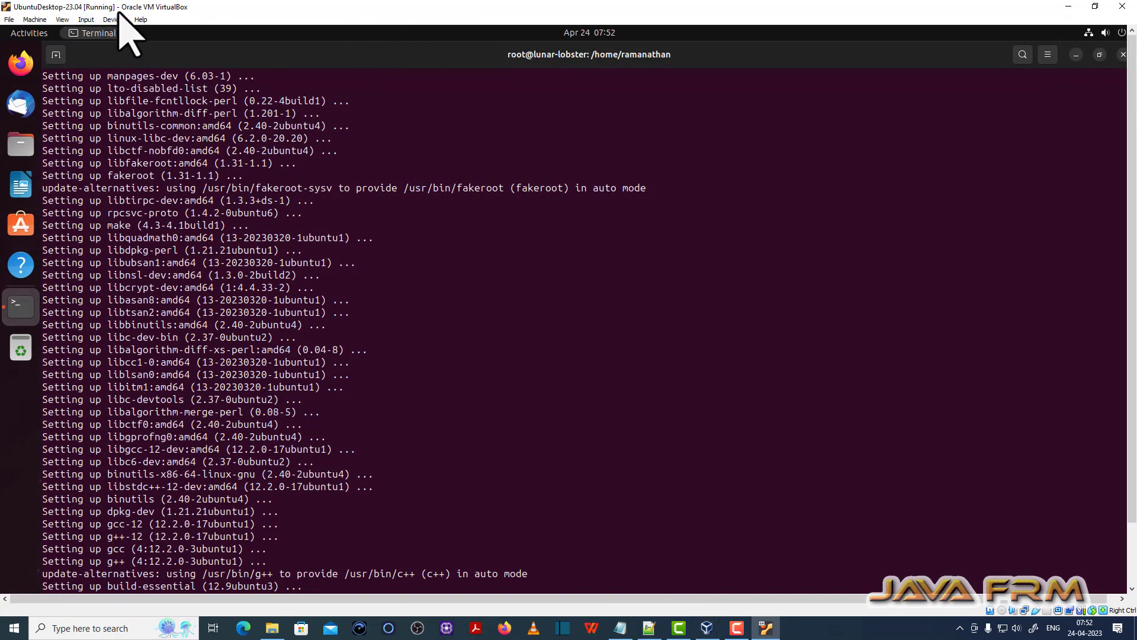
Insert the Guest Additions CD image from the VirtualBox Devices menu.
left_click(111, 19)
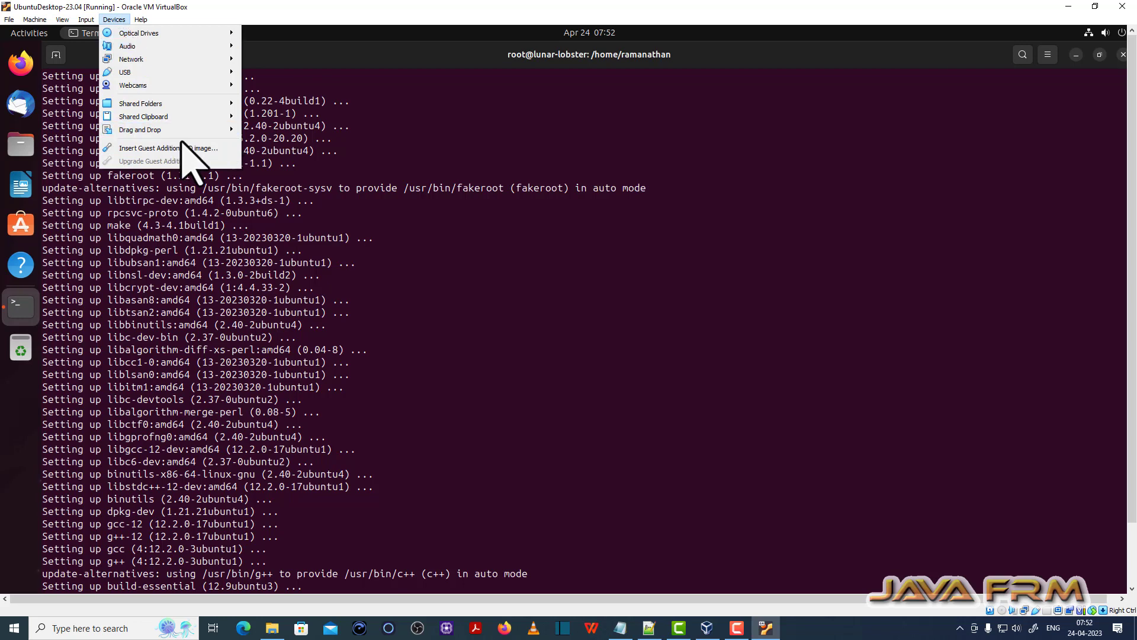
left_click(312, 238)
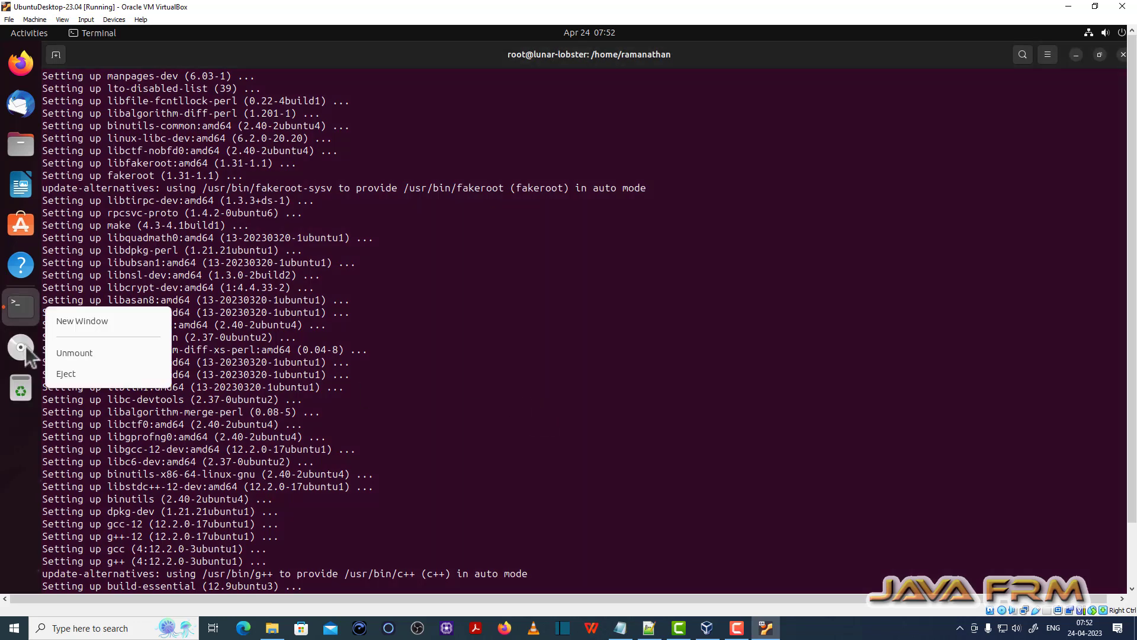
mouse_move(23, 353)
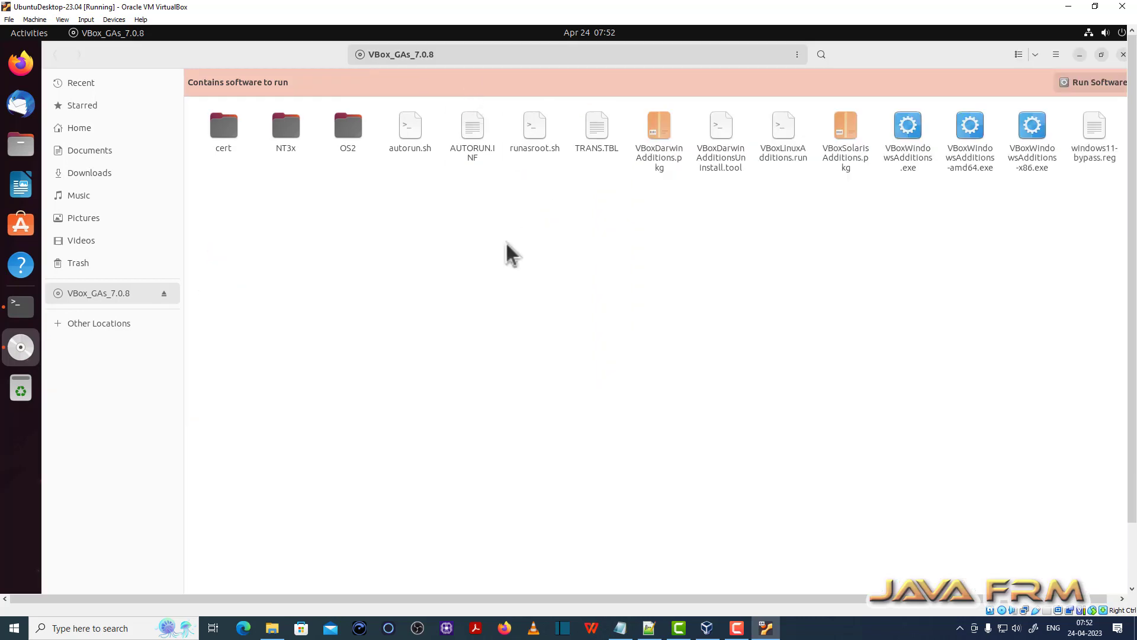
mouse_move(587, 363)
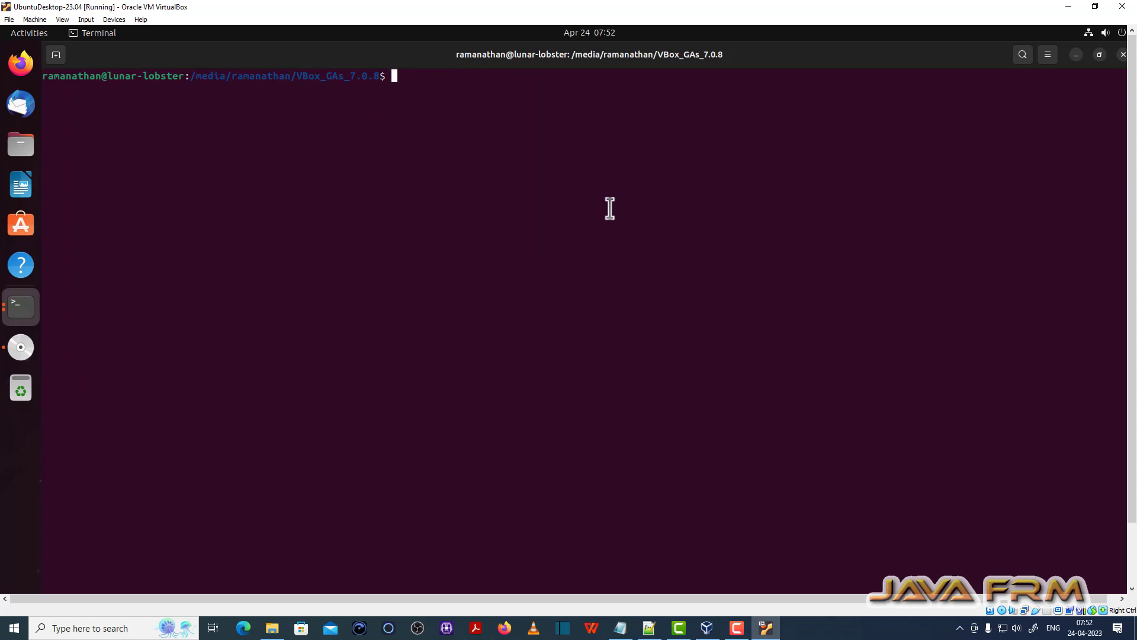
Become root on the VBox_GAs_7.0.8 disc, list its files, and run ./VBoxLinuxAdditions.run.
type("sudo su")
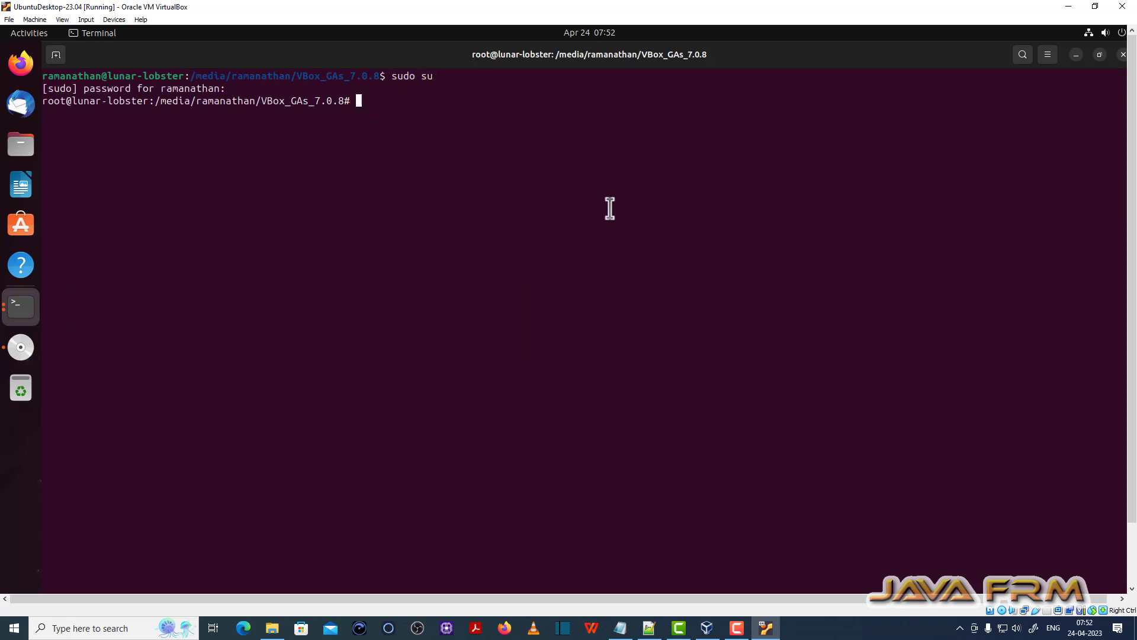
type("ls")
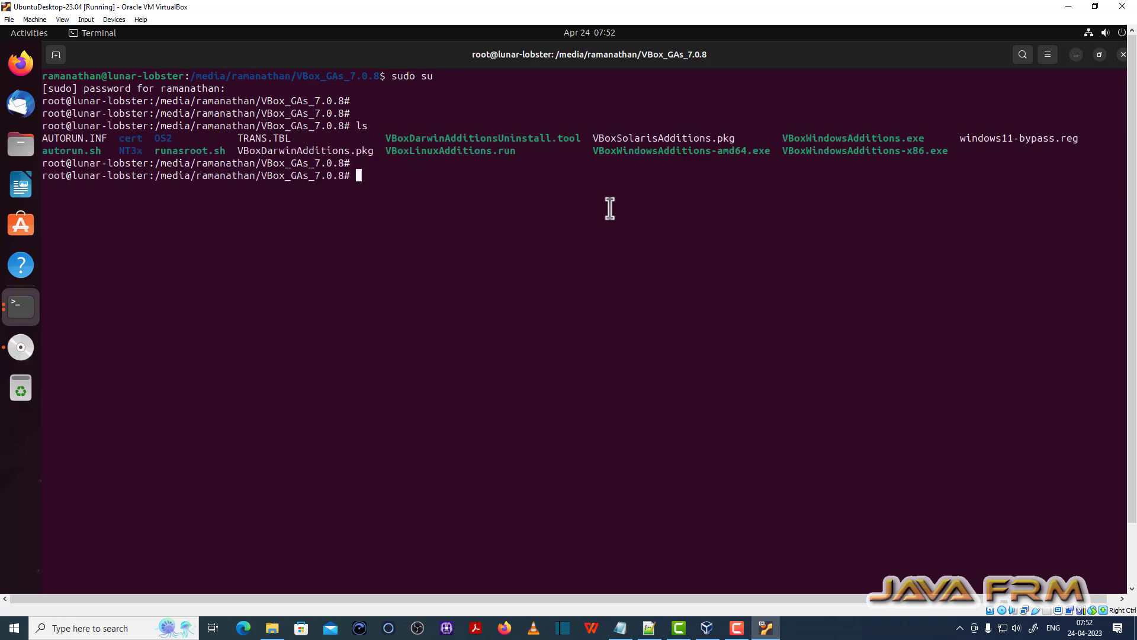
type("./V")
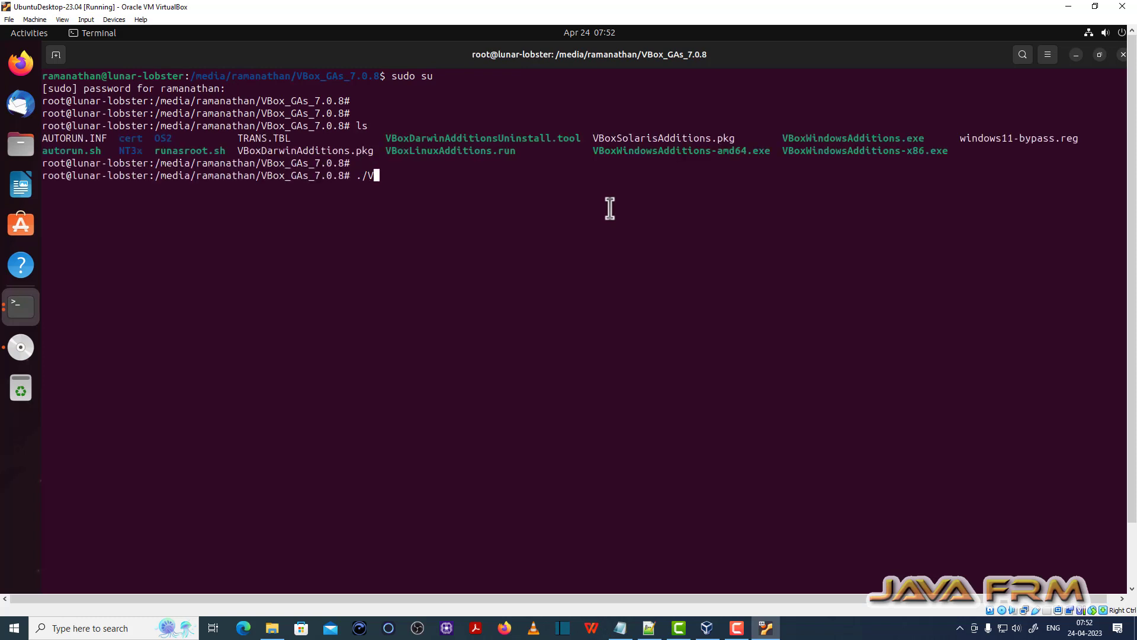
type("BoxLi")
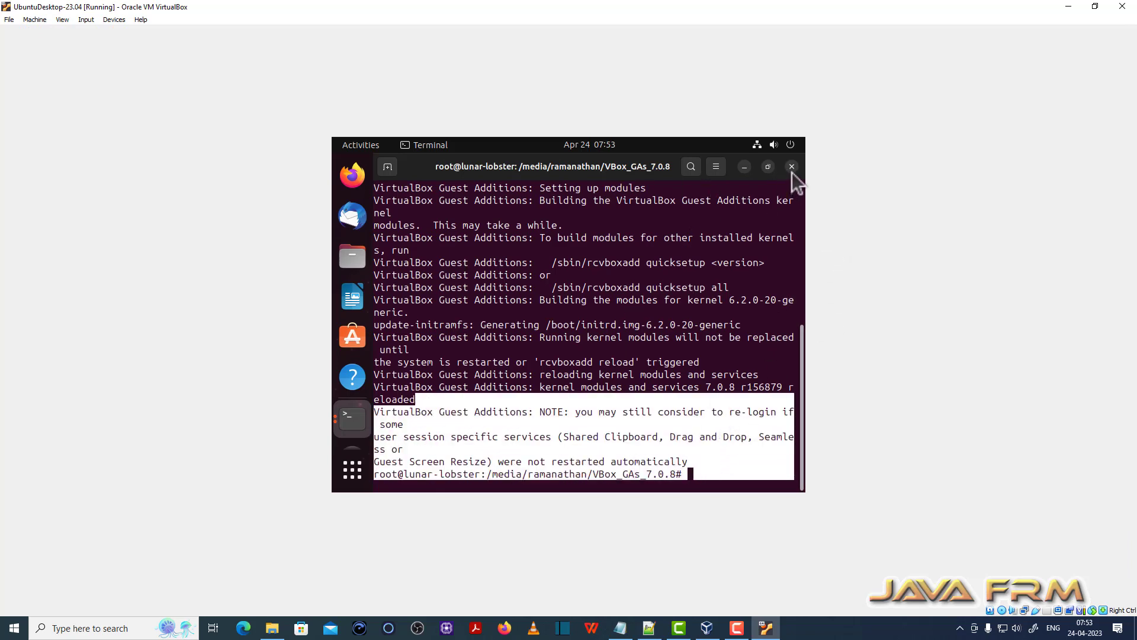
Close the terminal and power off the UbuntuDesktop-23.04 guest.
left_click(791, 167)
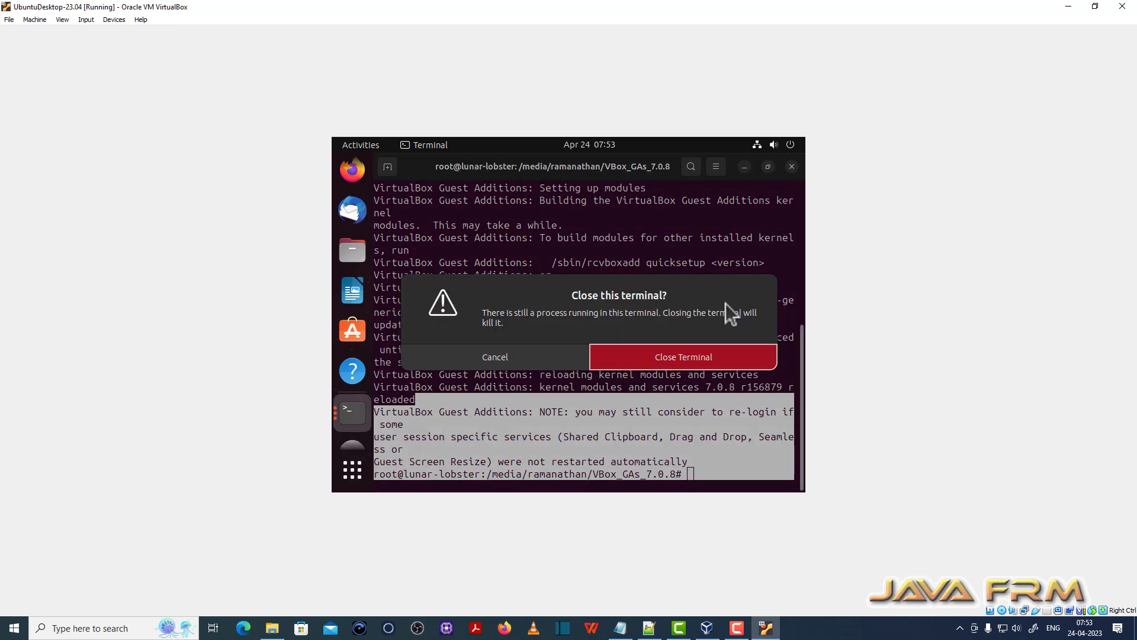
left_click(683, 357)
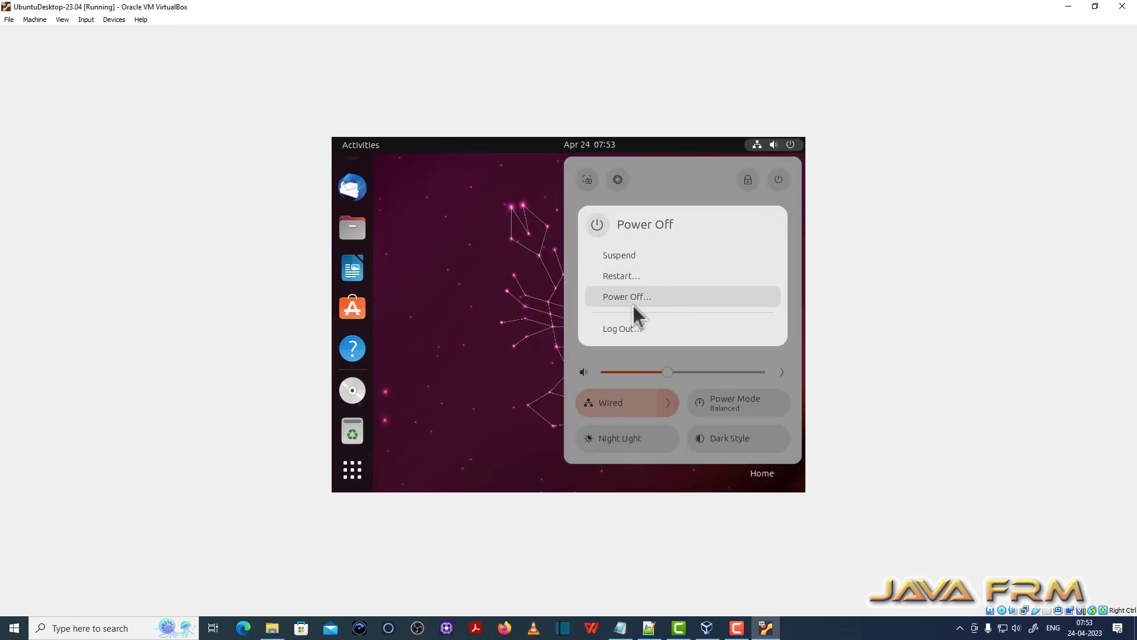
left_click(626, 296)
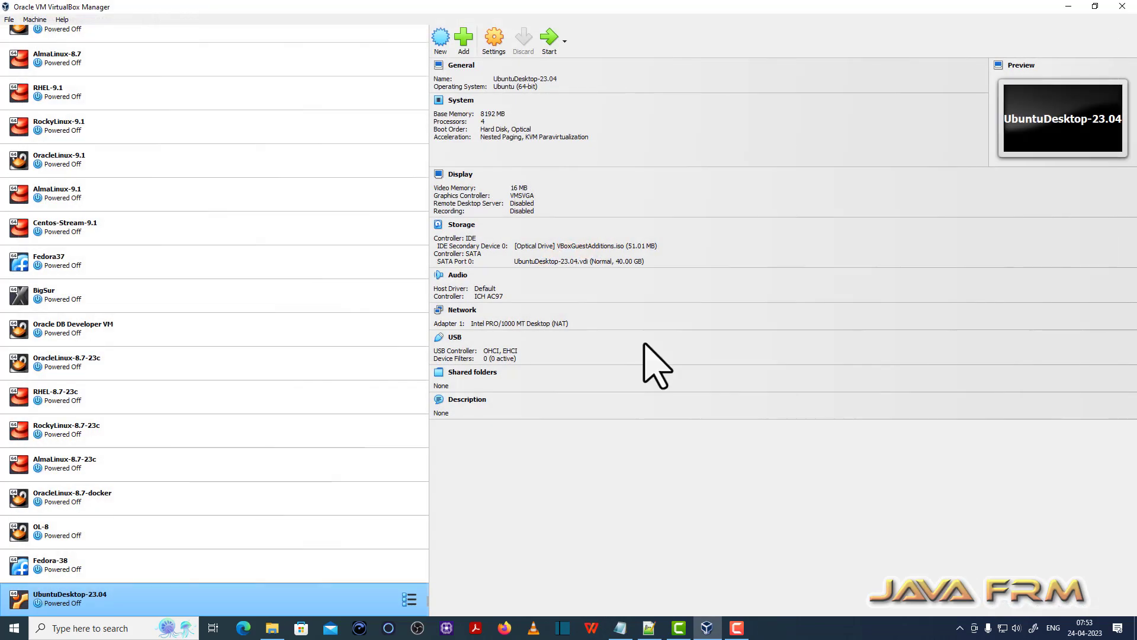
Set Shared Clipboard and Drag'n'Drop to Bidirectional under General > Advanced.
left_click(494, 35)
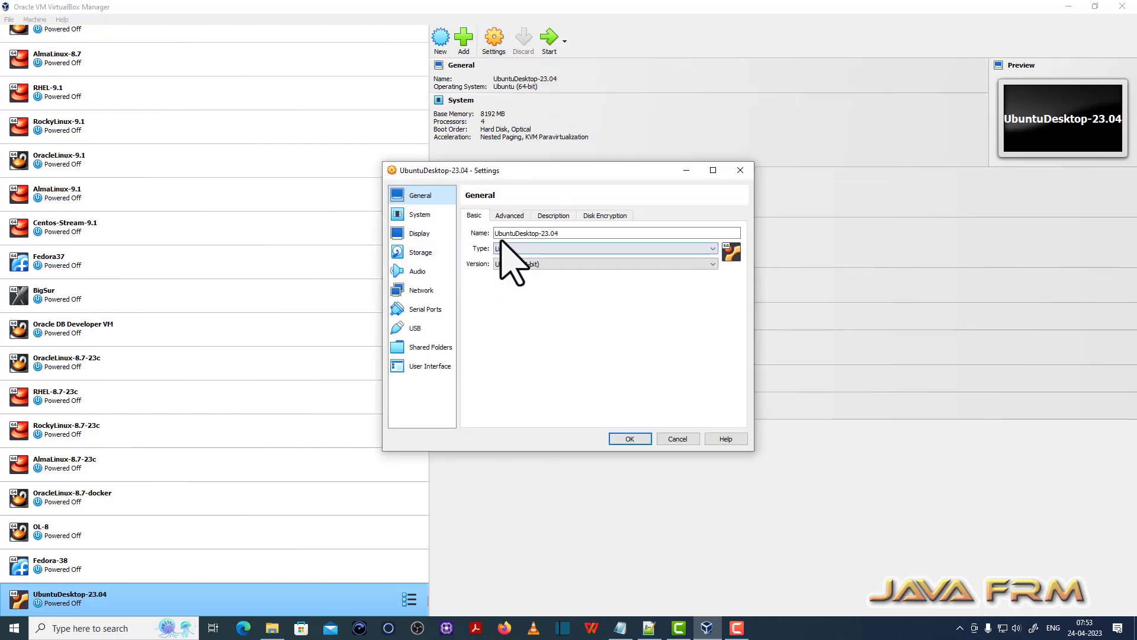
left_click(509, 215)
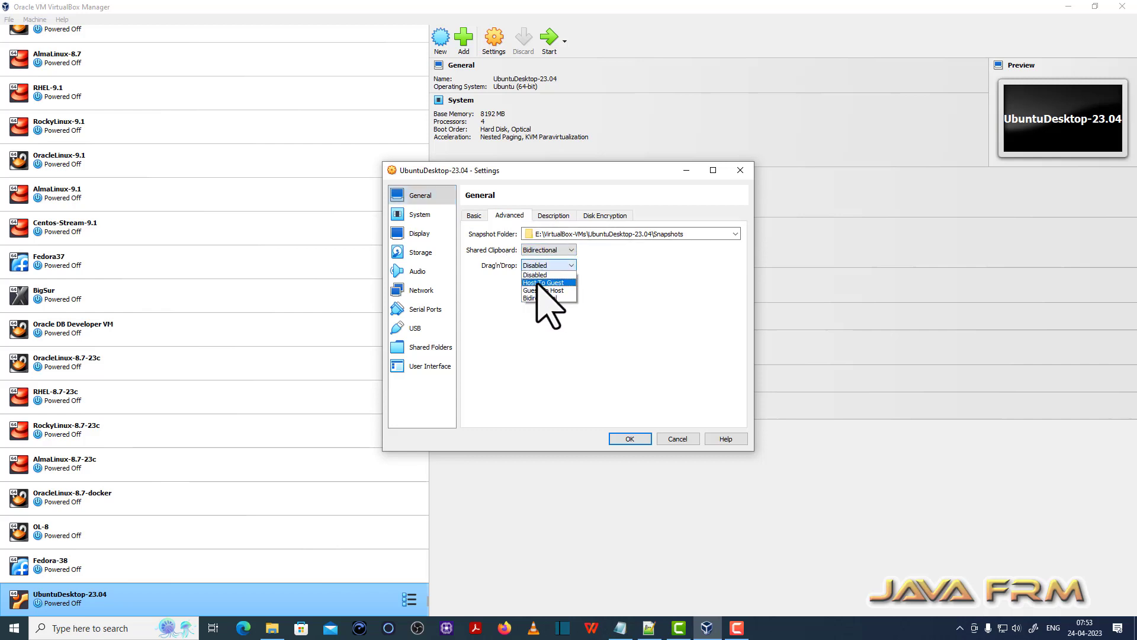
left_click(546, 298)
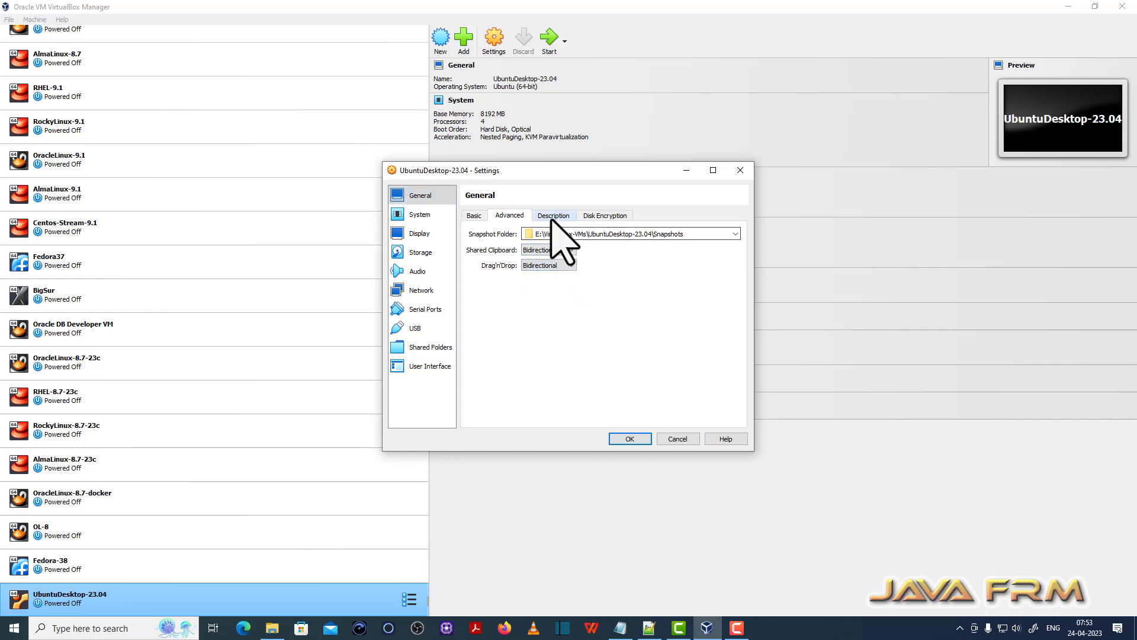
left_click(420, 214)
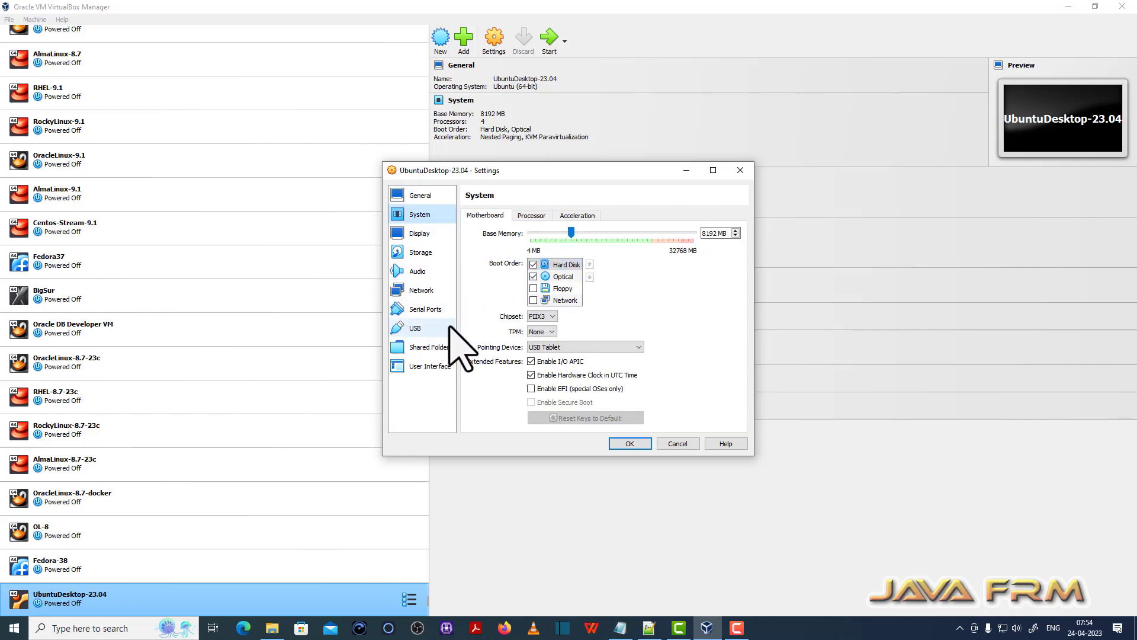
Add E:\OracleDatabase23c as an auto-mounted shared folder and save the settings.
left_click(742, 227)
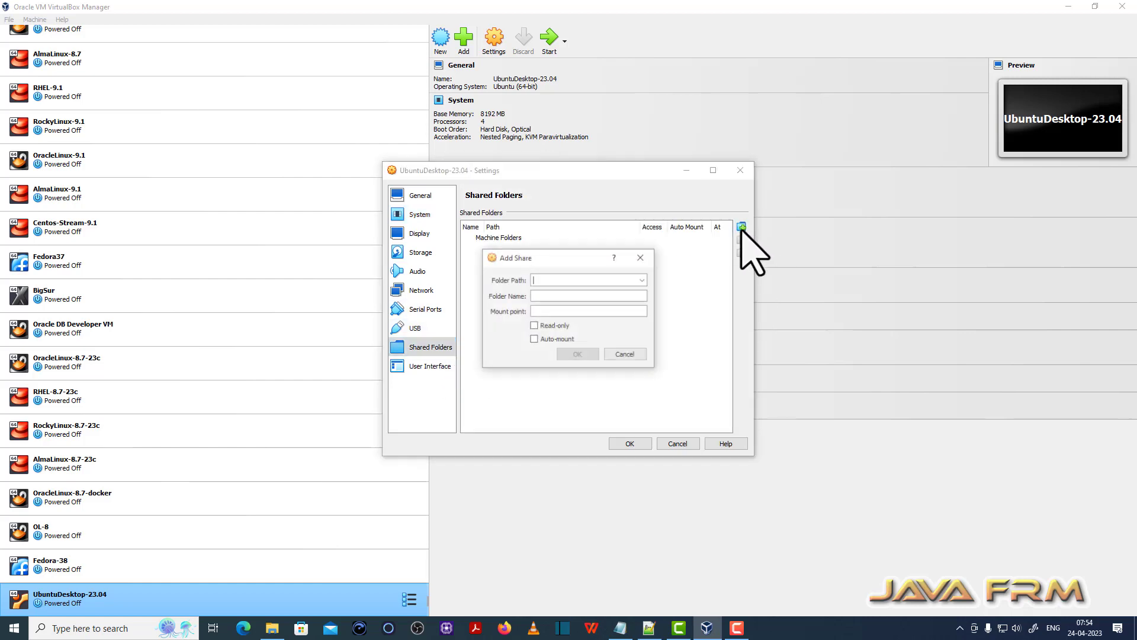
left_click(643, 280)
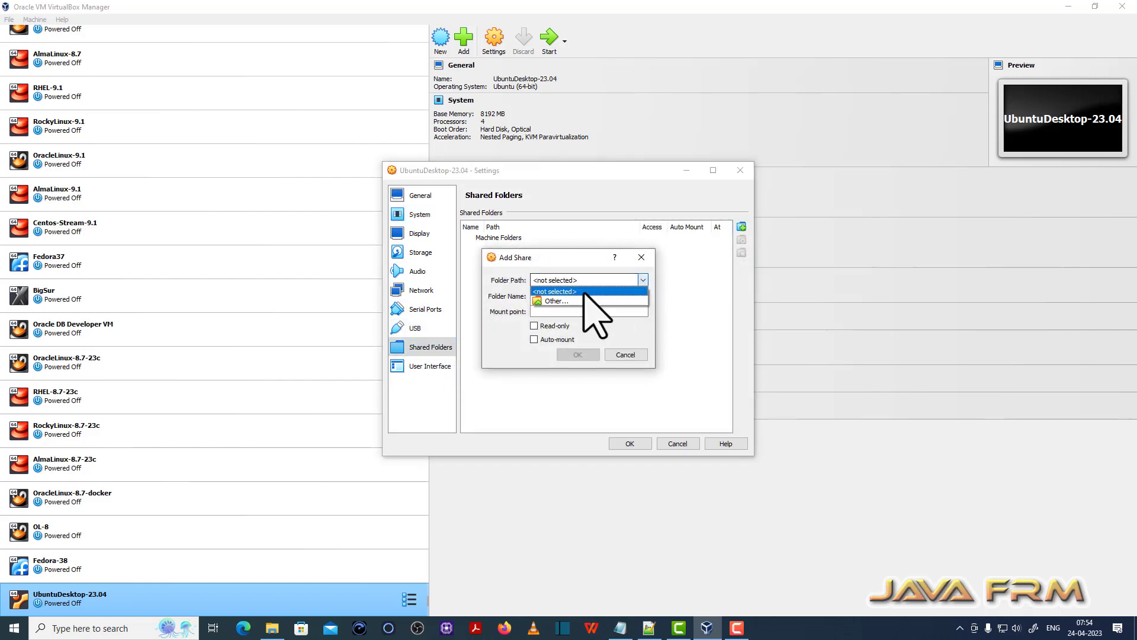
left_click(555, 301)
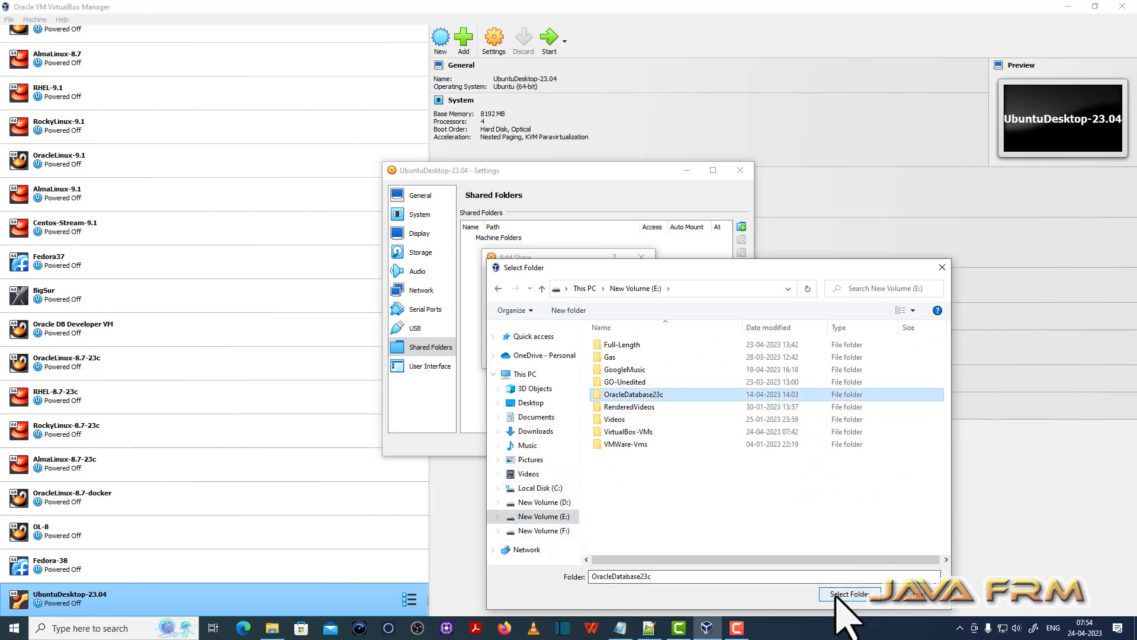
left_click(850, 594)
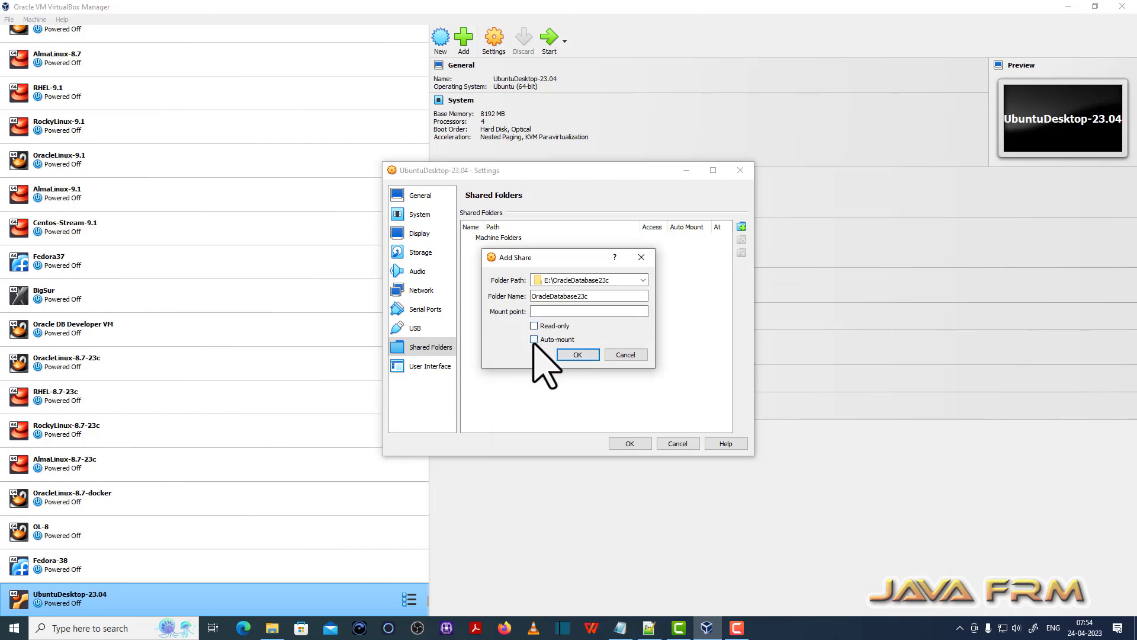
left_click(534, 339)
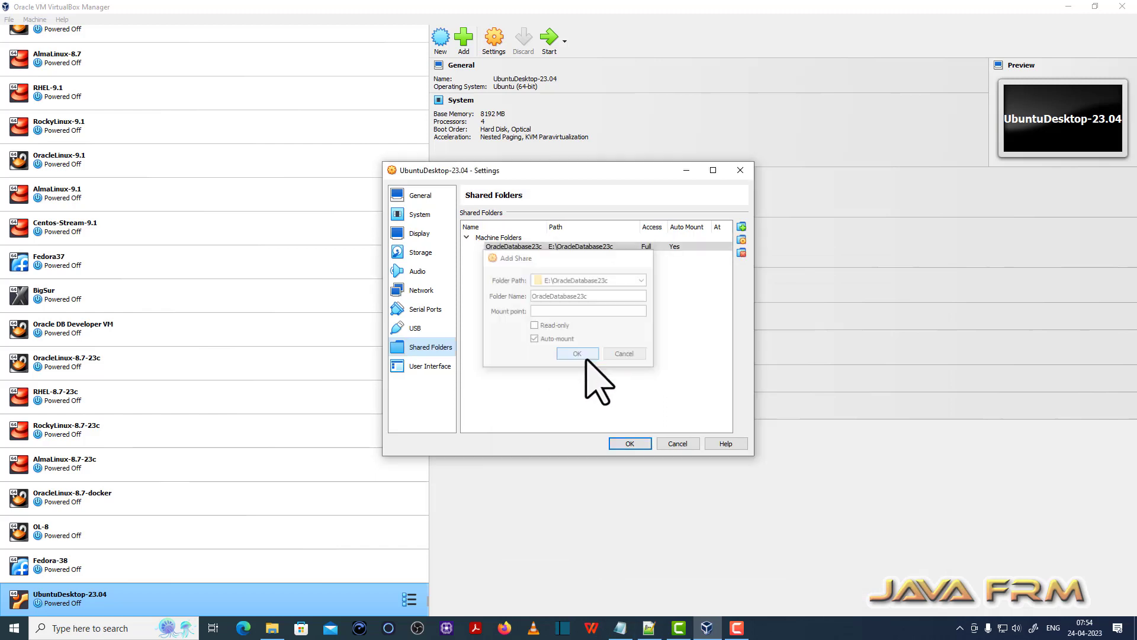
left_click(577, 353)
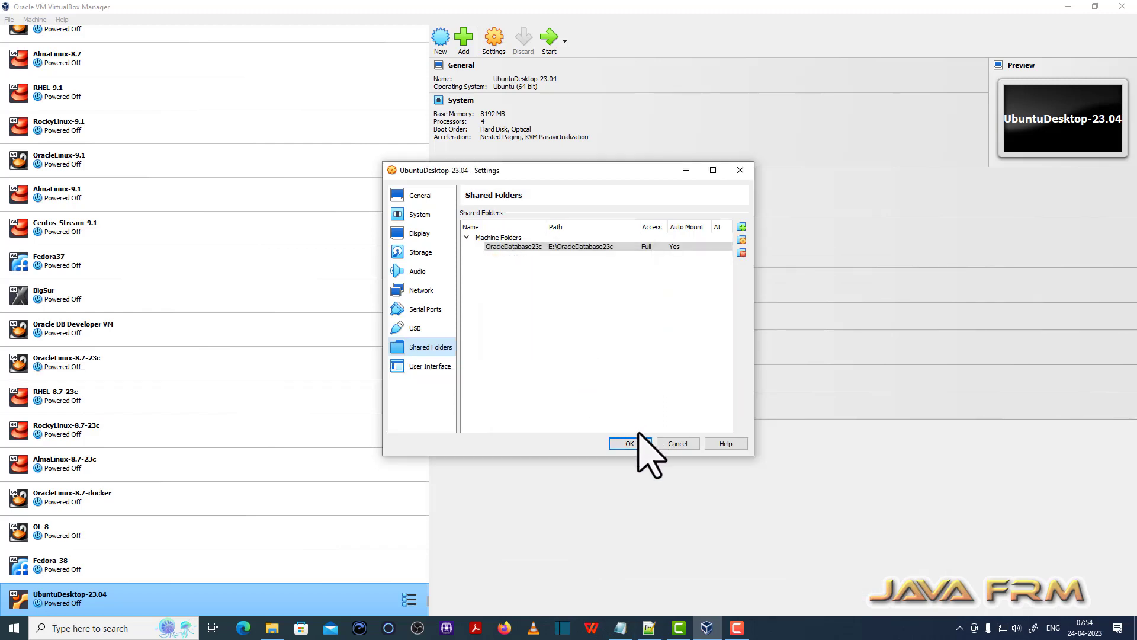
left_click(630, 443)
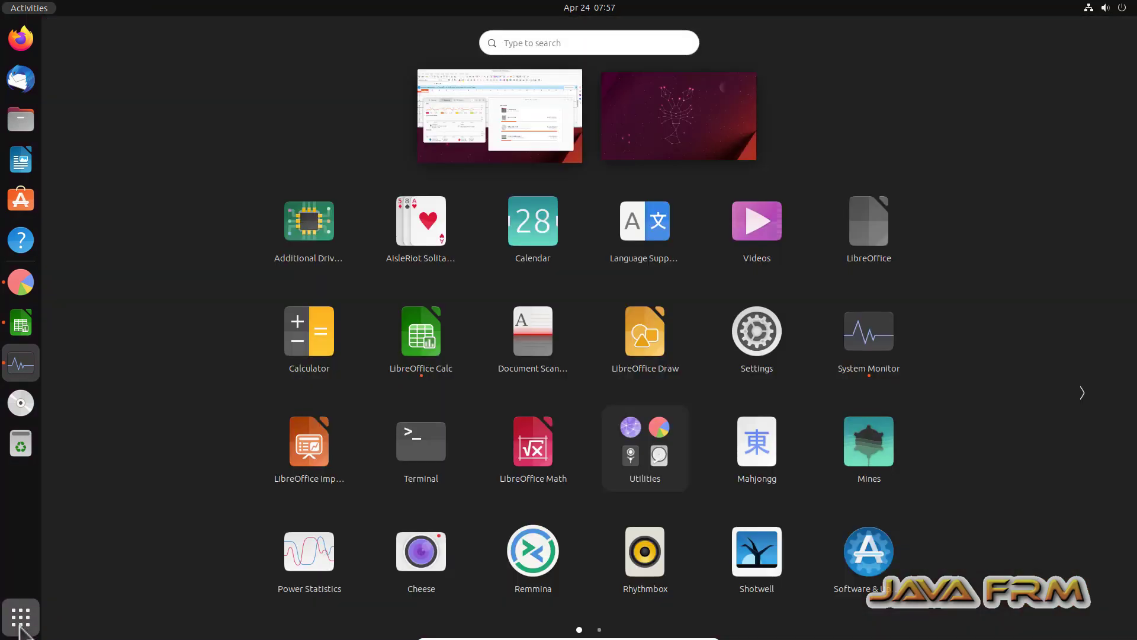
mouse_move(601, 526)
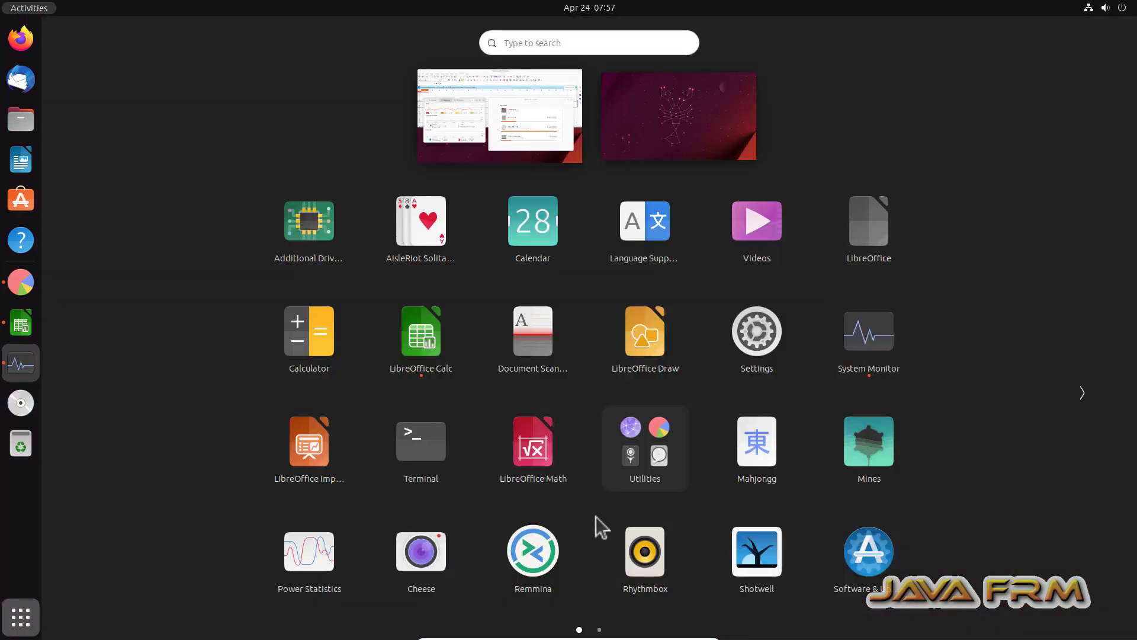
mouse_move(437, 461)
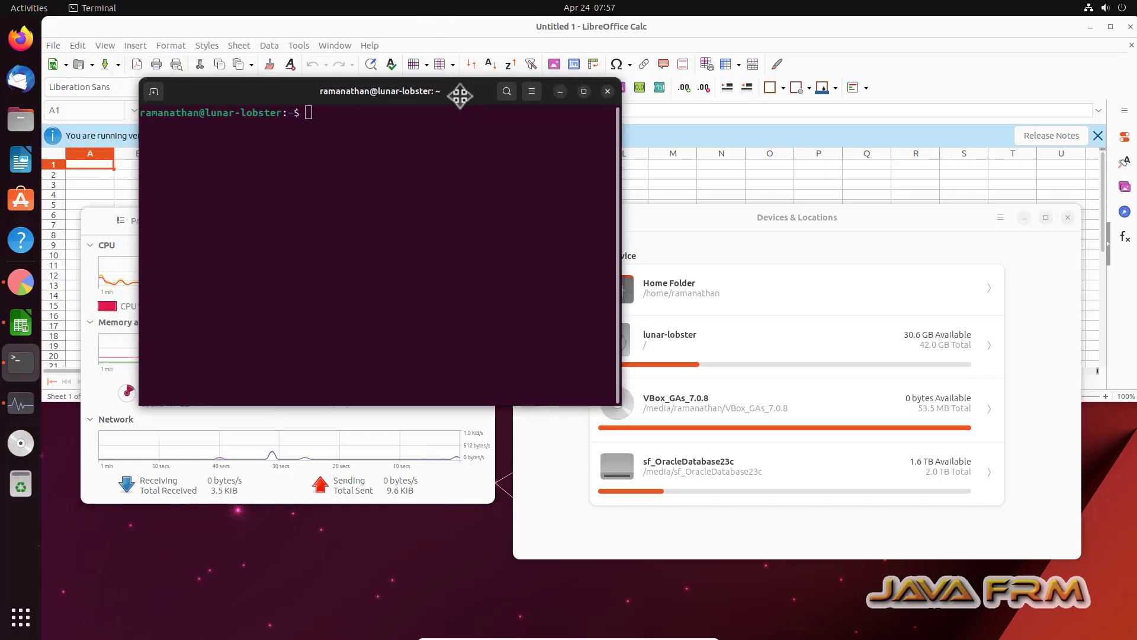
As root, cd into /media/sf_OracleDatabase23c, list its files and copy the listing.
left_click_drag(460, 92, 613, 94)
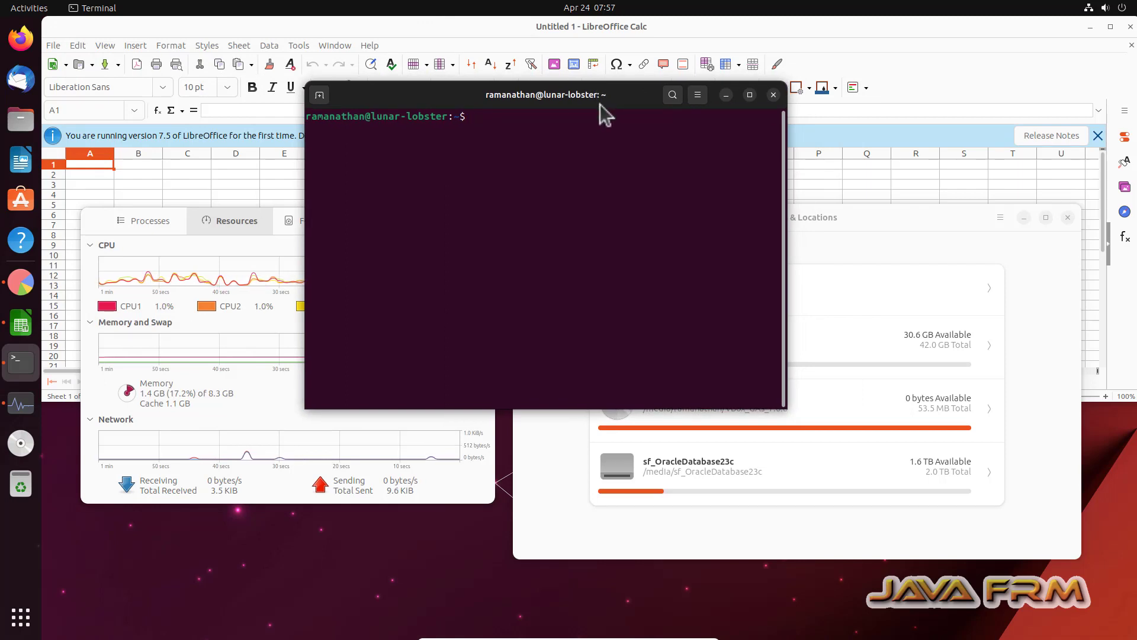
type("sudo su")
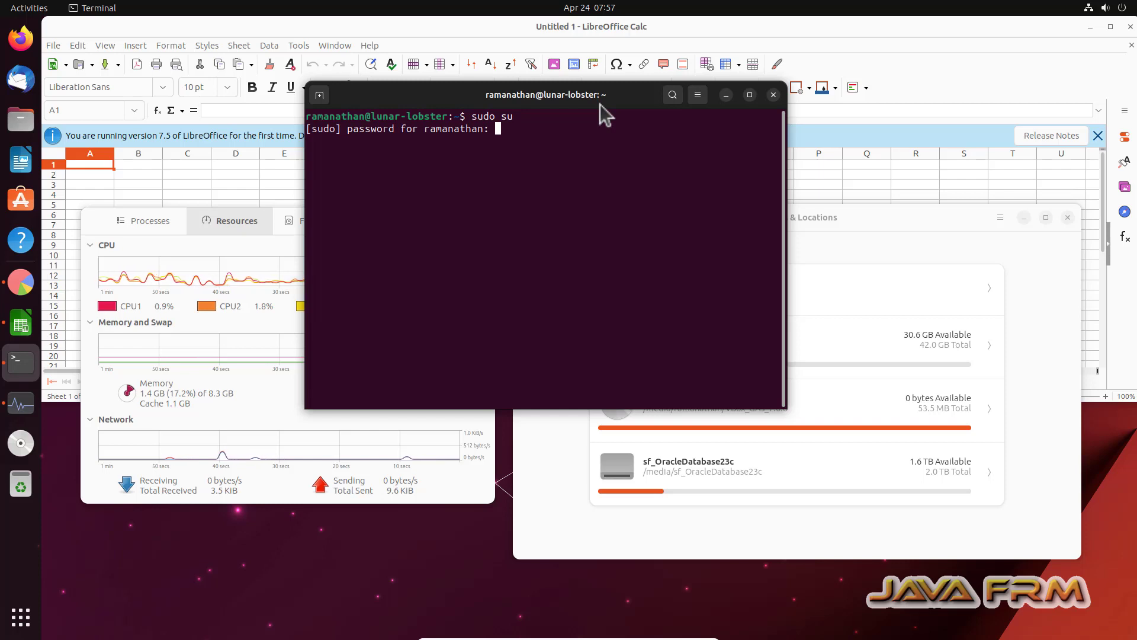
key("Return")
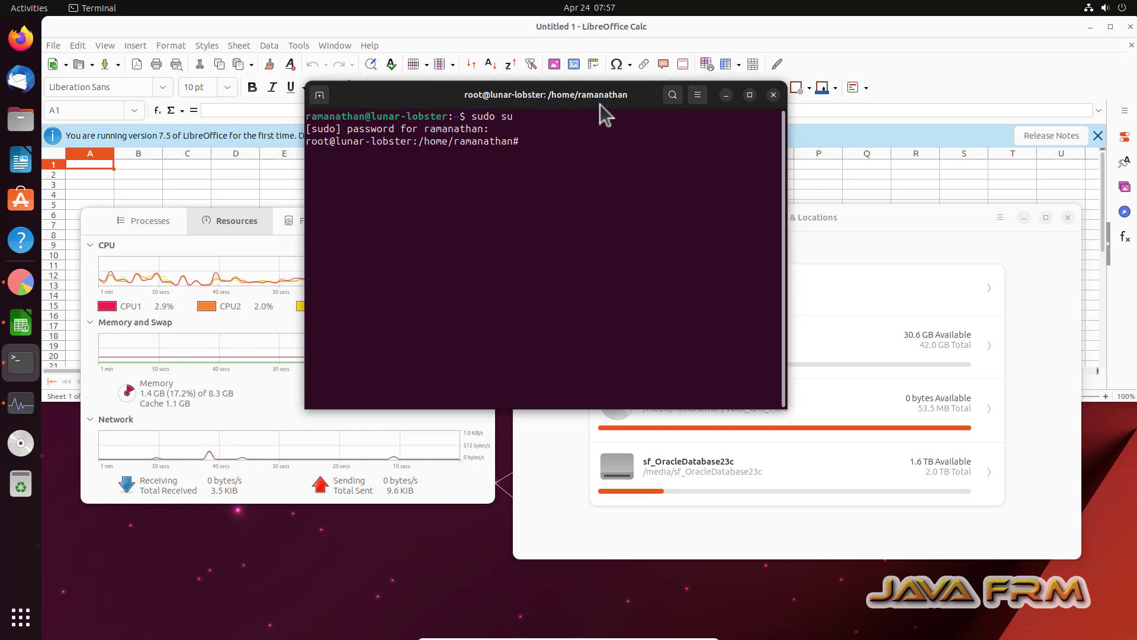
type("c")
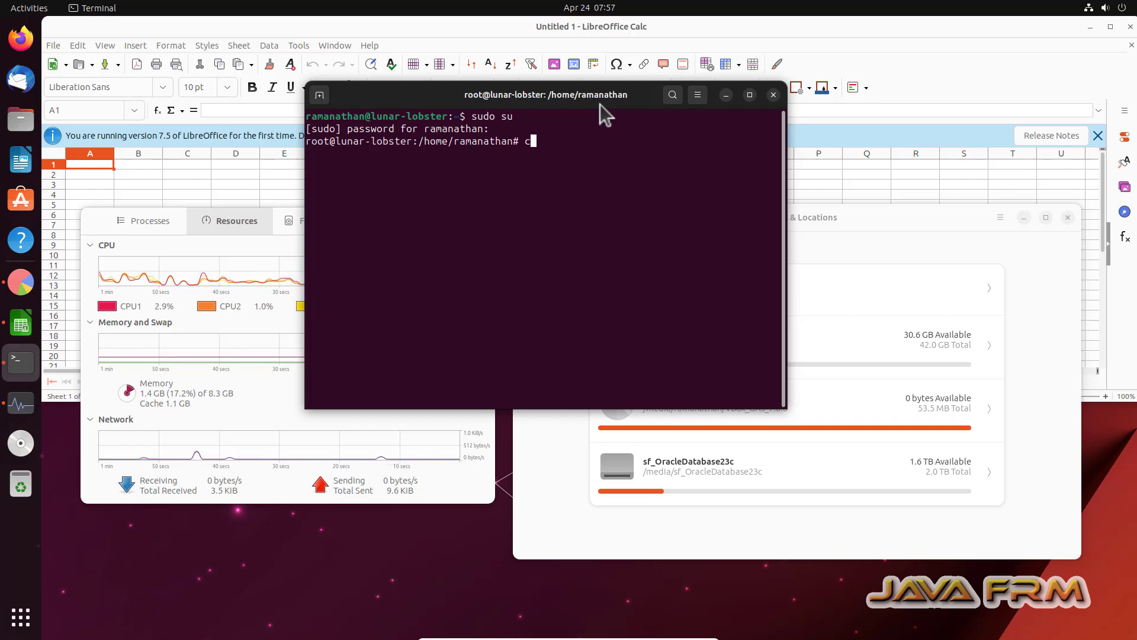
type("d /media/sf_OracleDatabase23c/")
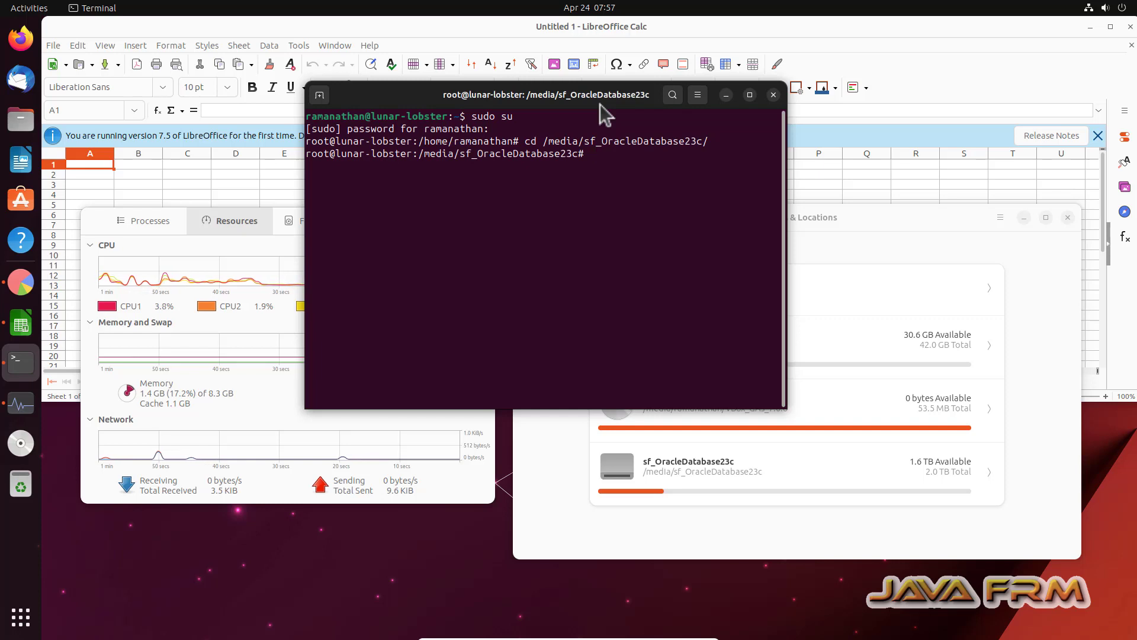
type("ls")
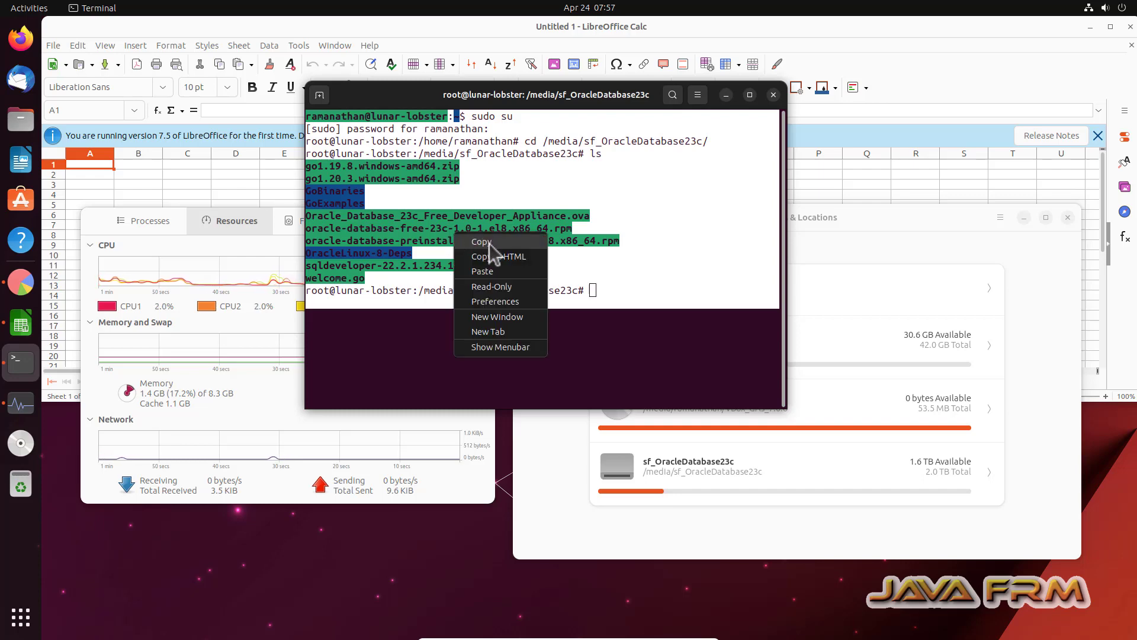
left_click(481, 242)
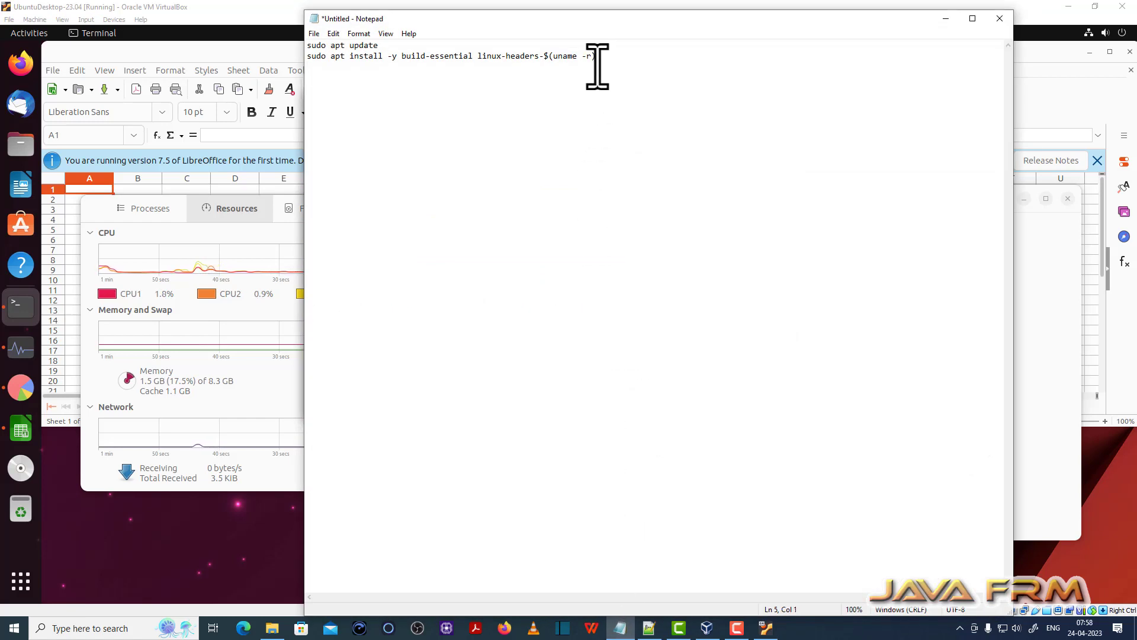
Paste the guest's share listing into Notepad and type 'Welcome to Lunar Lobster'.
type("E:\\VirtualBox-VM")
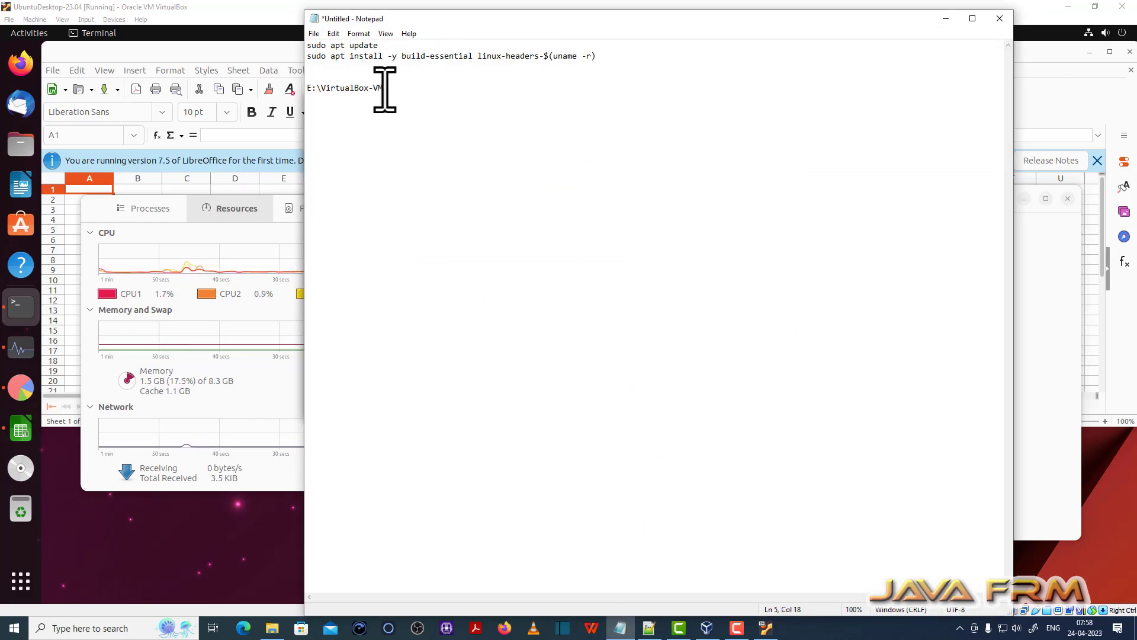
right_click(344, 88)
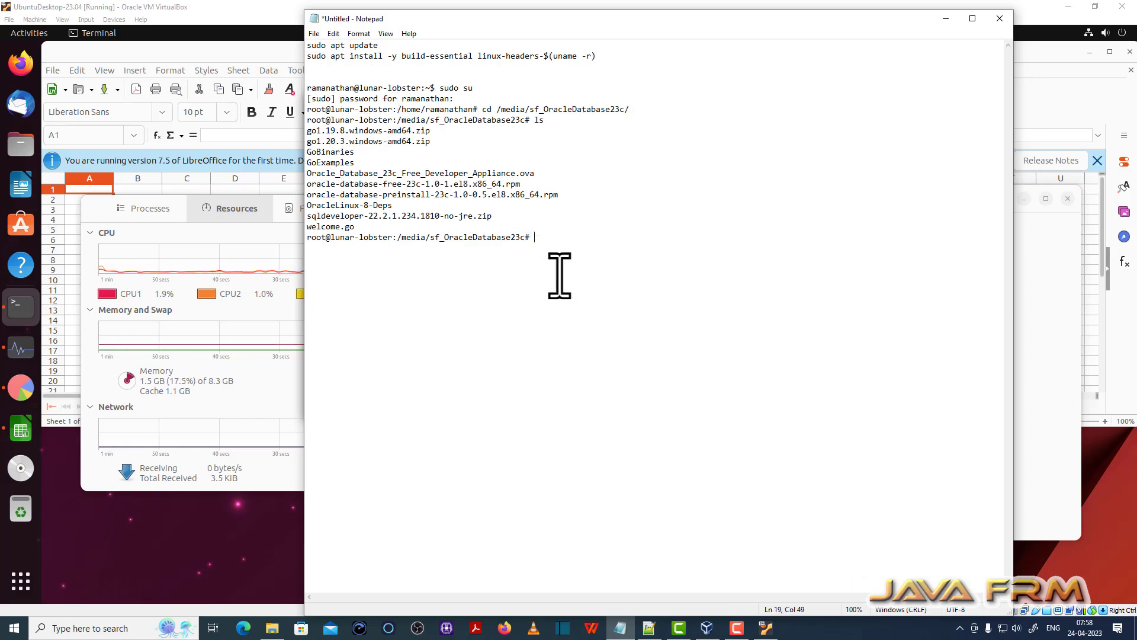
type("Welcome to Lunar")
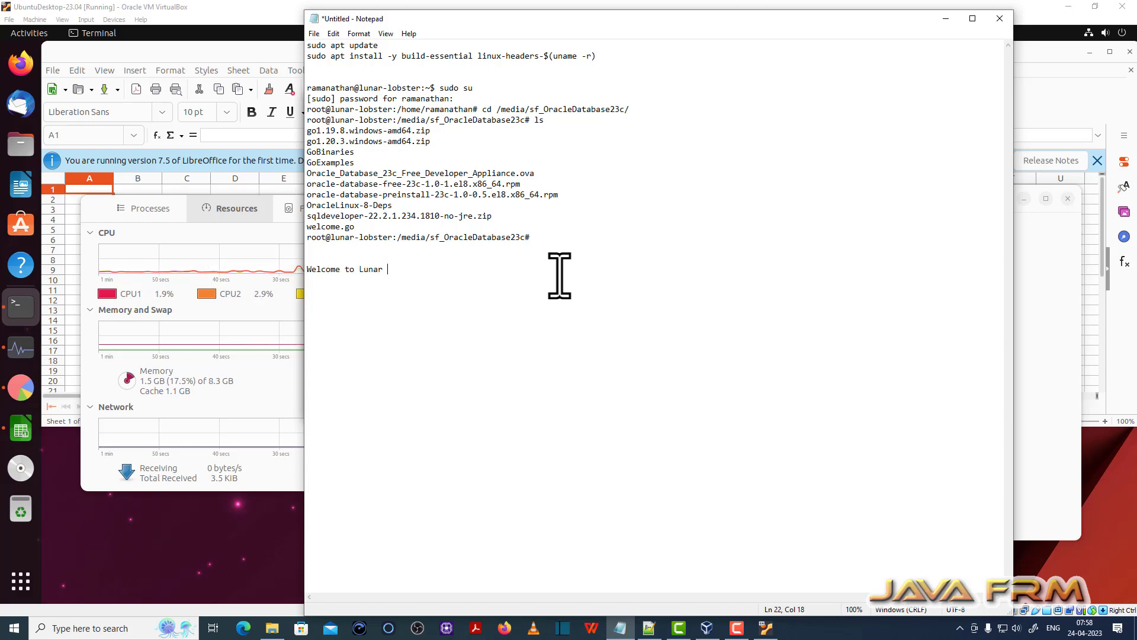
type("Lobster")
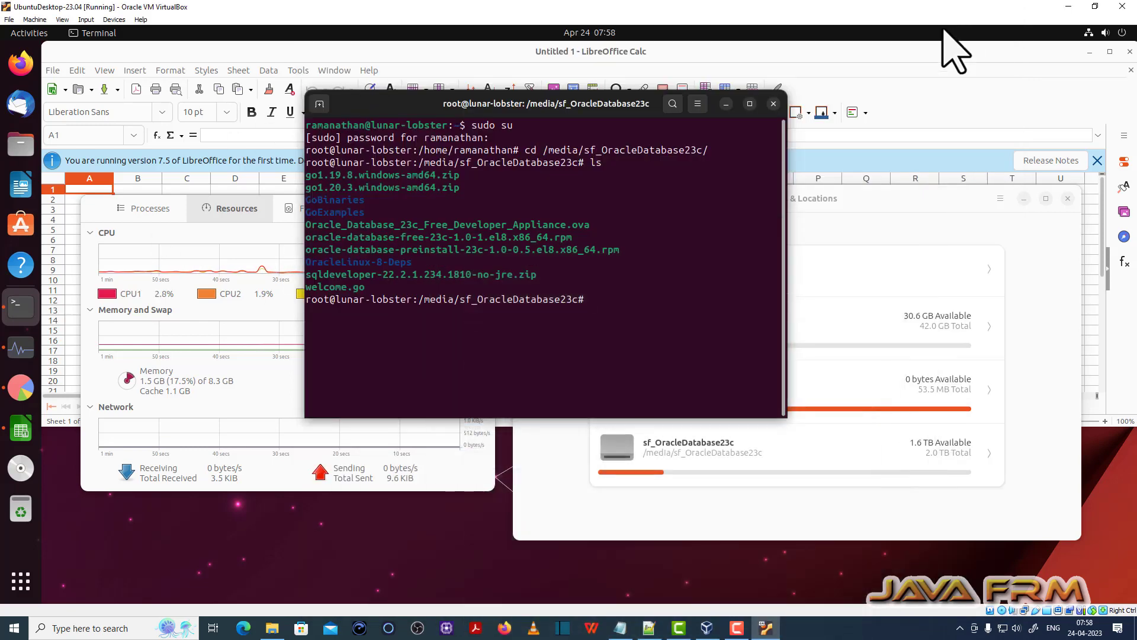
Paste 'Welcome to Lunar Lobster' into the Ubuntu root terminal, then close it.
type("Welcome to Lunar Lobster")
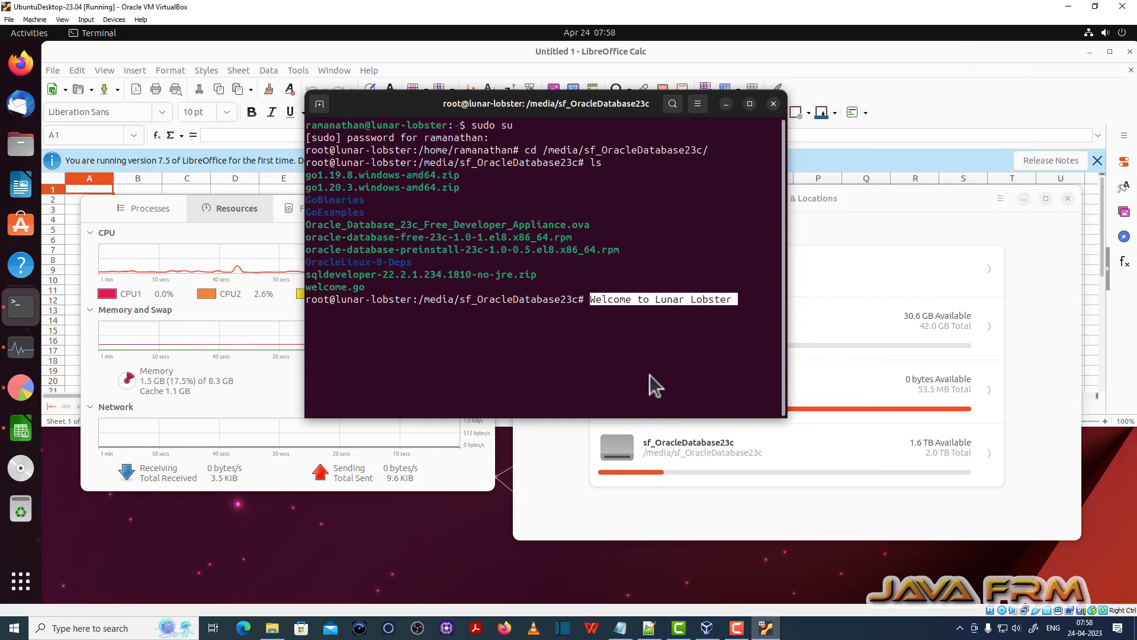
mouse_move(760, 279)
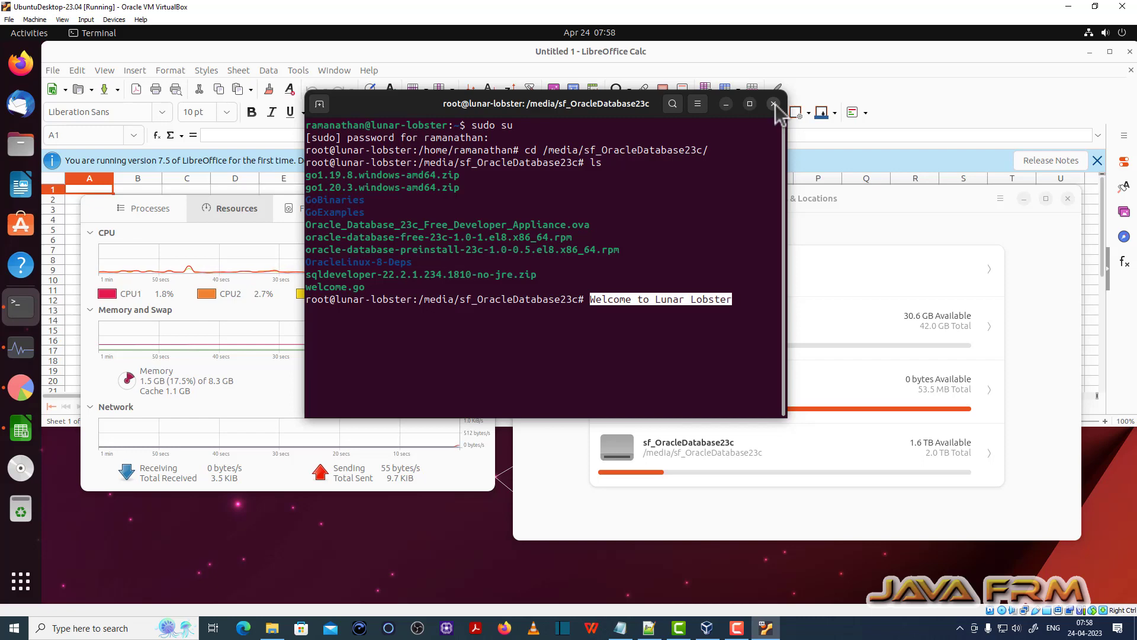
left_click(774, 104)
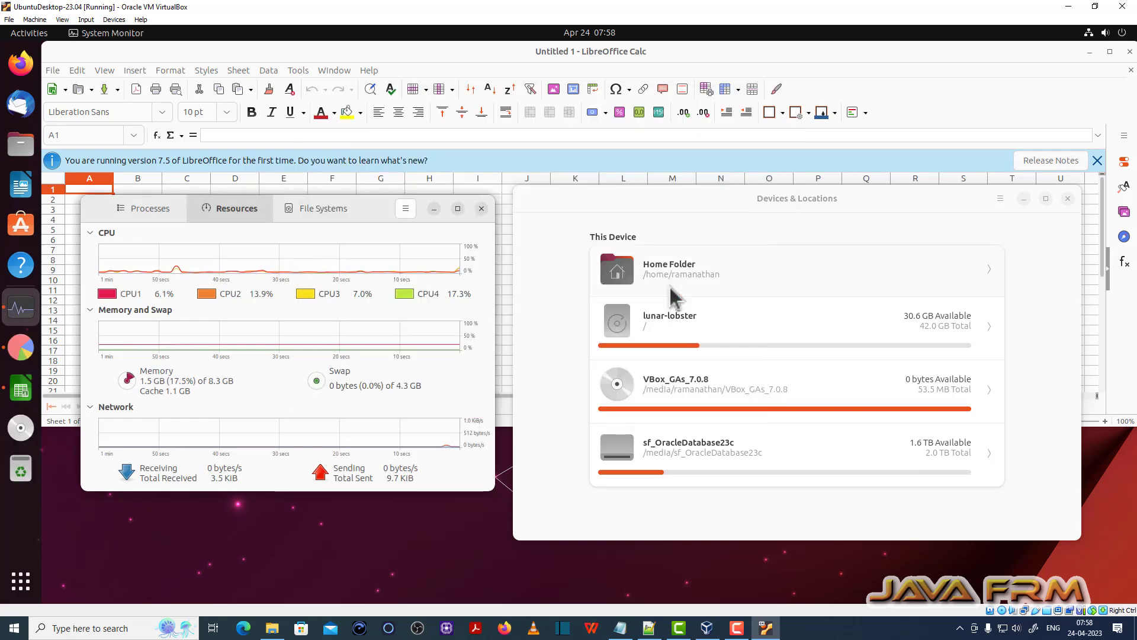
mouse_move(555, 532)
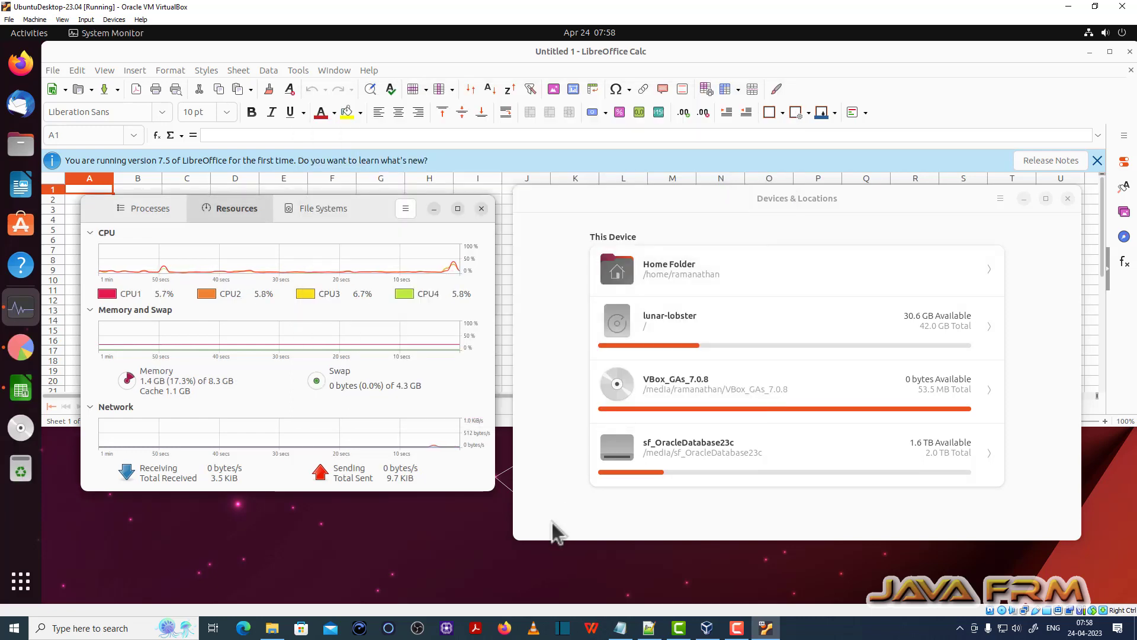